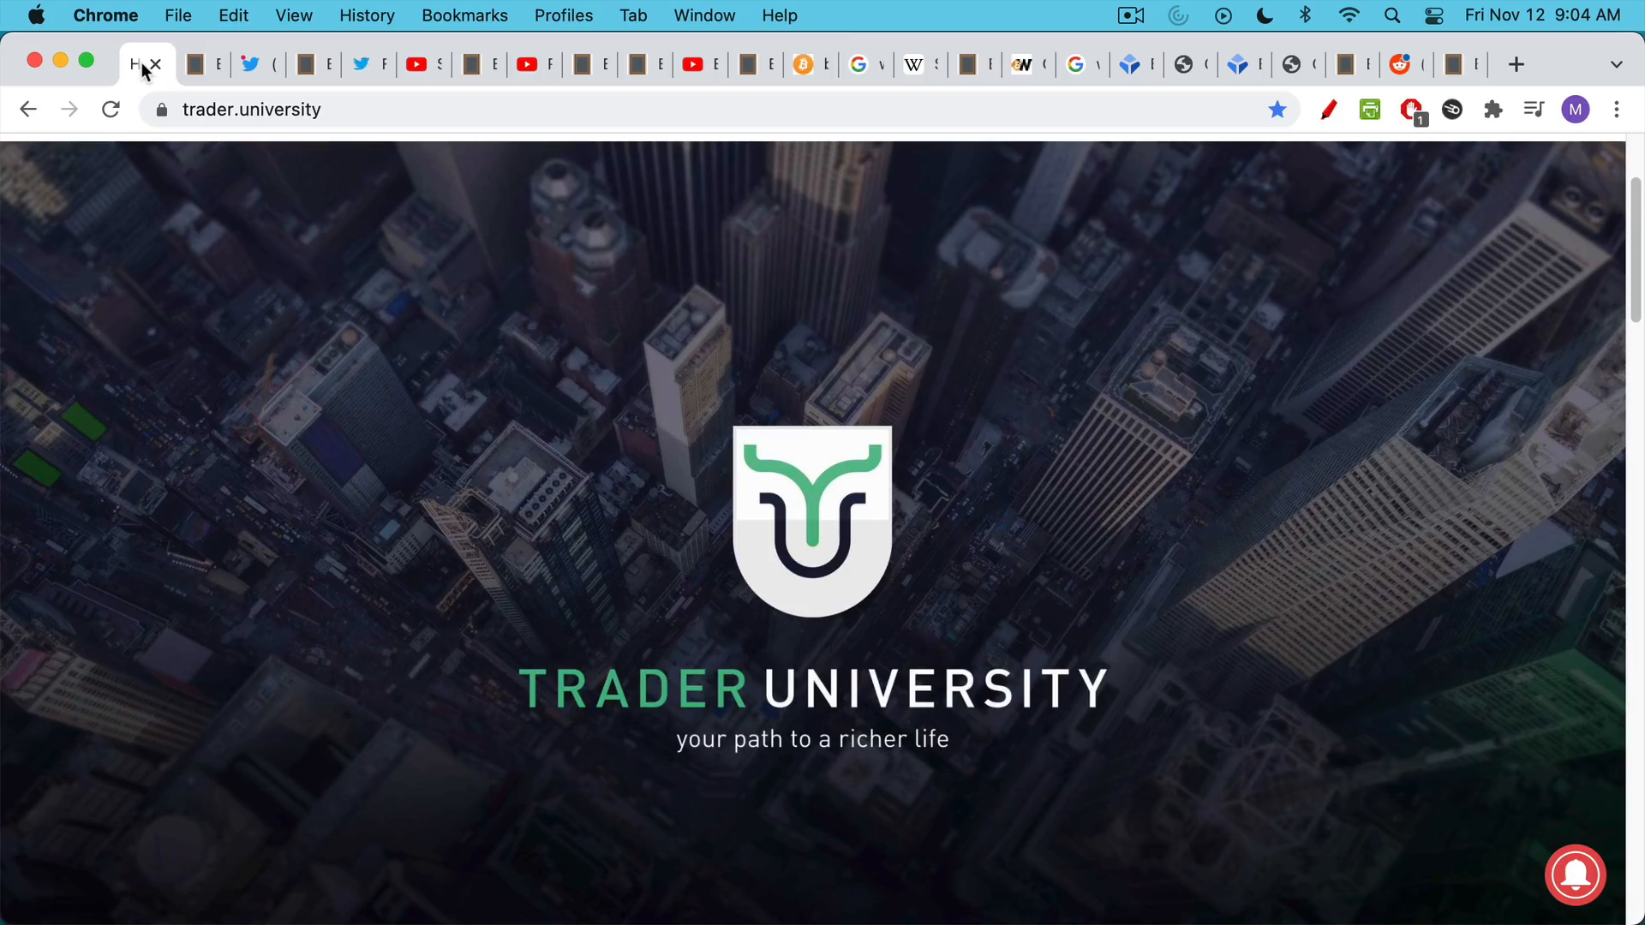
Show the 'Did Satoshi Pre-mine Bitcoin?' title slide, then Pomp's Twitter thread on pre-mining.
left_click(195, 64)
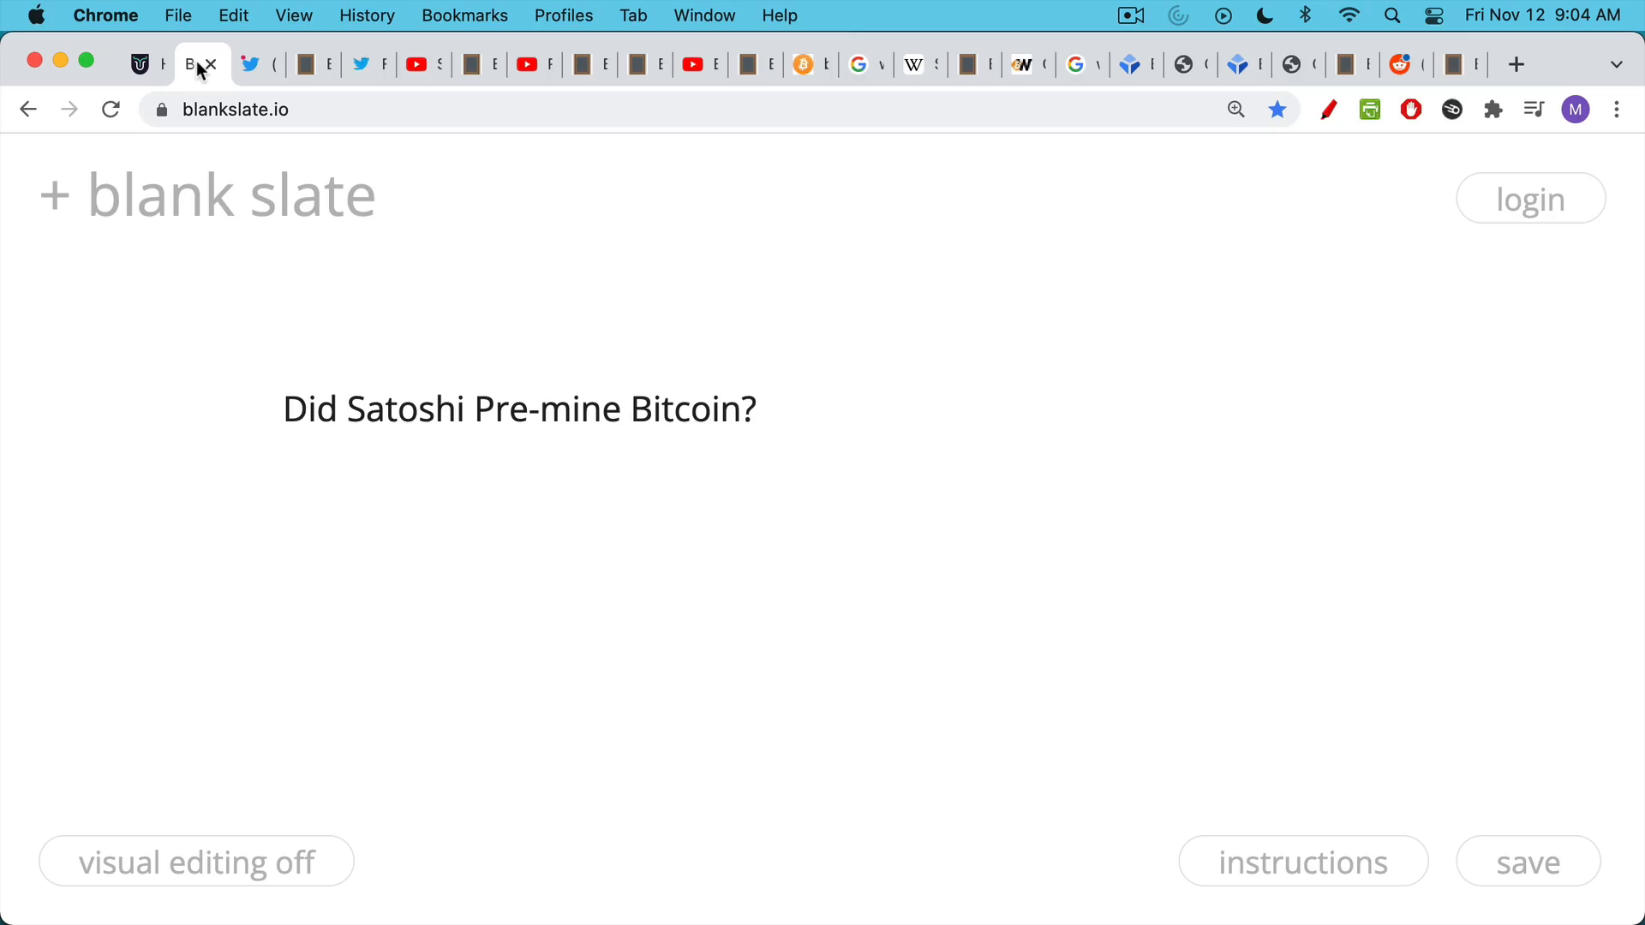
mouse_move(276, 71)
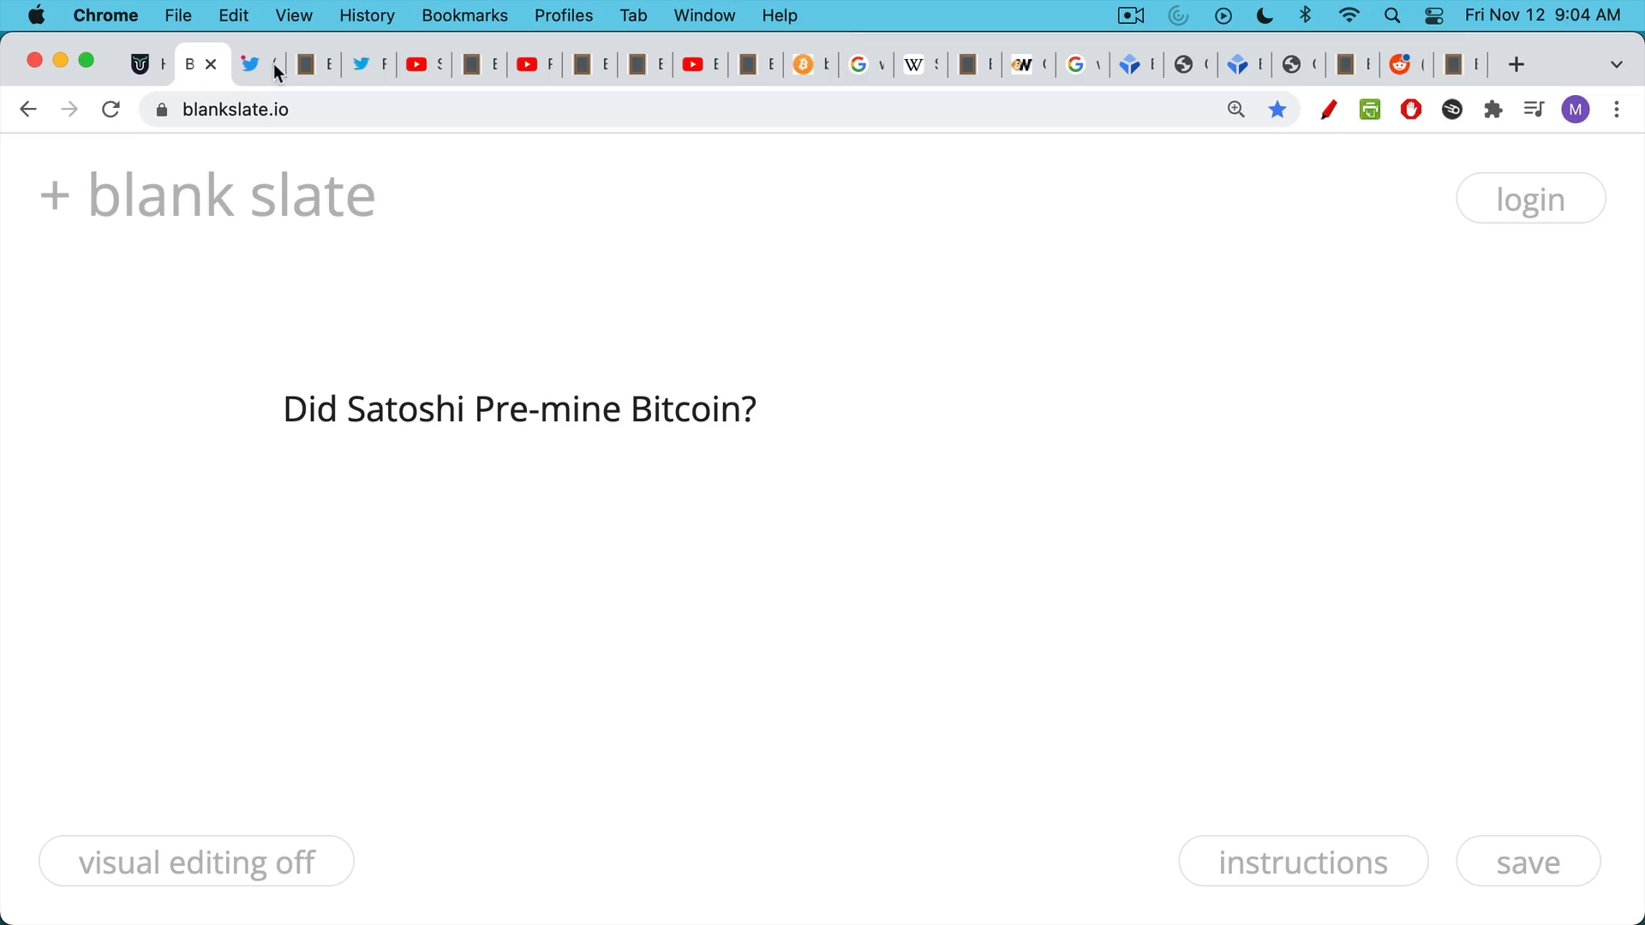
left_click(257, 65)
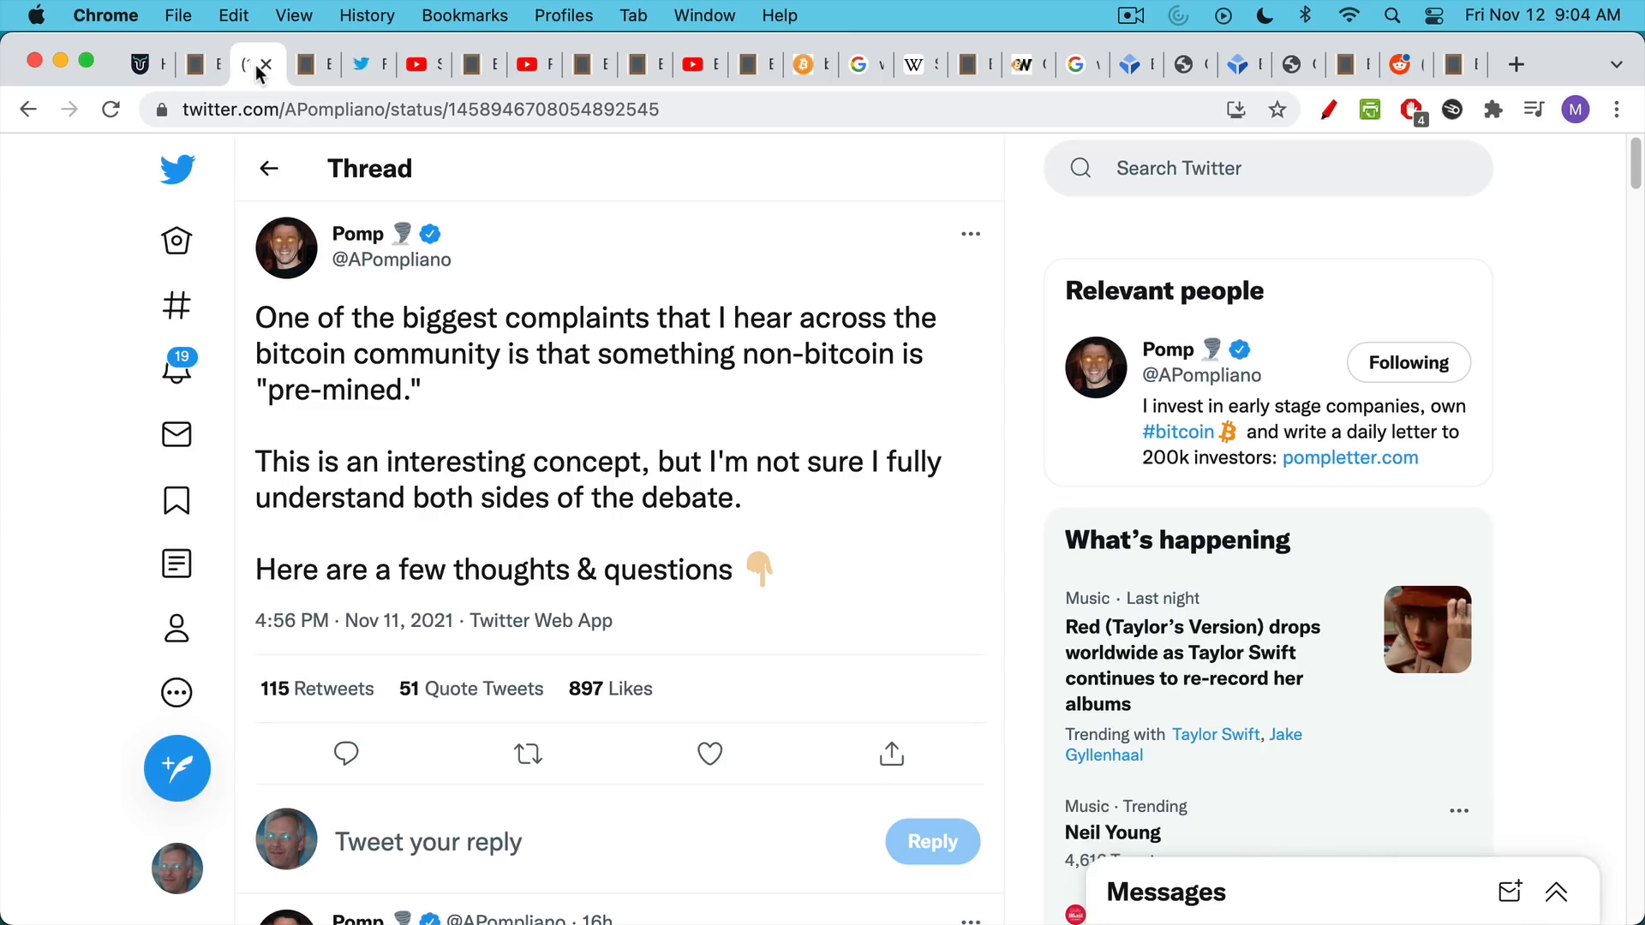
Switch to the 'What is a Pre-mine?' slide on cheap, large insider and VC allocations.
left_click(304, 65)
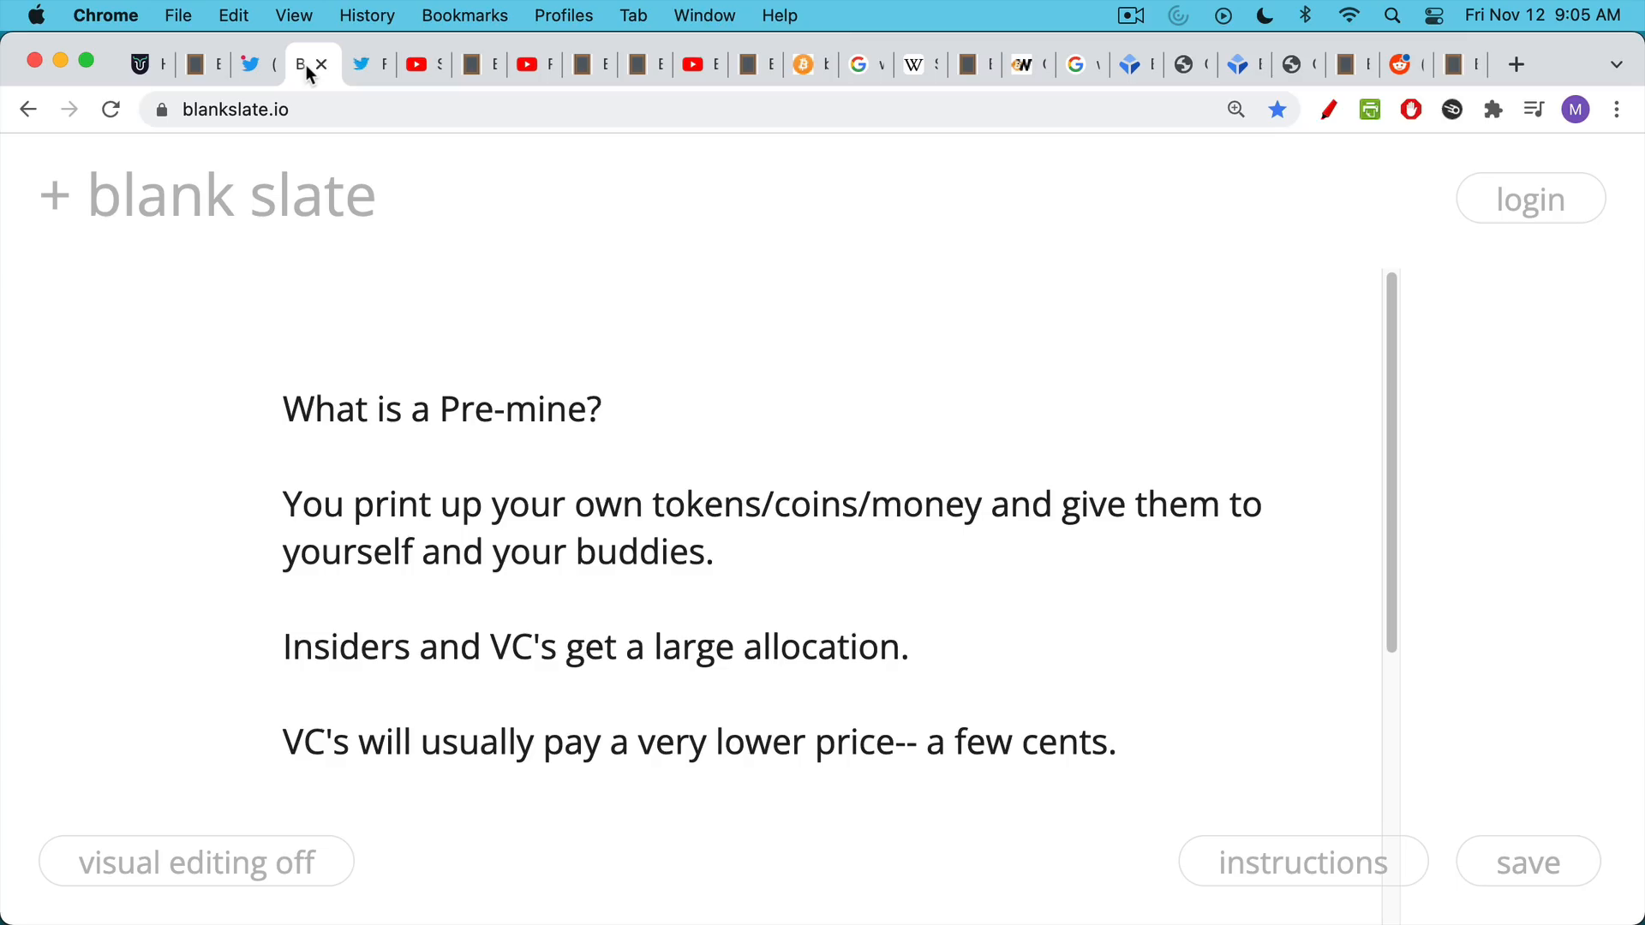
Bring up the pbs.twimg.com Initial Token Allocations for Public Blockchains chart.
left_click(356, 64)
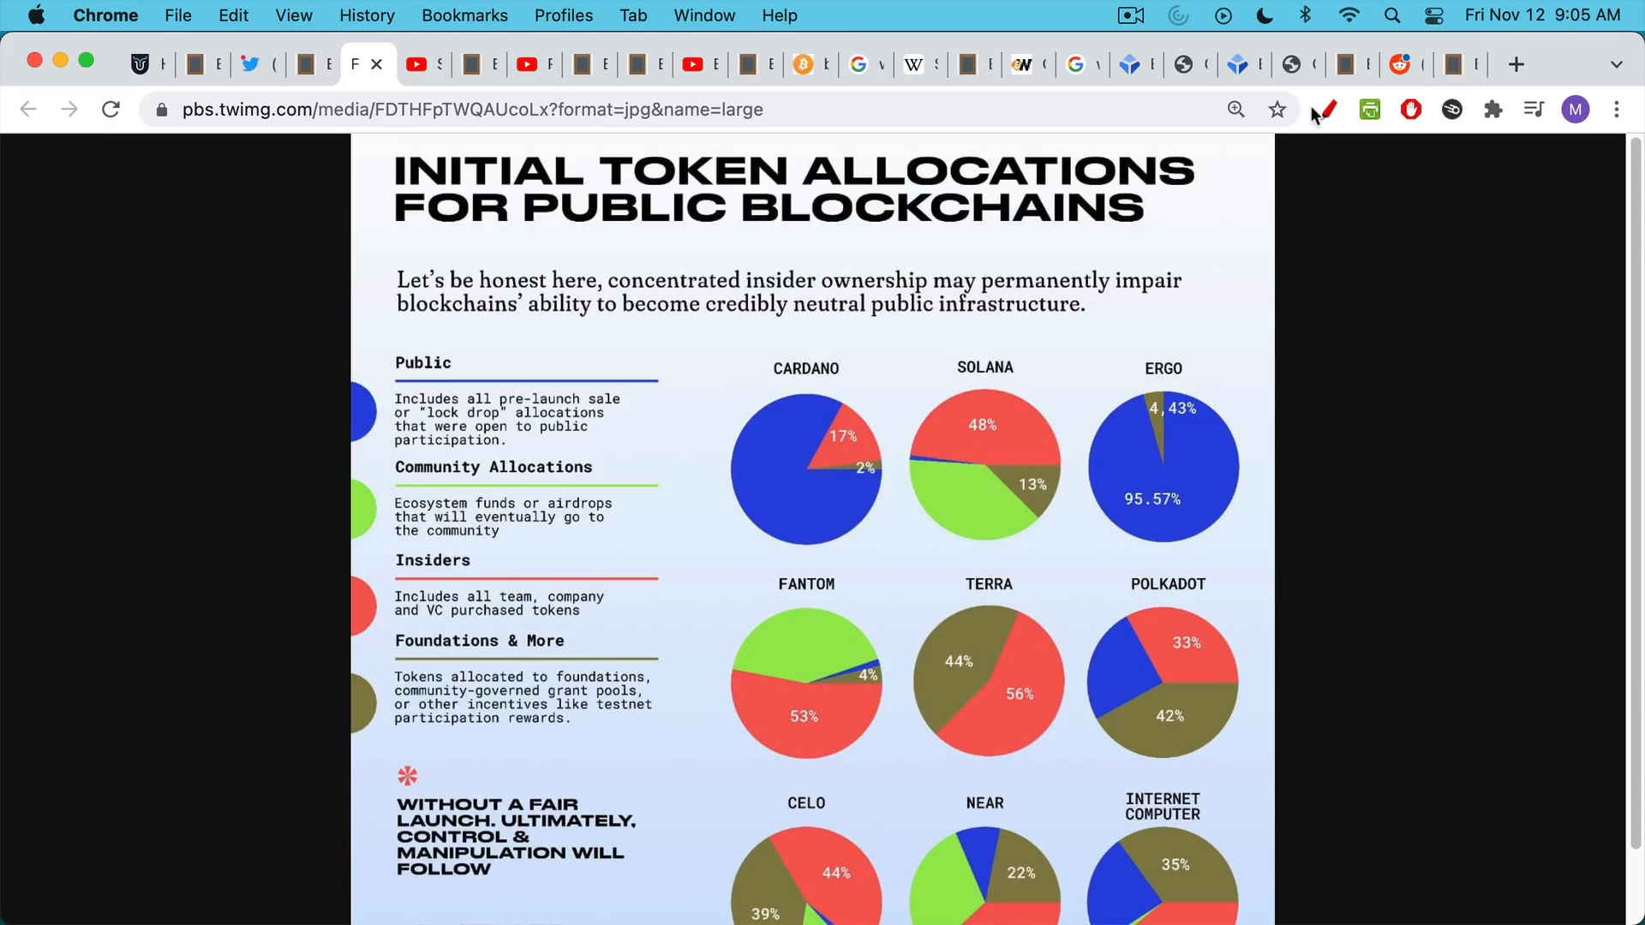
Circle Solana's 48% insider slice in red, then show the Solana billionaire VCs video.
left_click(1323, 109)
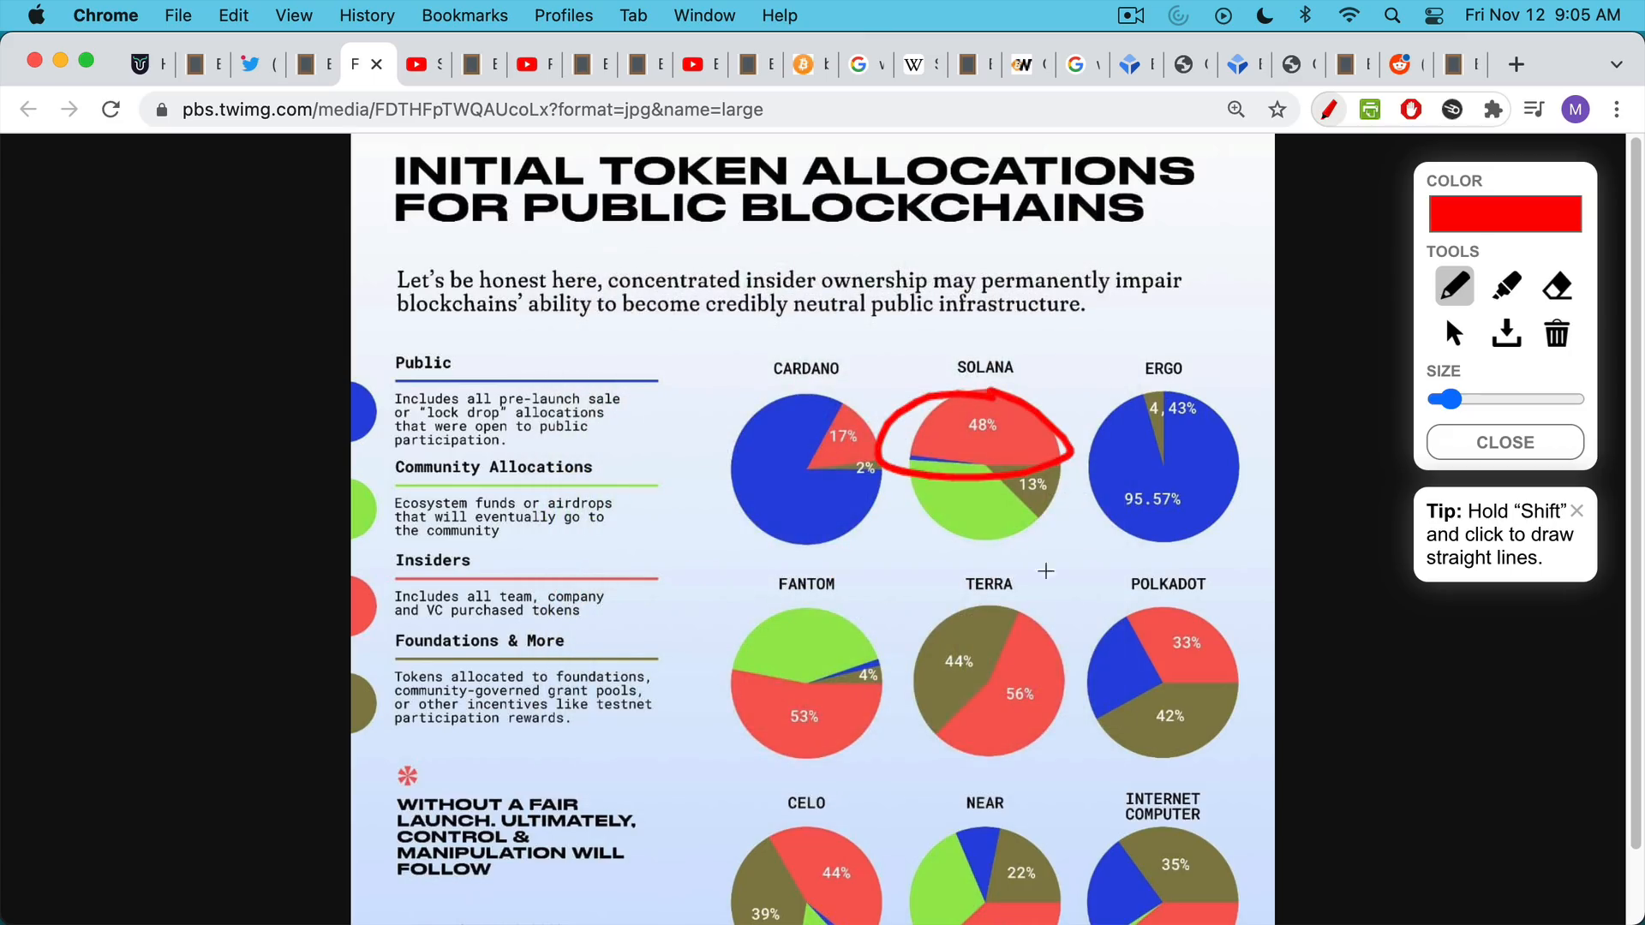
mouse_move(1139, 692)
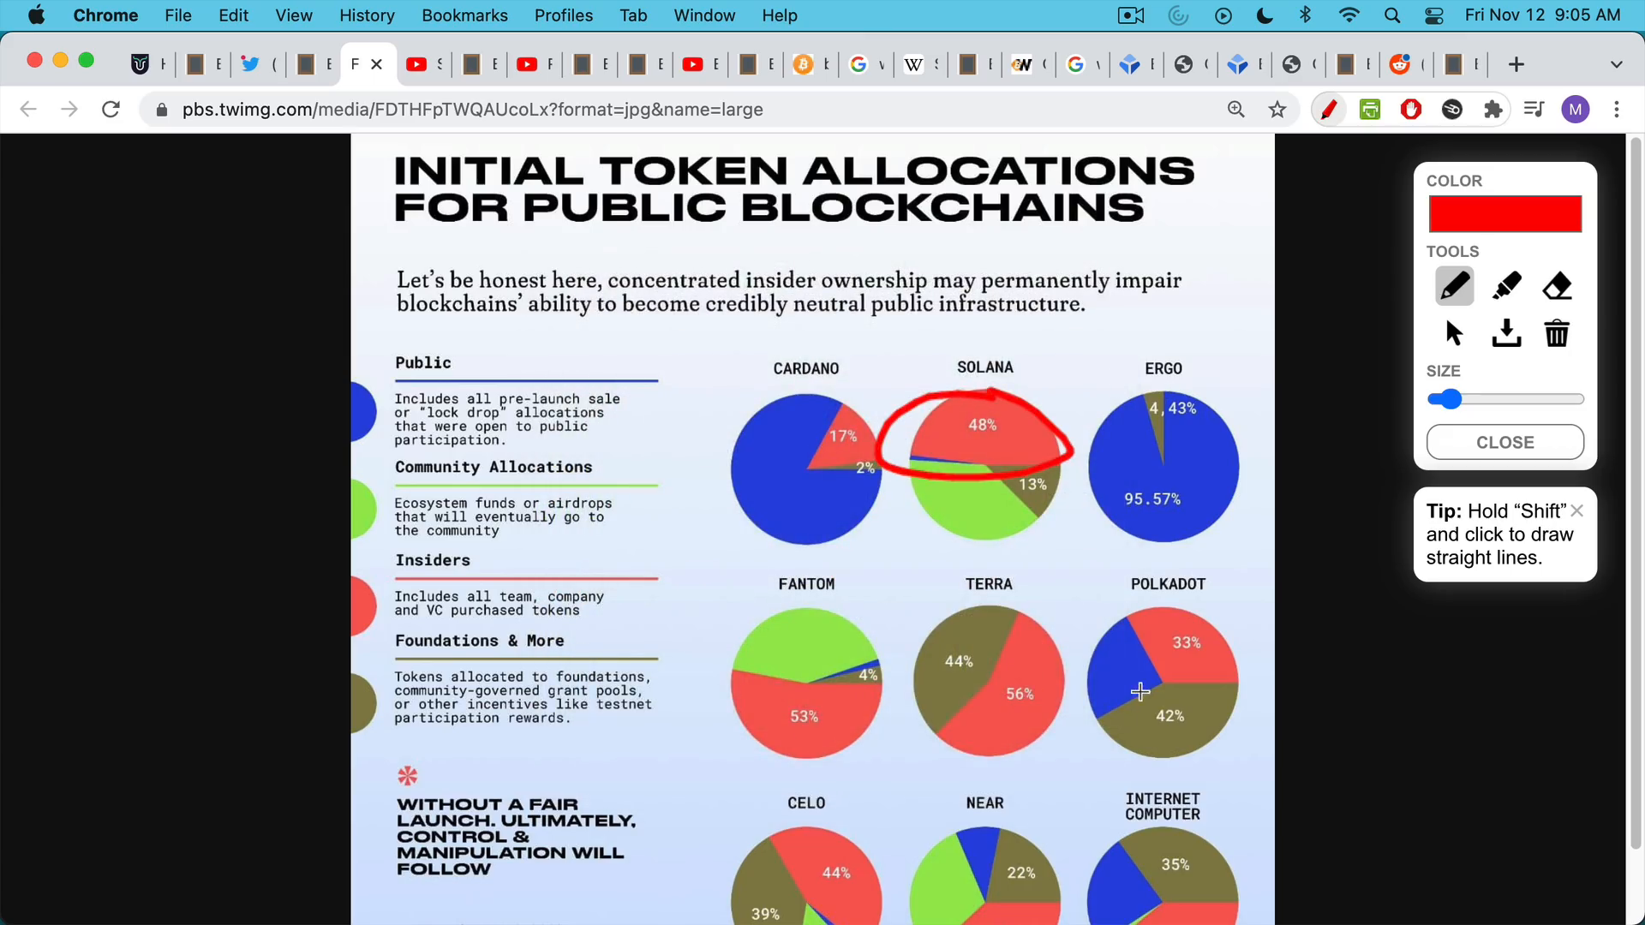
left_click(420, 64)
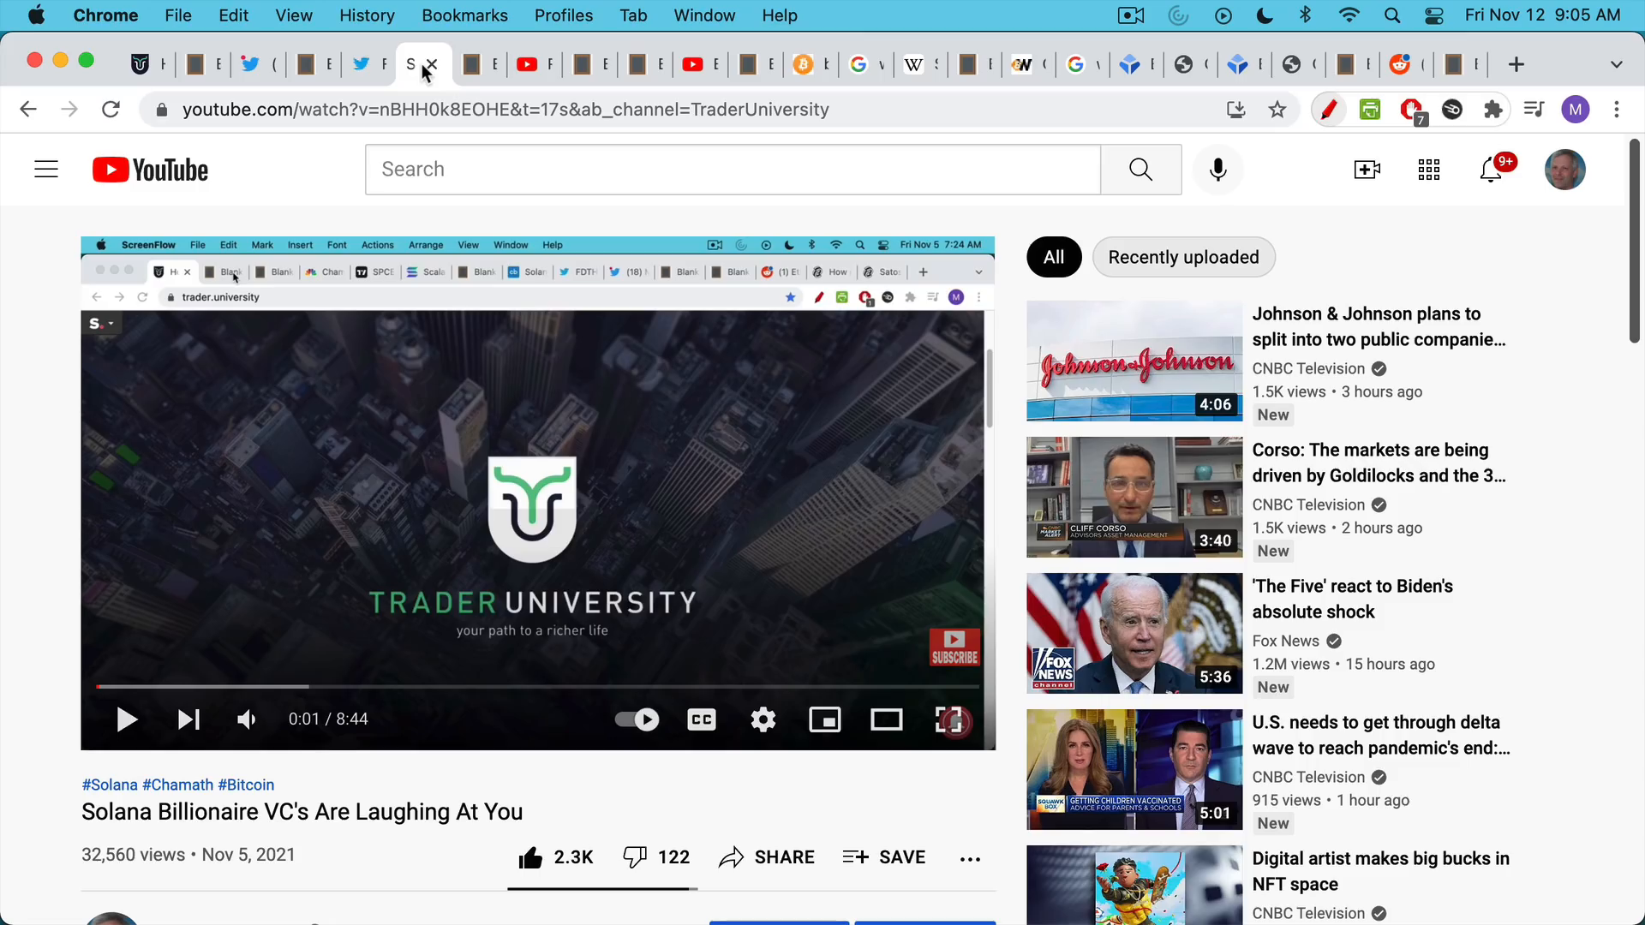
Switch to the slide on central foundations selling tokens for fiat to fund marketing.
left_click(468, 64)
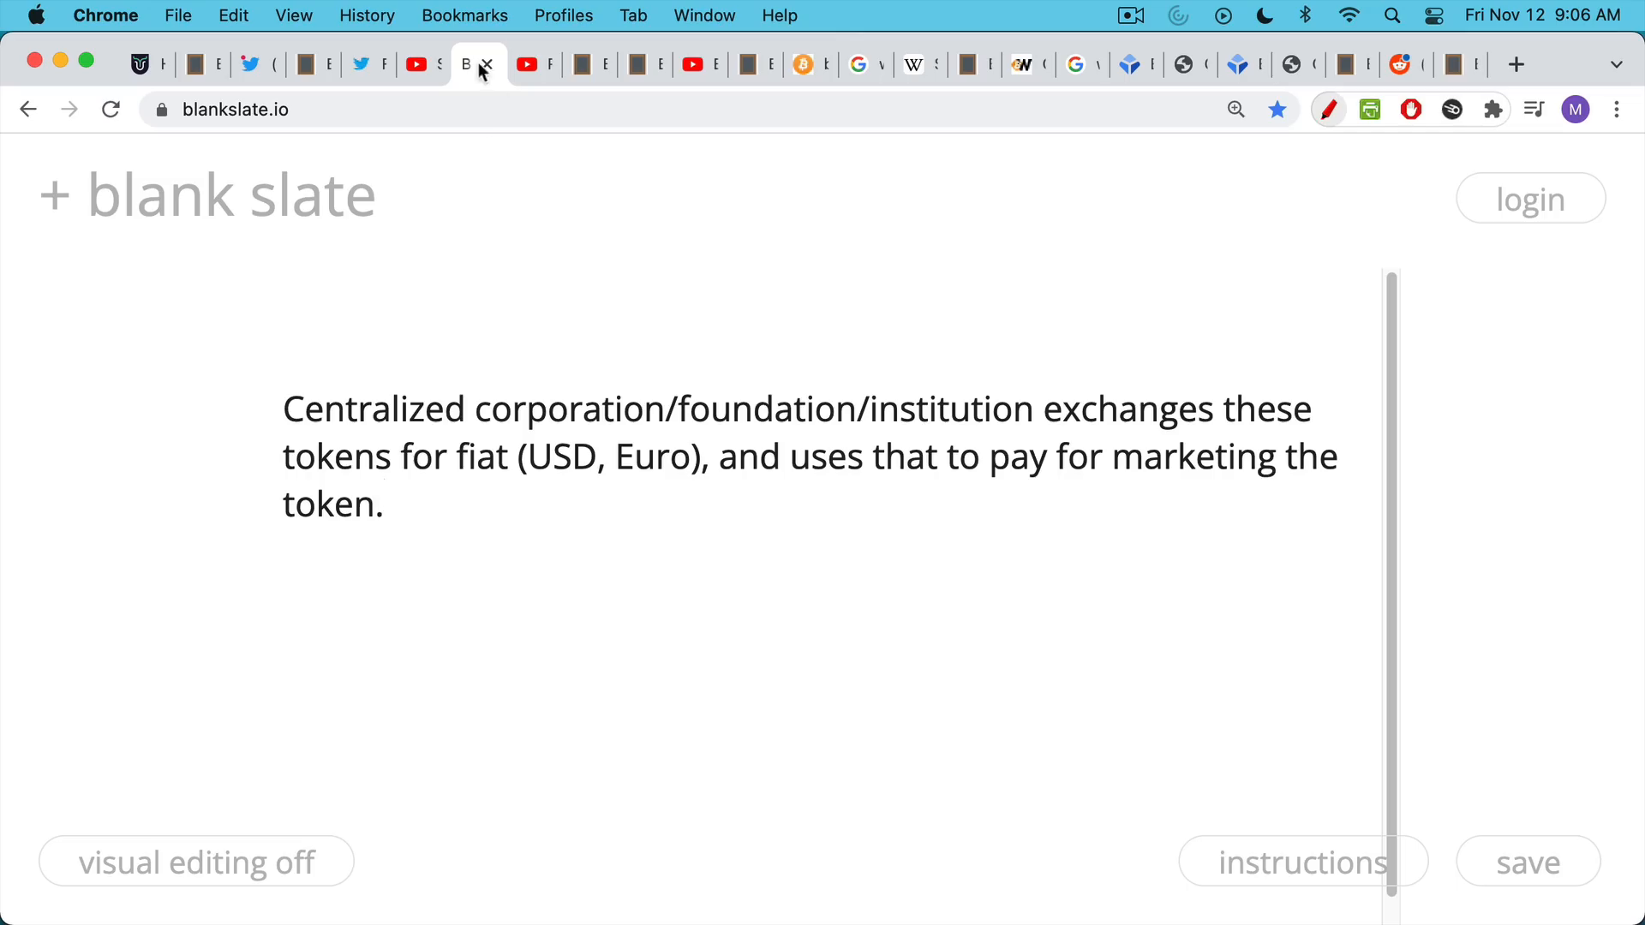
Show the note on Kutcher investing in Ripple through his fund Sound Ventures.
left_click(534, 64)
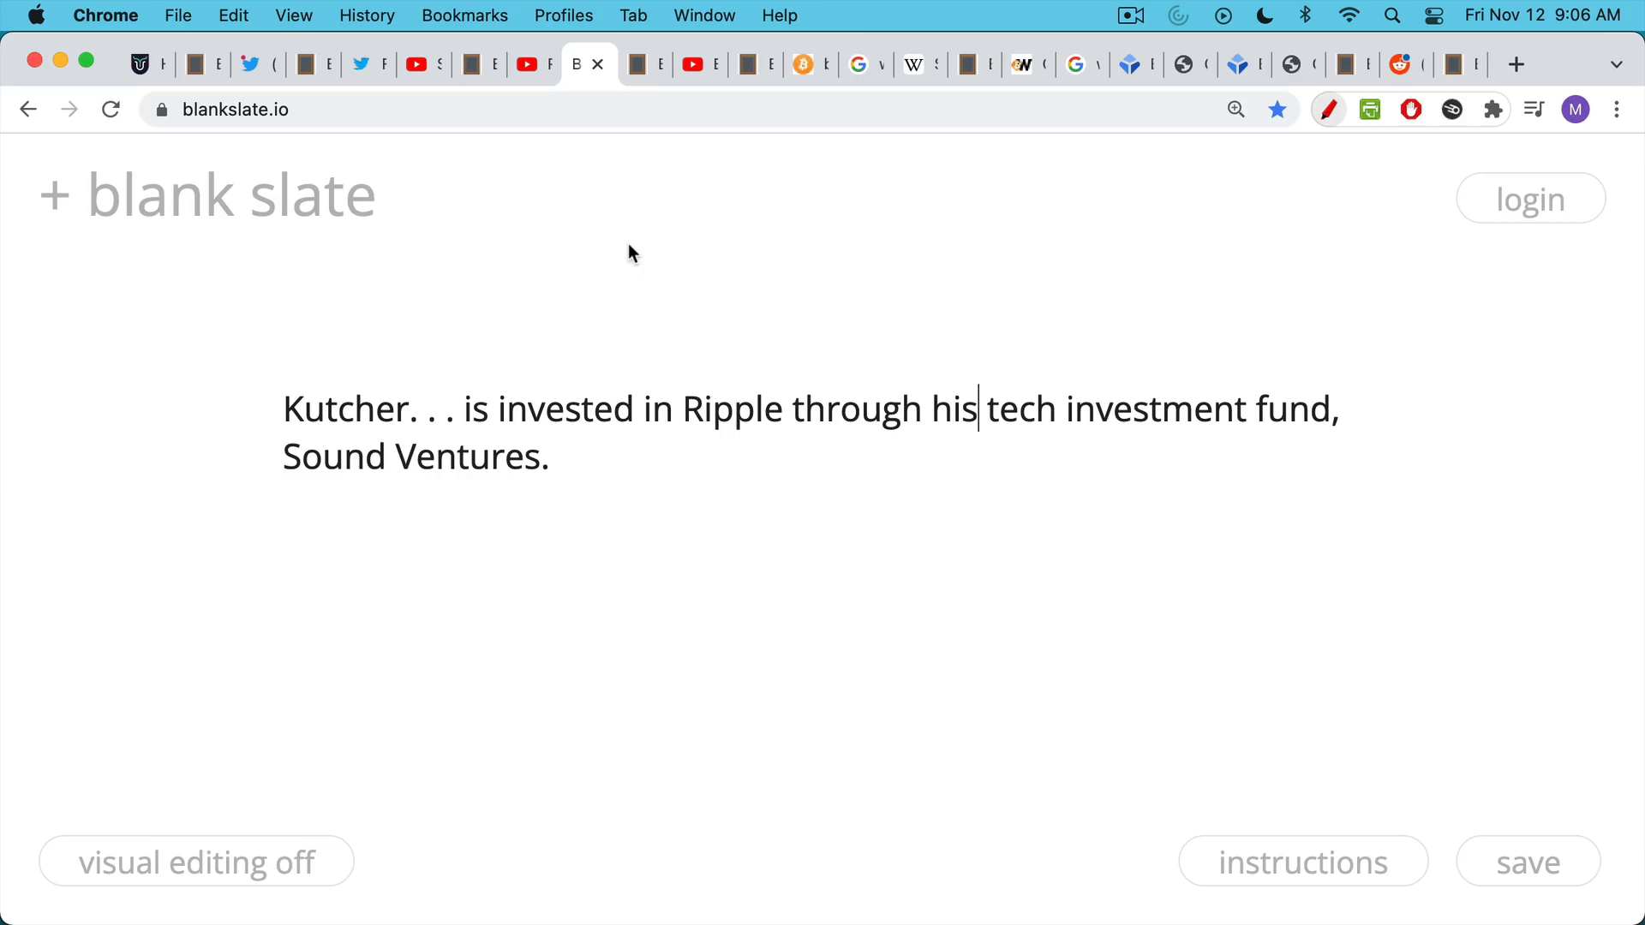
mouse_move(645, 71)
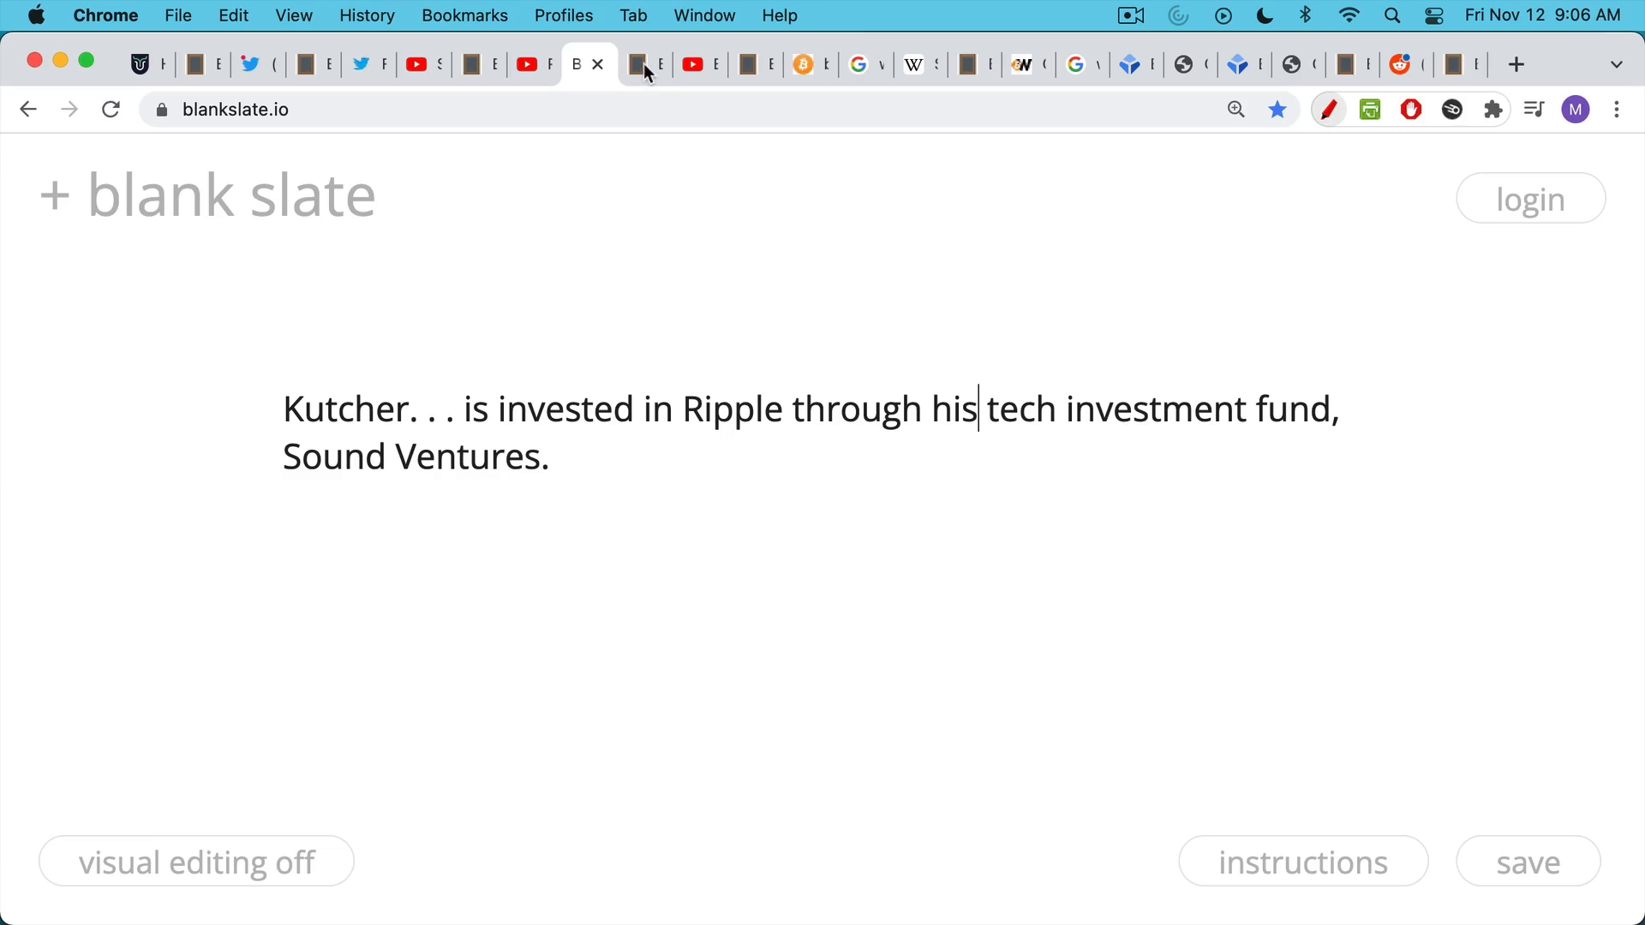
left_click(640, 64)
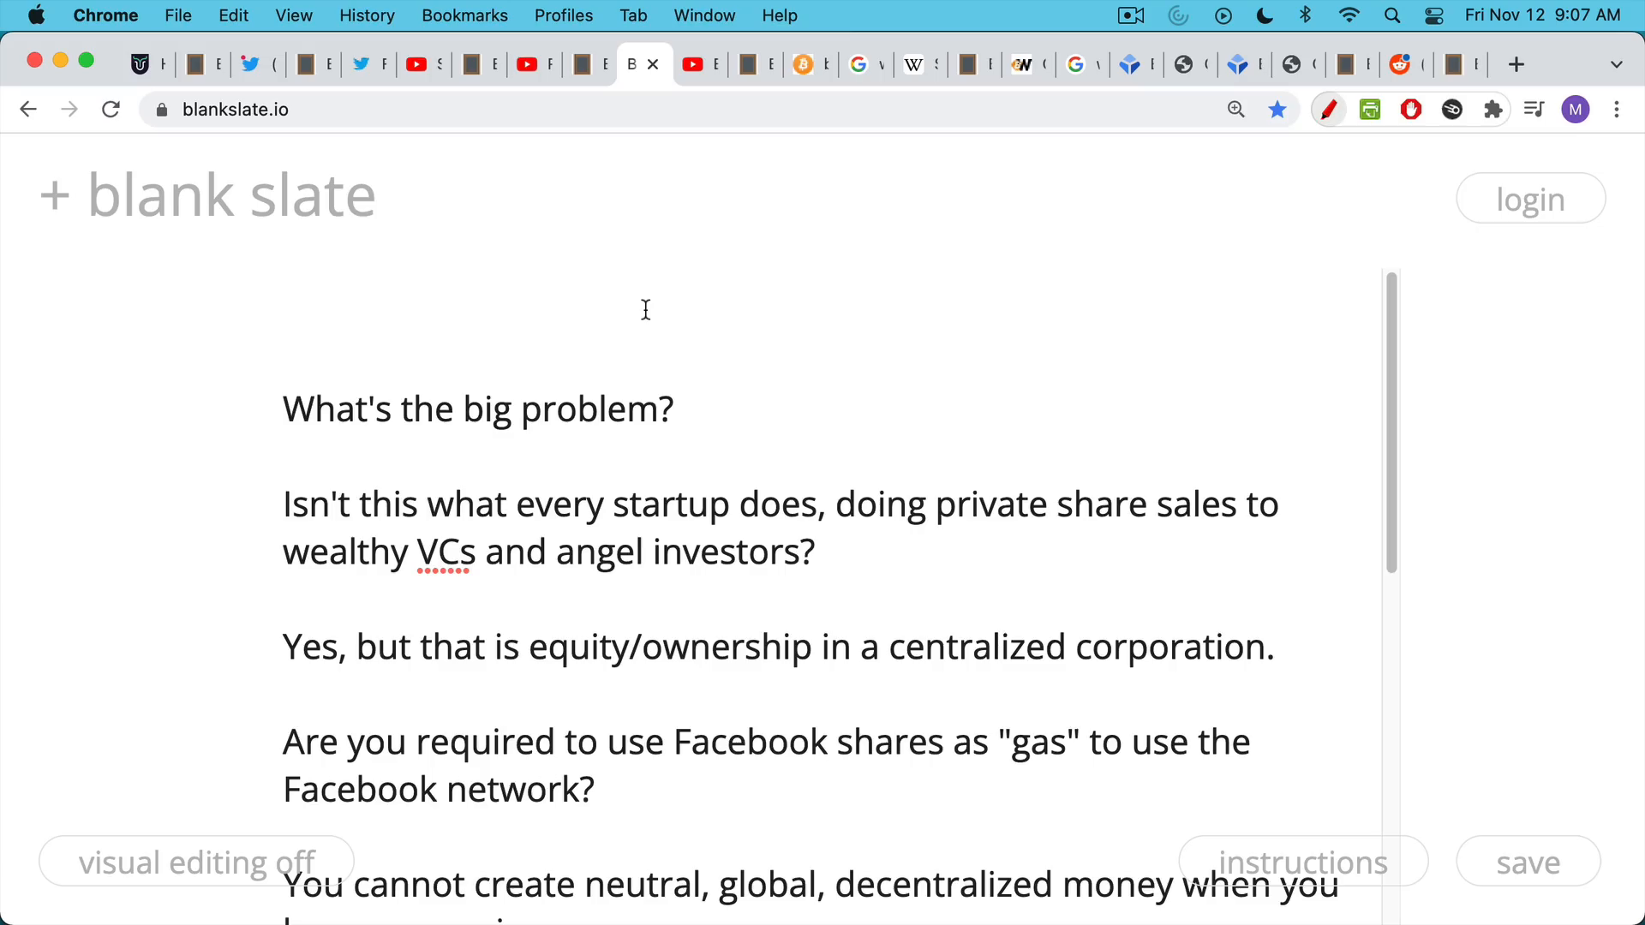
mouse_move(673, 365)
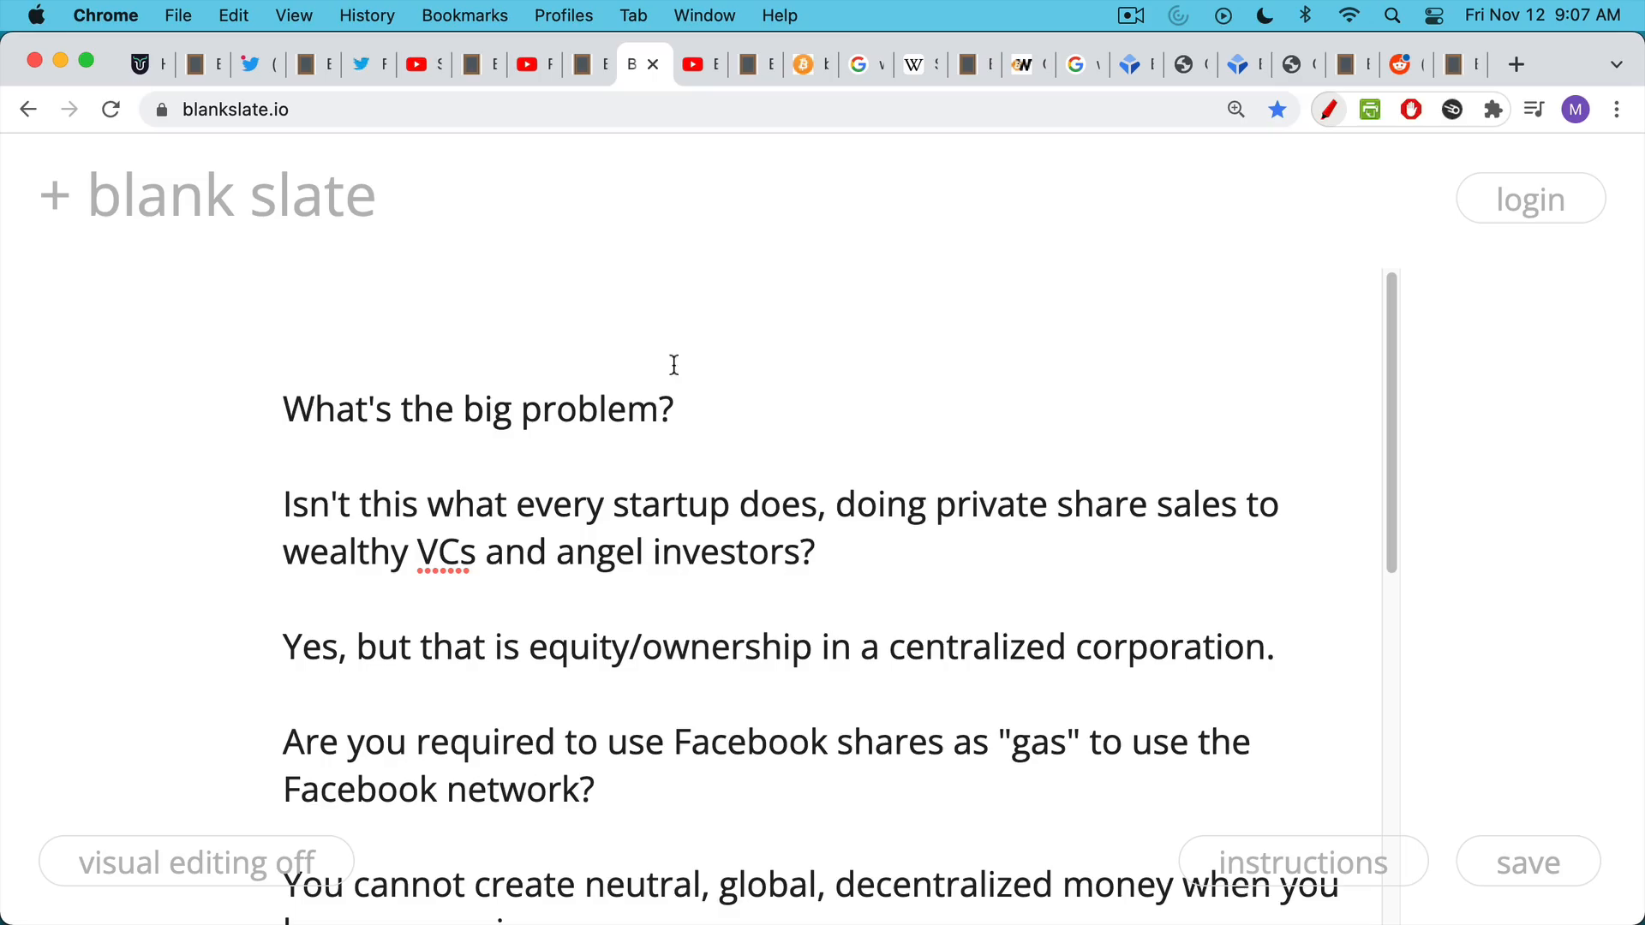
mouse_move(804, 490)
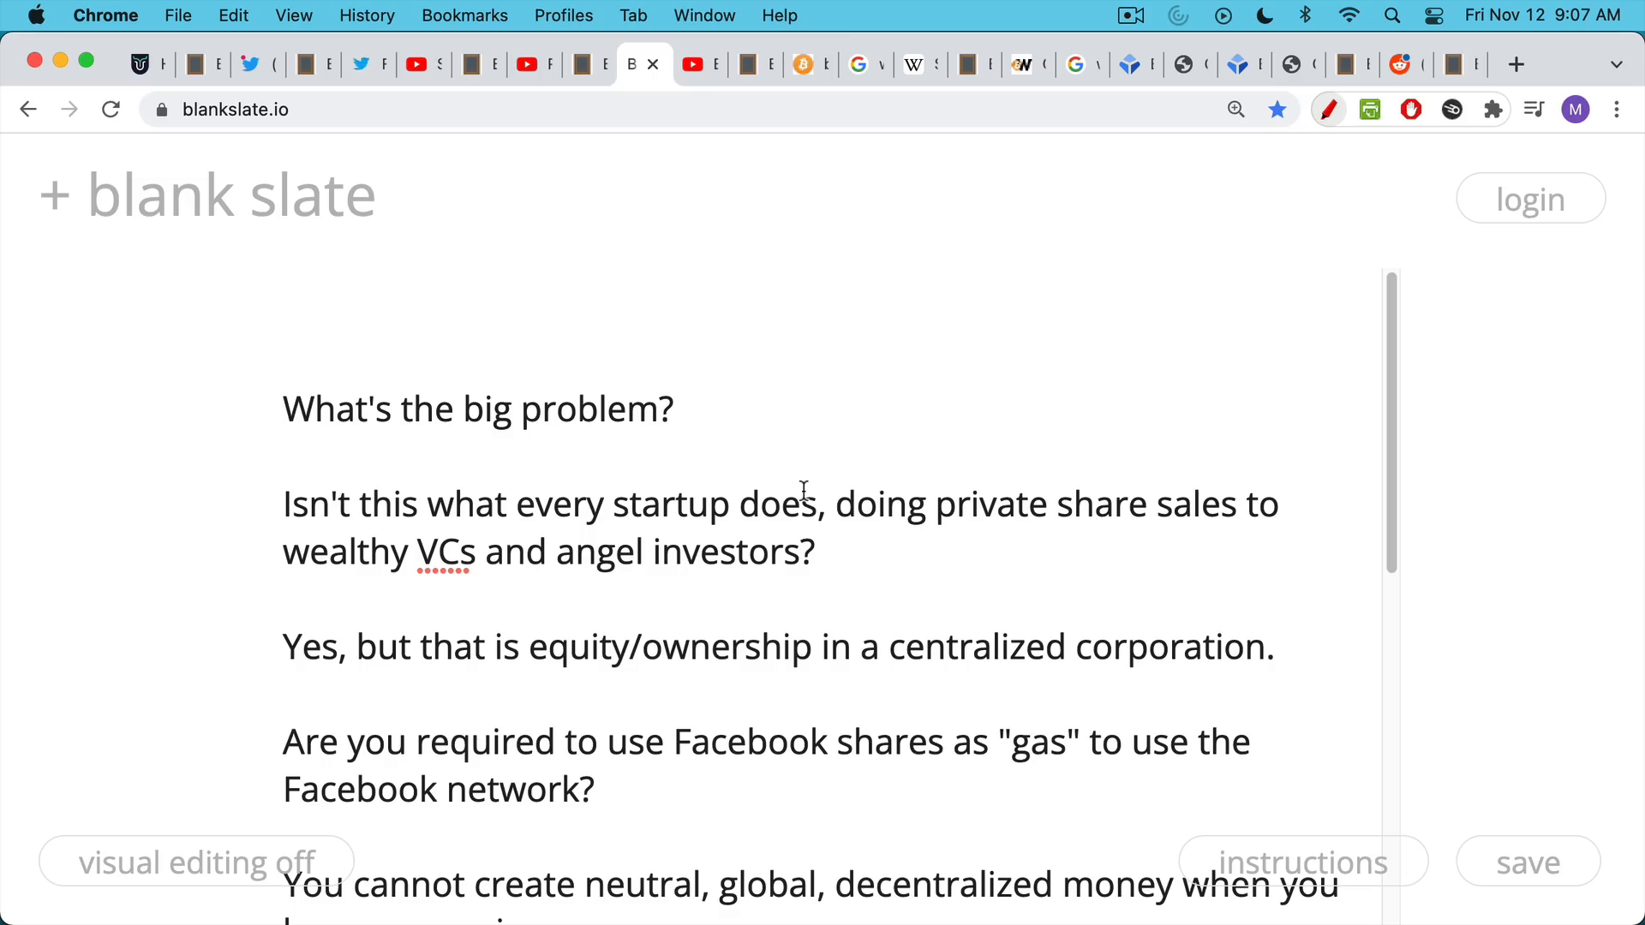
Scroll the note down to the ETH premine beneficiaries and proof of stake point.
scroll("down", 3)
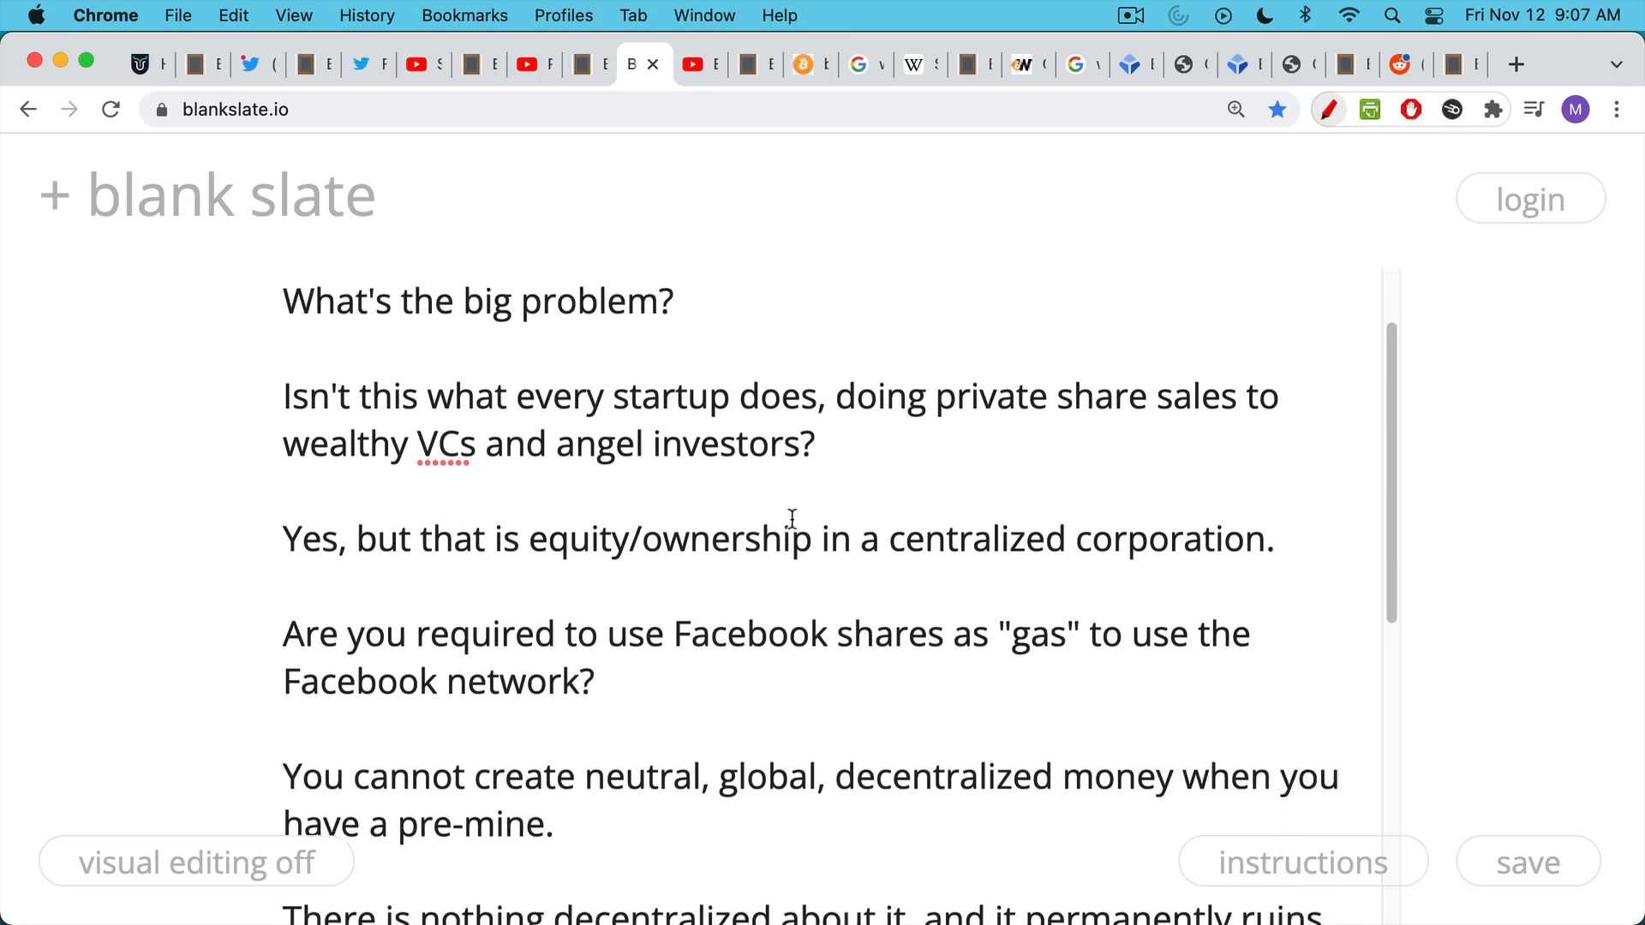
scroll("down", 3)
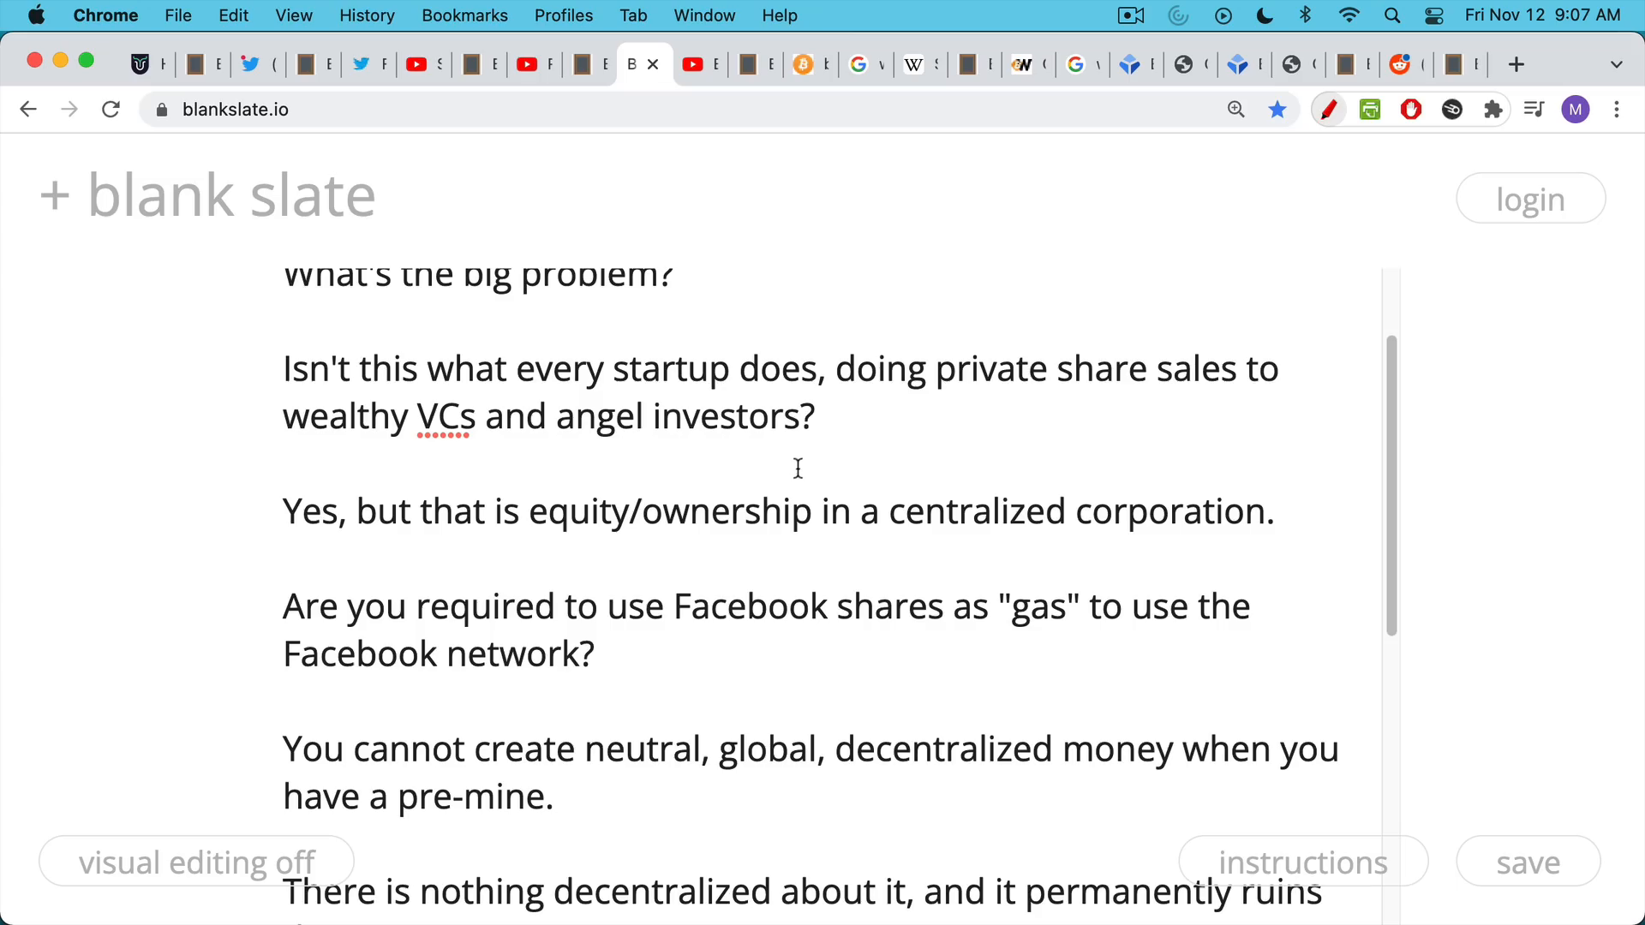
scroll("down", 3)
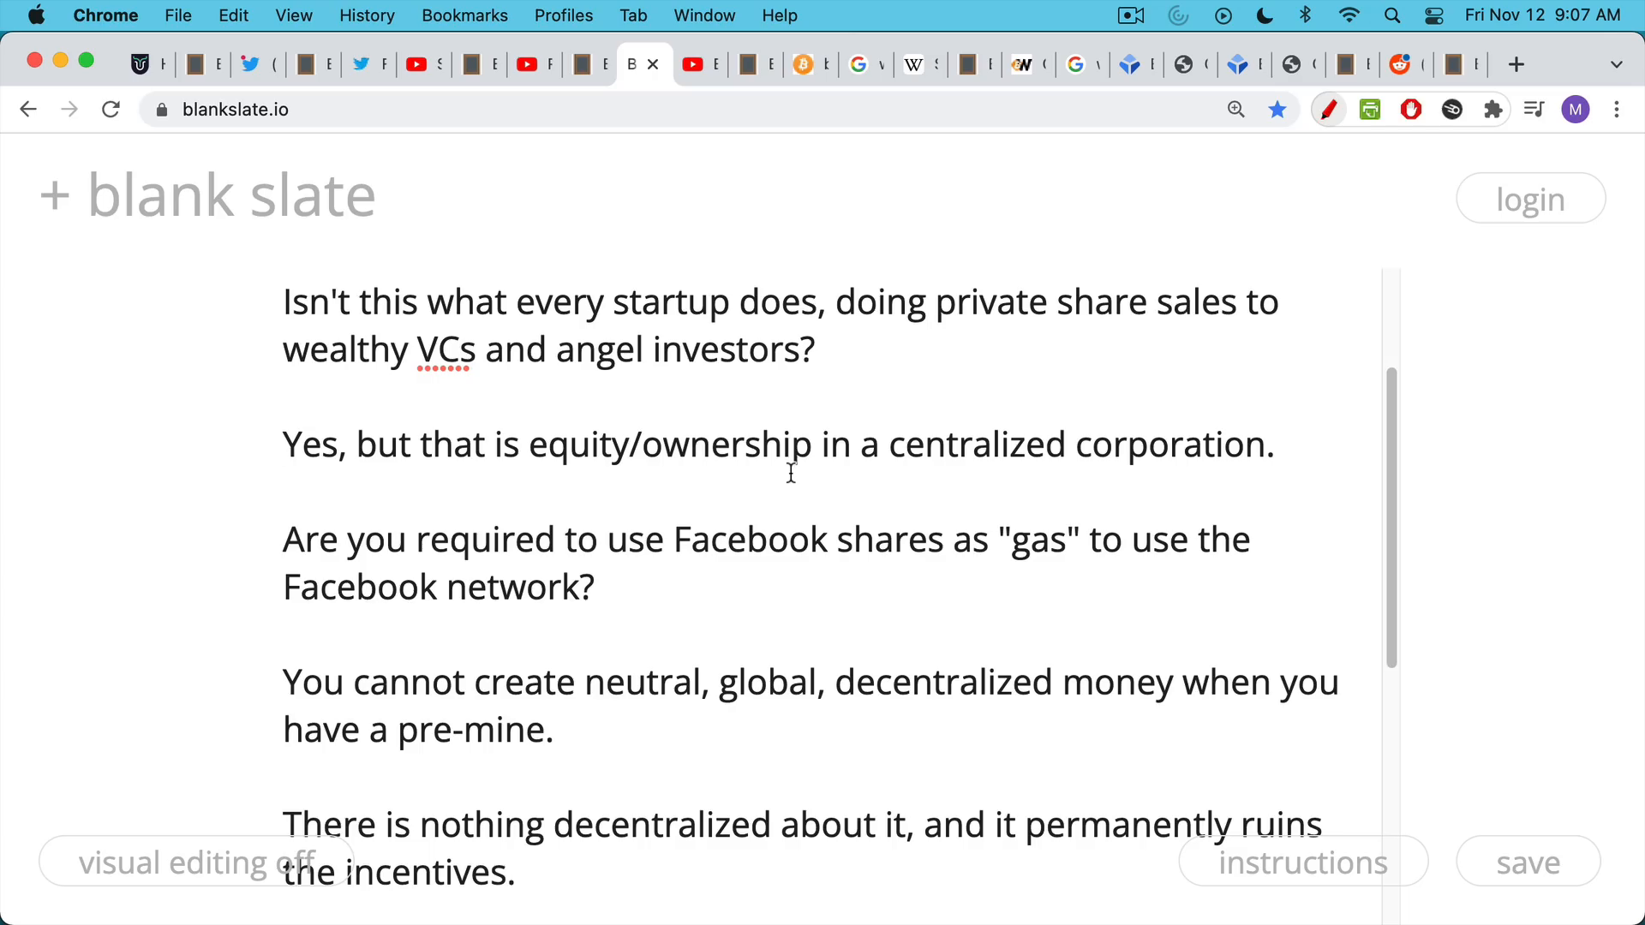
scroll("down", 3)
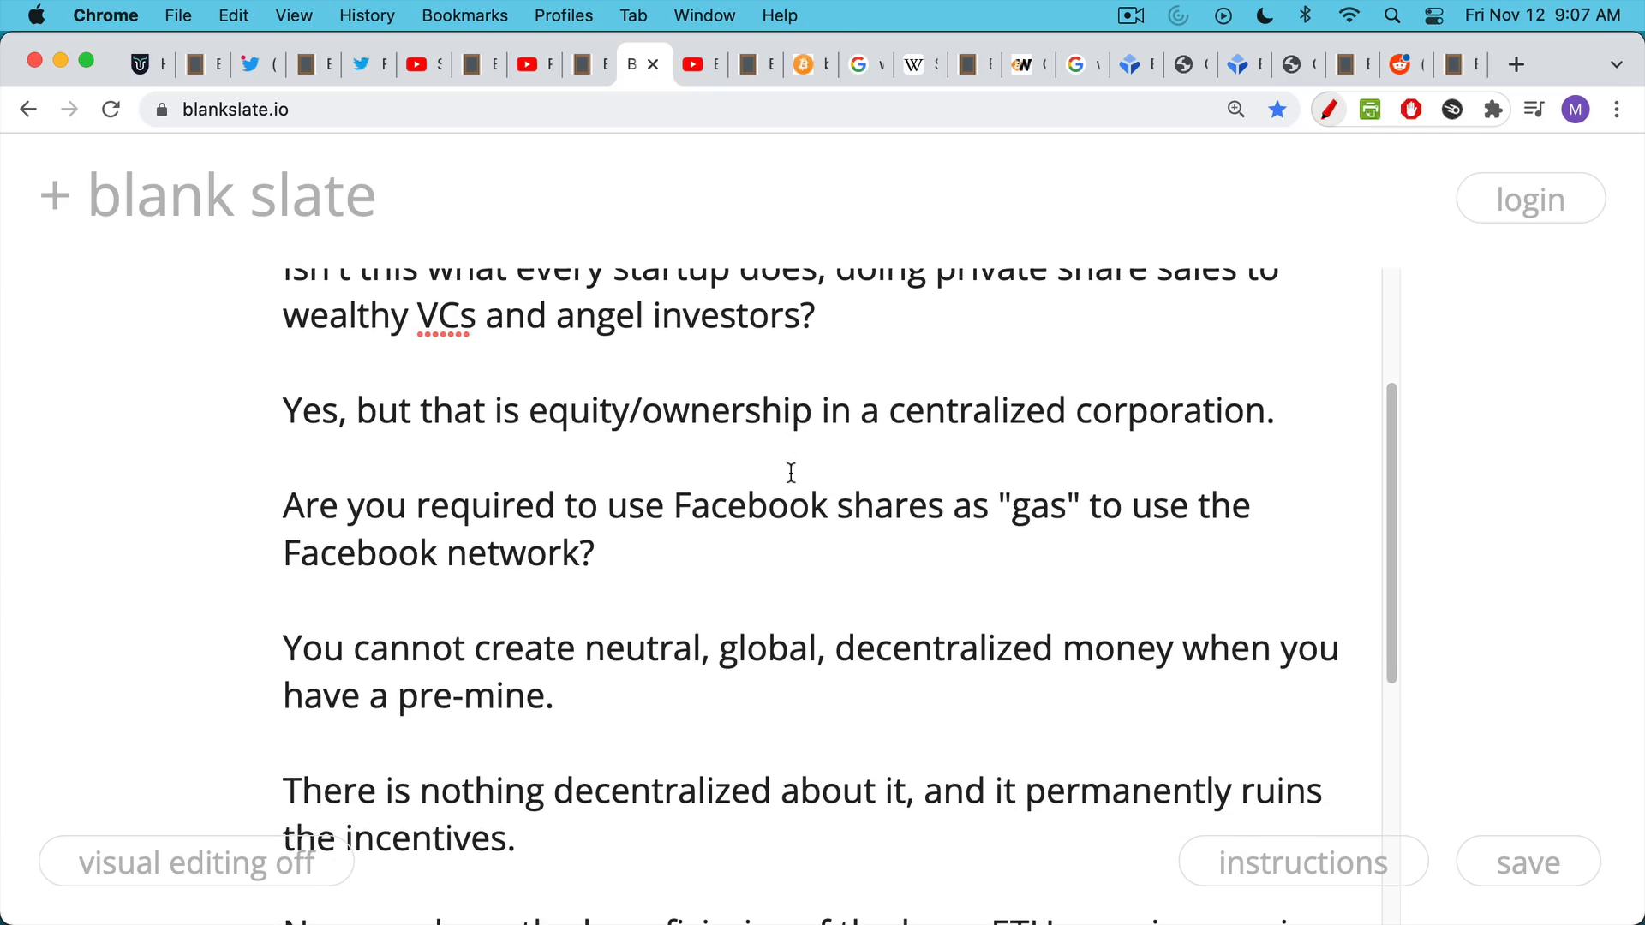
scroll("down", 3)
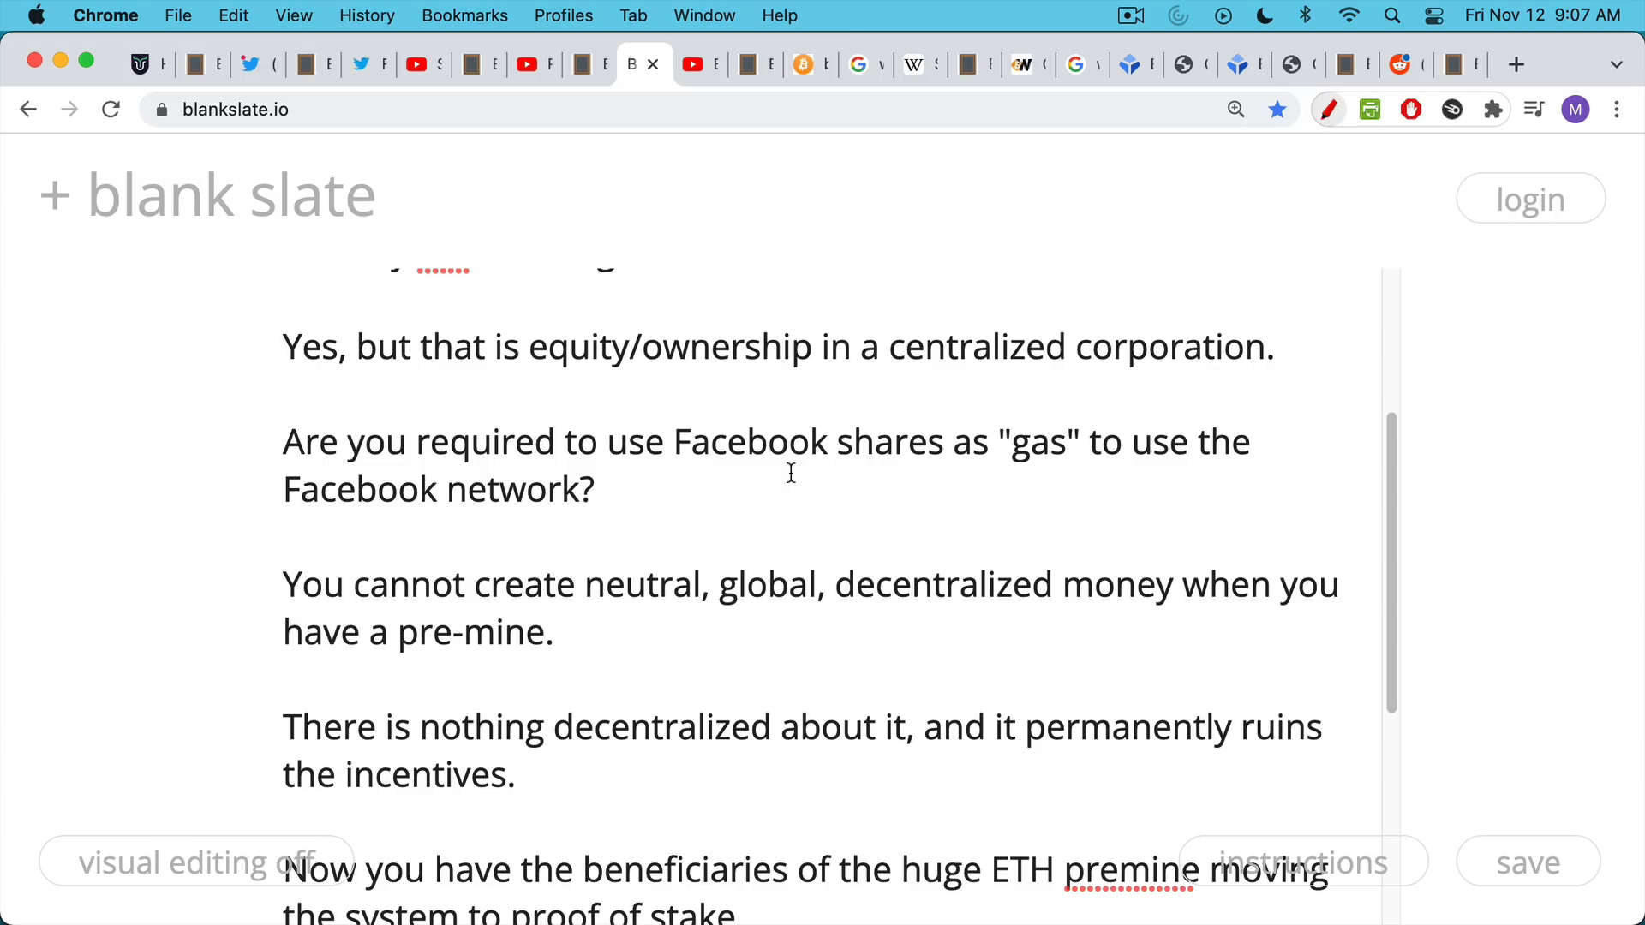
scroll("down", 3)
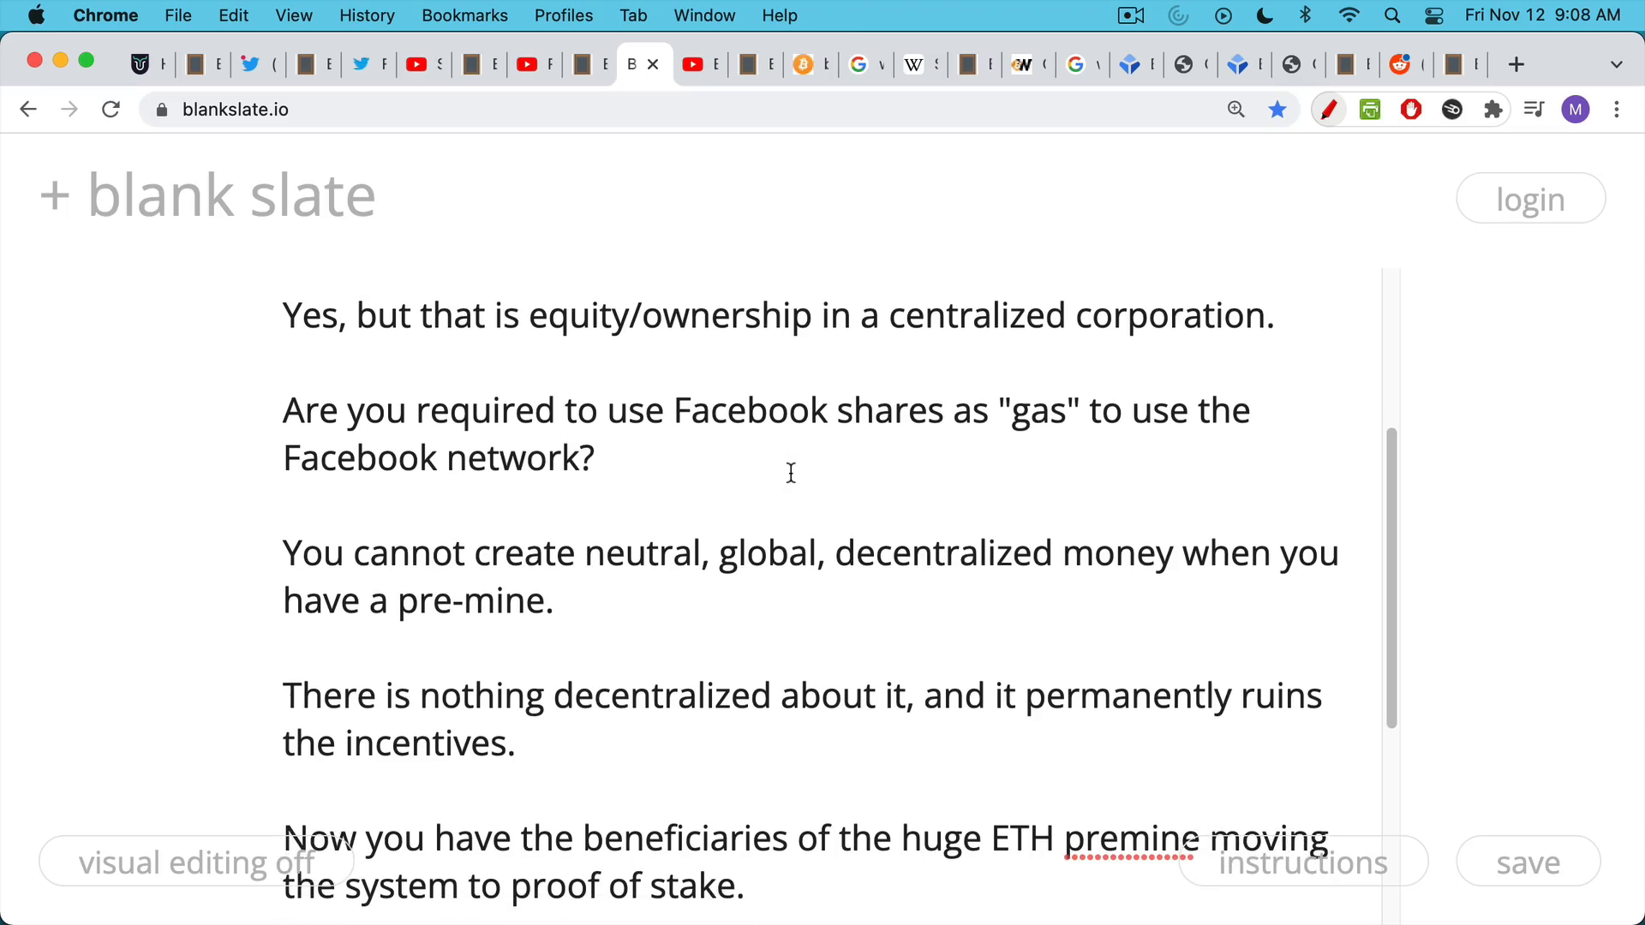
Scroll to the note's end so the final ETH premine proof-of-stake point is readable.
scroll("down", 3)
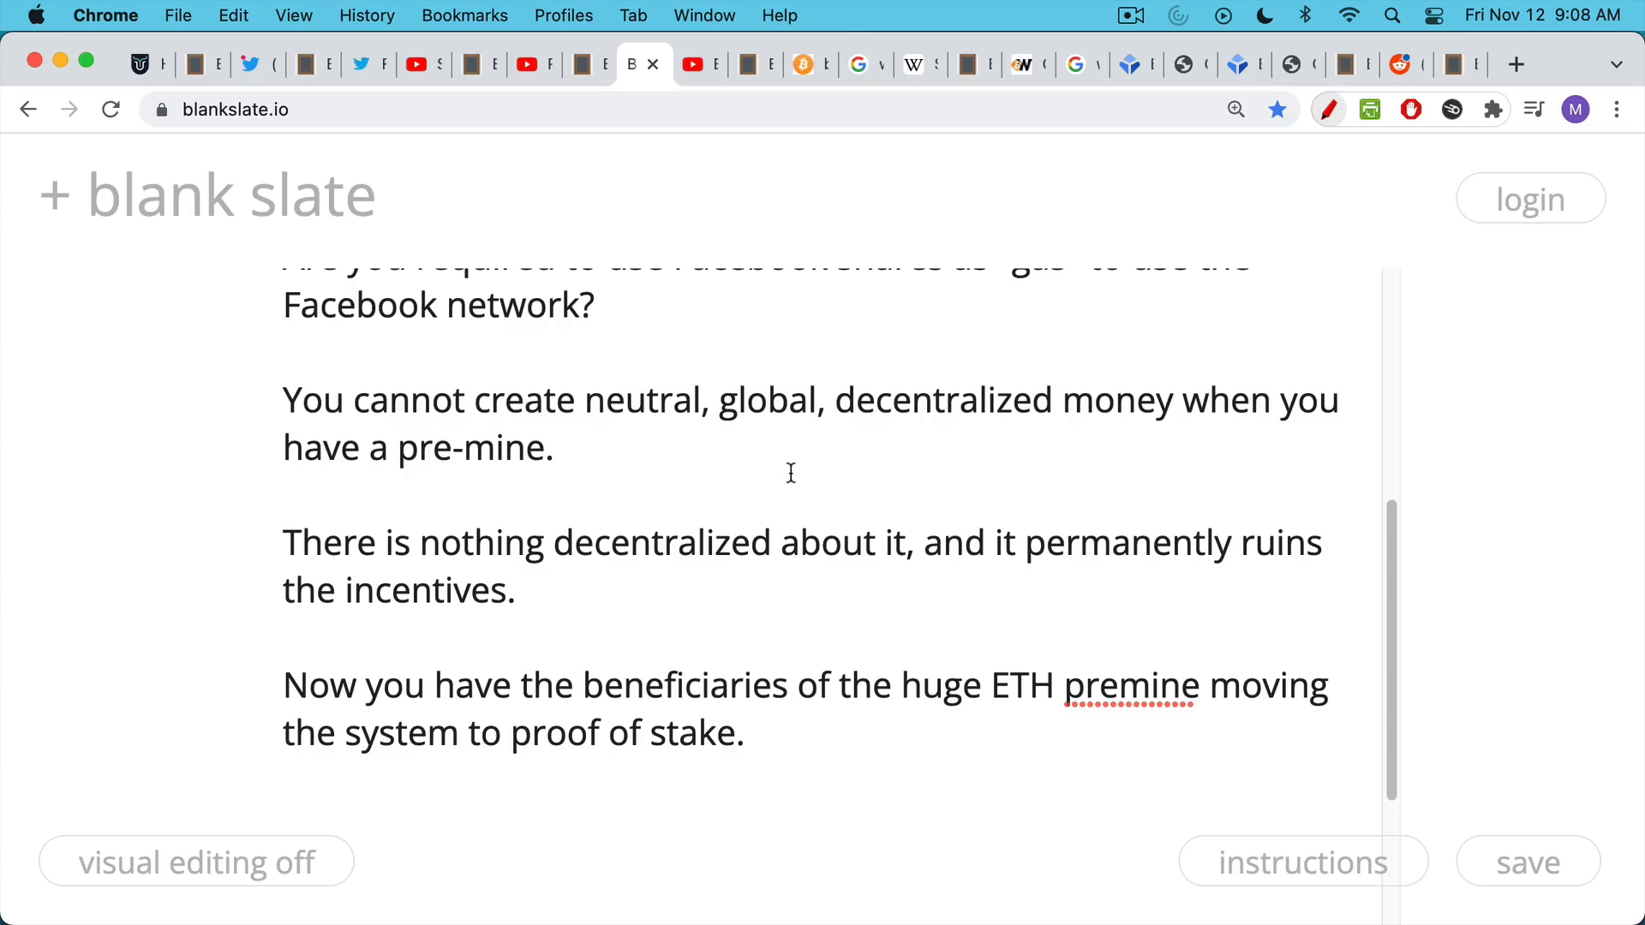
mouse_move(789, 466)
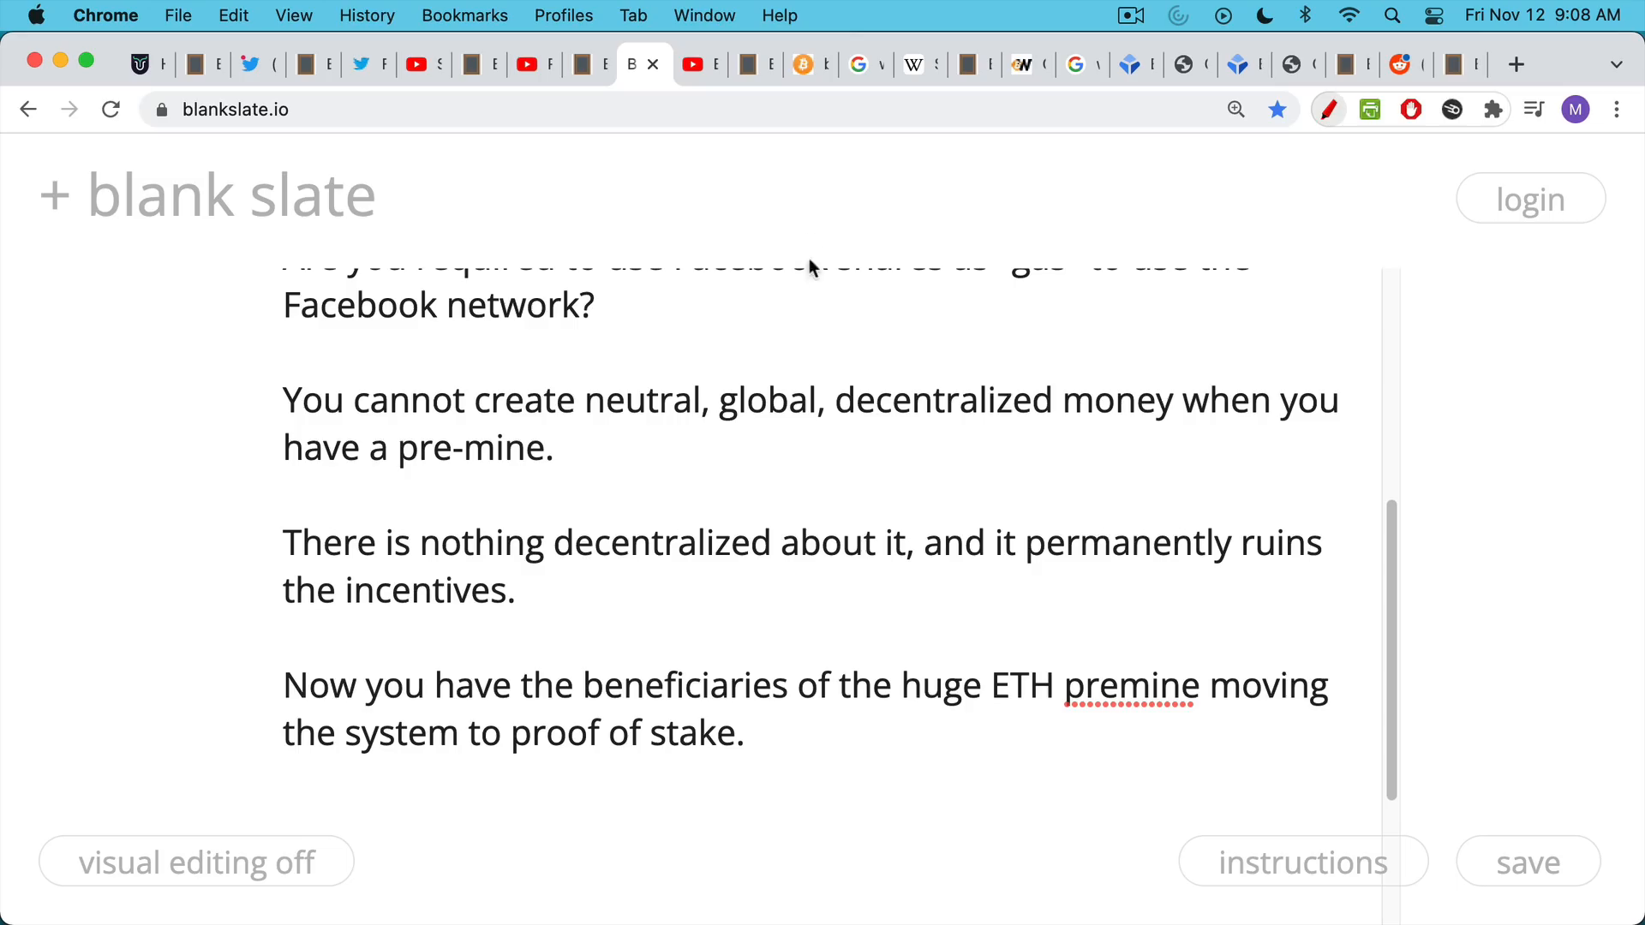
left_click(696, 65)
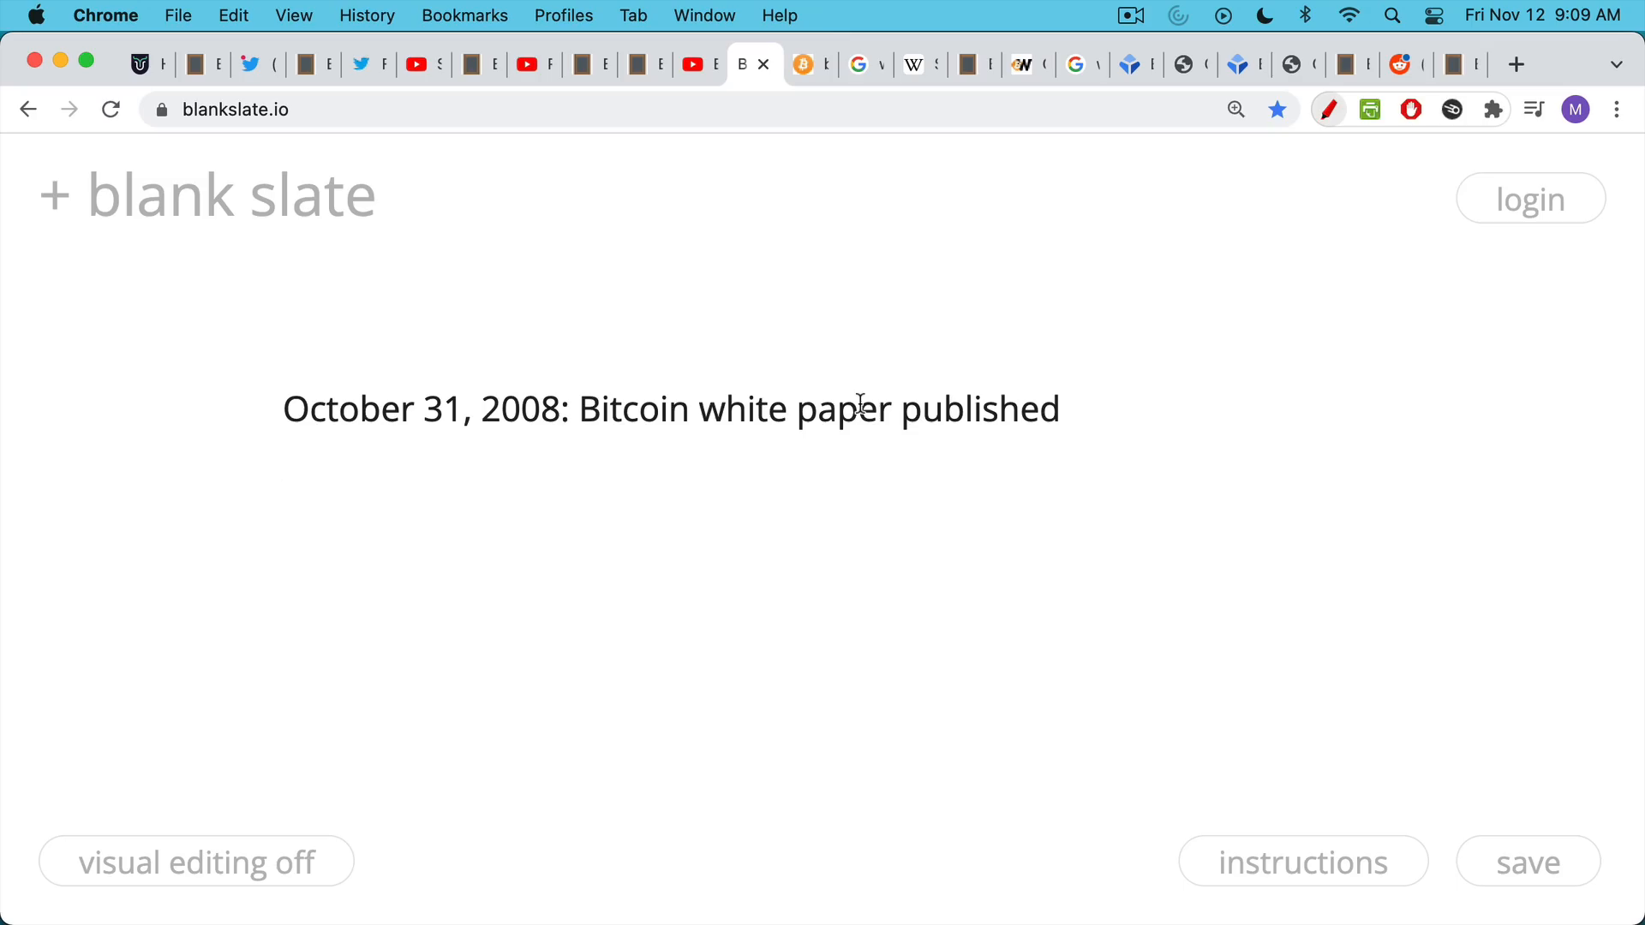
mouse_move(832, 160)
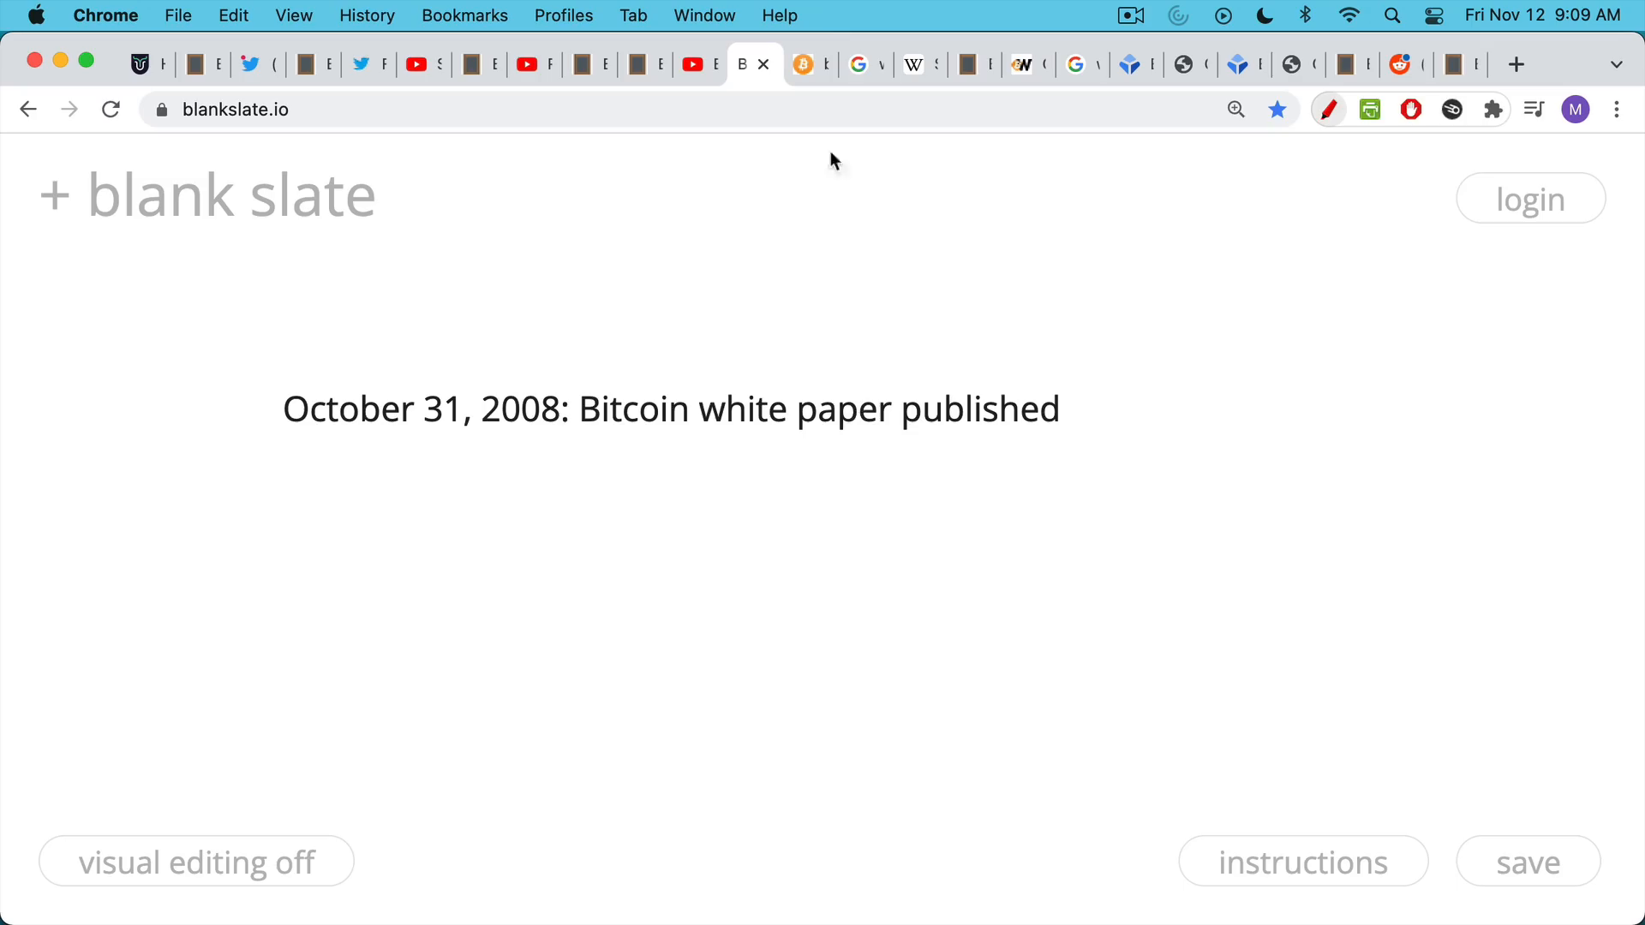
Show the Bitcoin white paper PDF, then Google results dating the genesis block January 3, 2009.
left_click(809, 64)
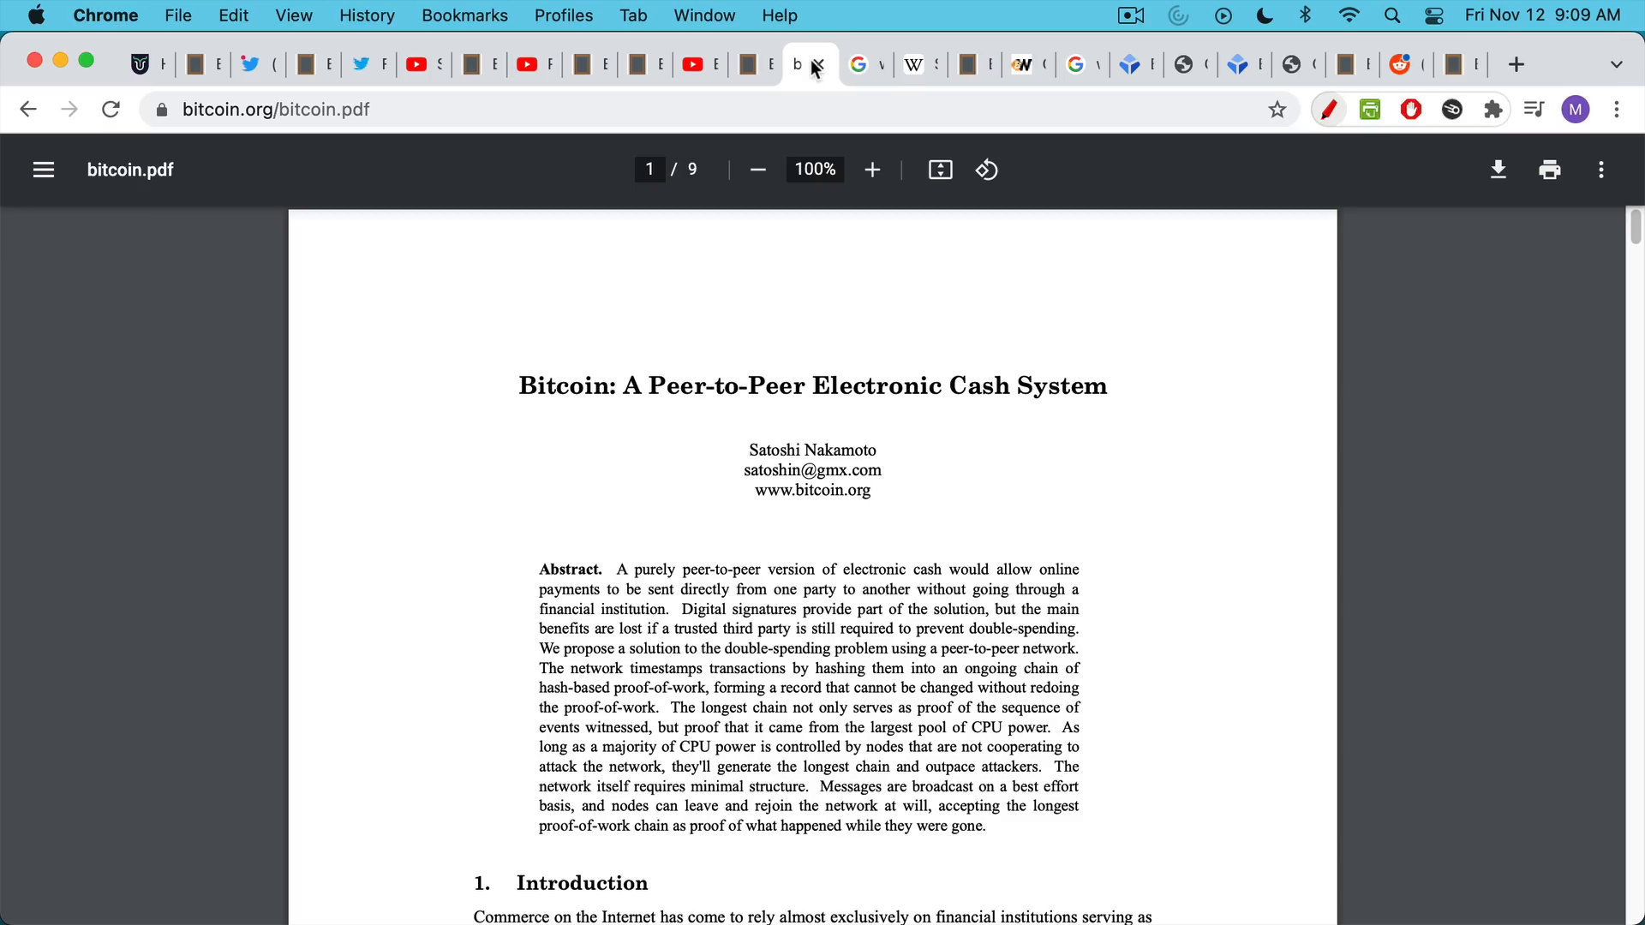
mouse_move(860, 75)
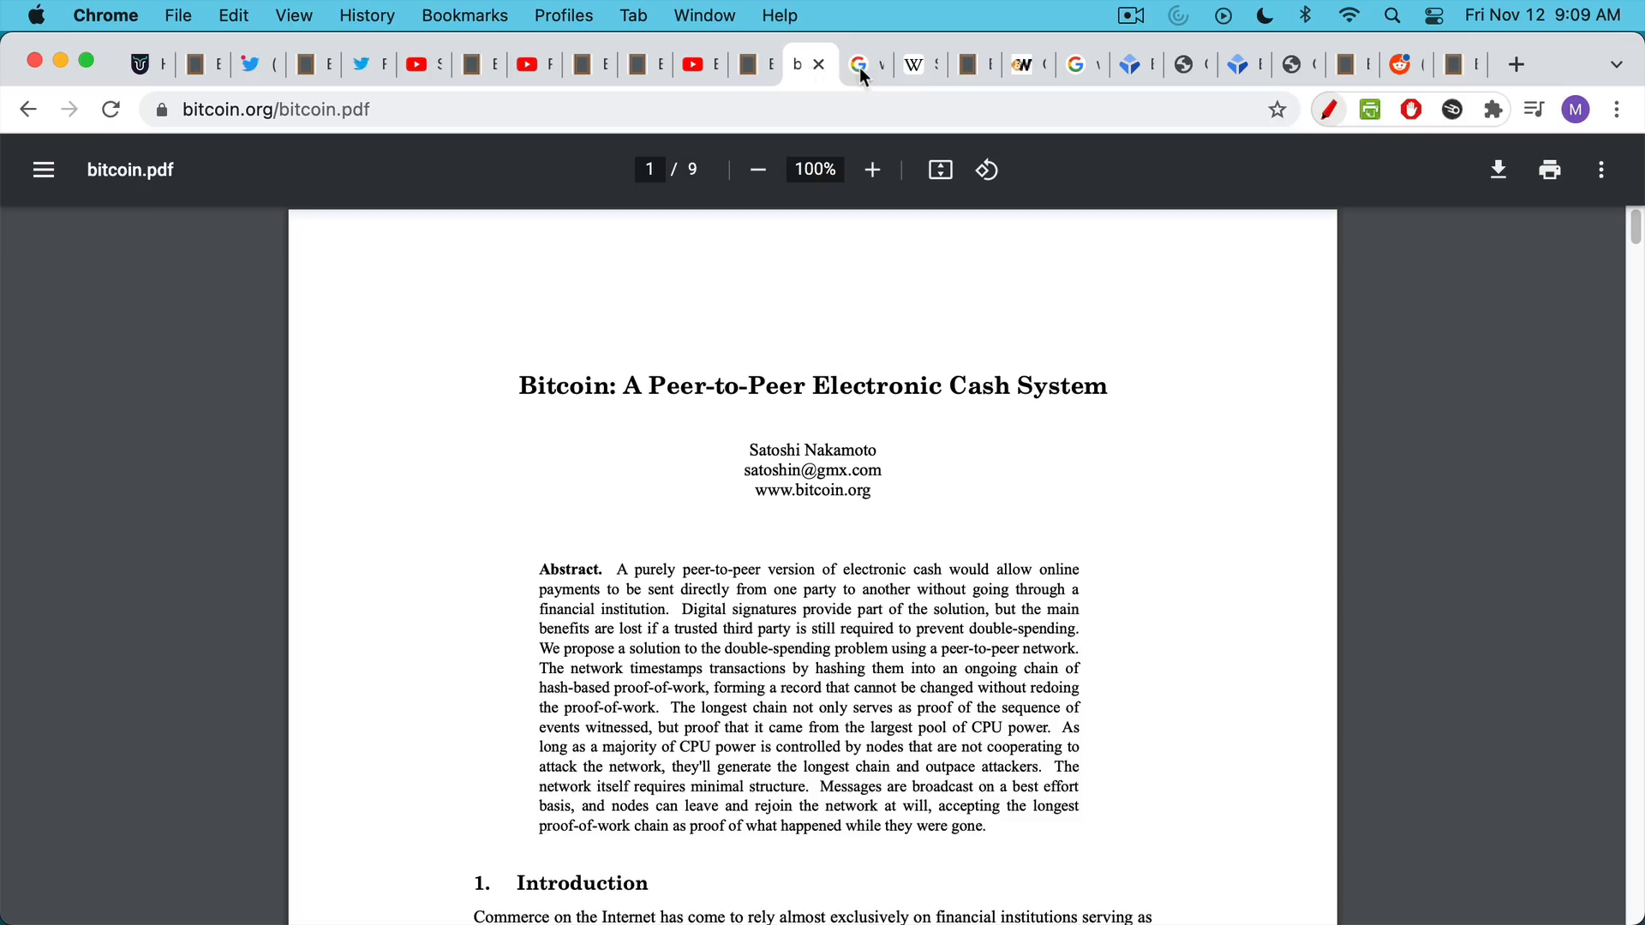
left_click(748, 64)
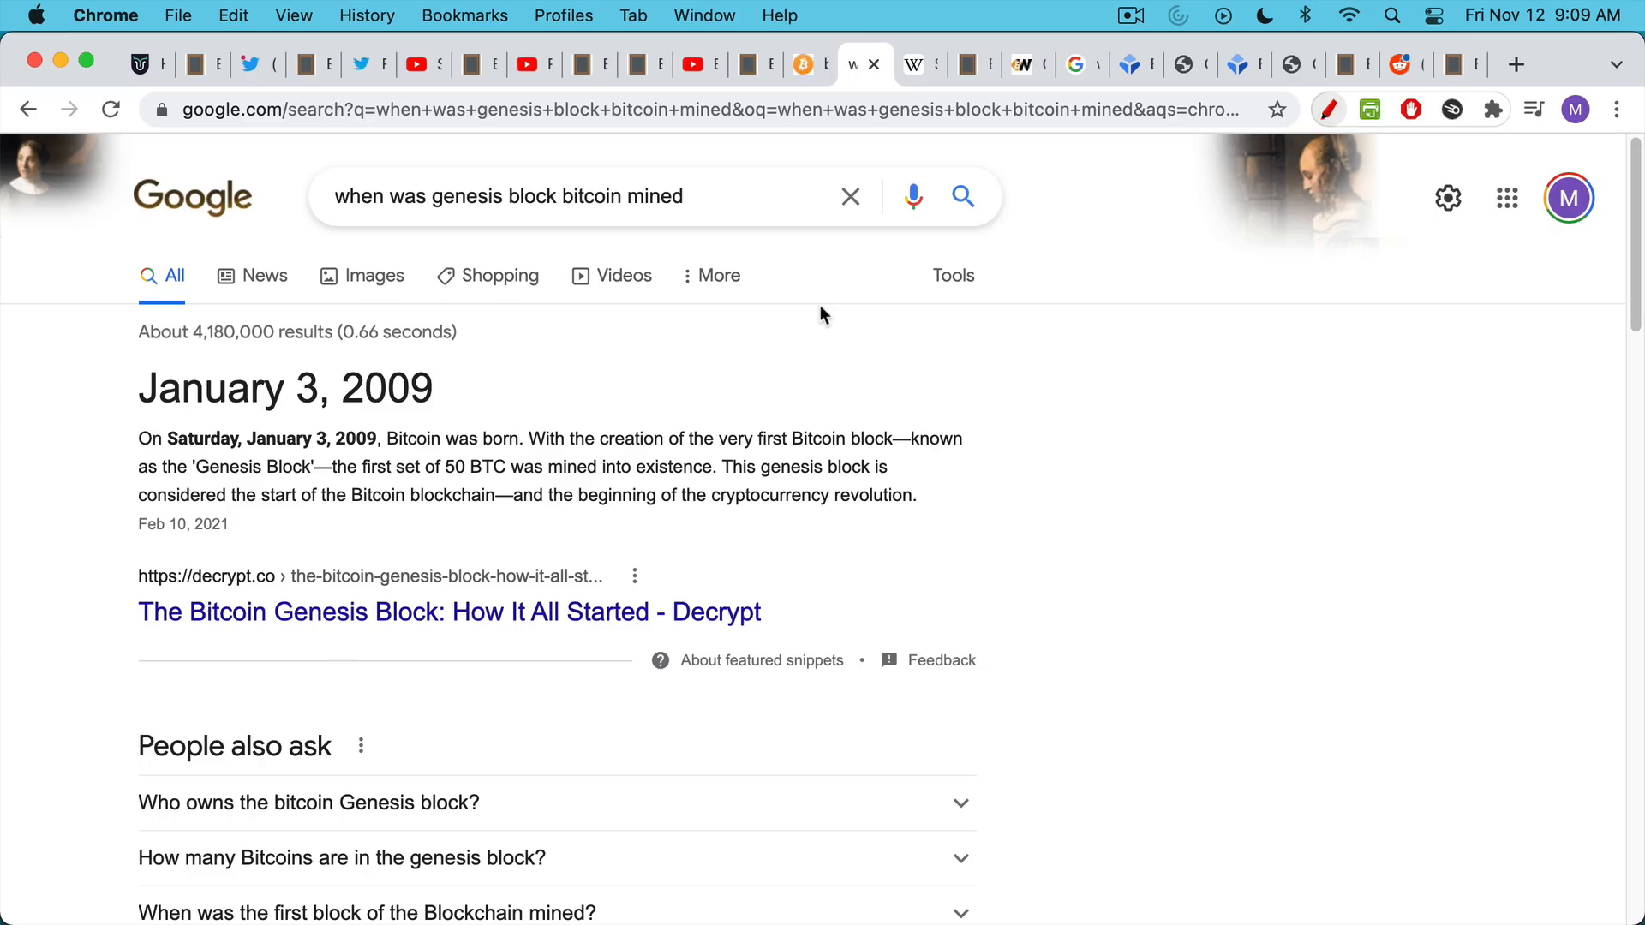
Switch to the Satoshi Nakamoto Wikipedia article's 9 January 2009 release paragraph.
left_click(911, 64)
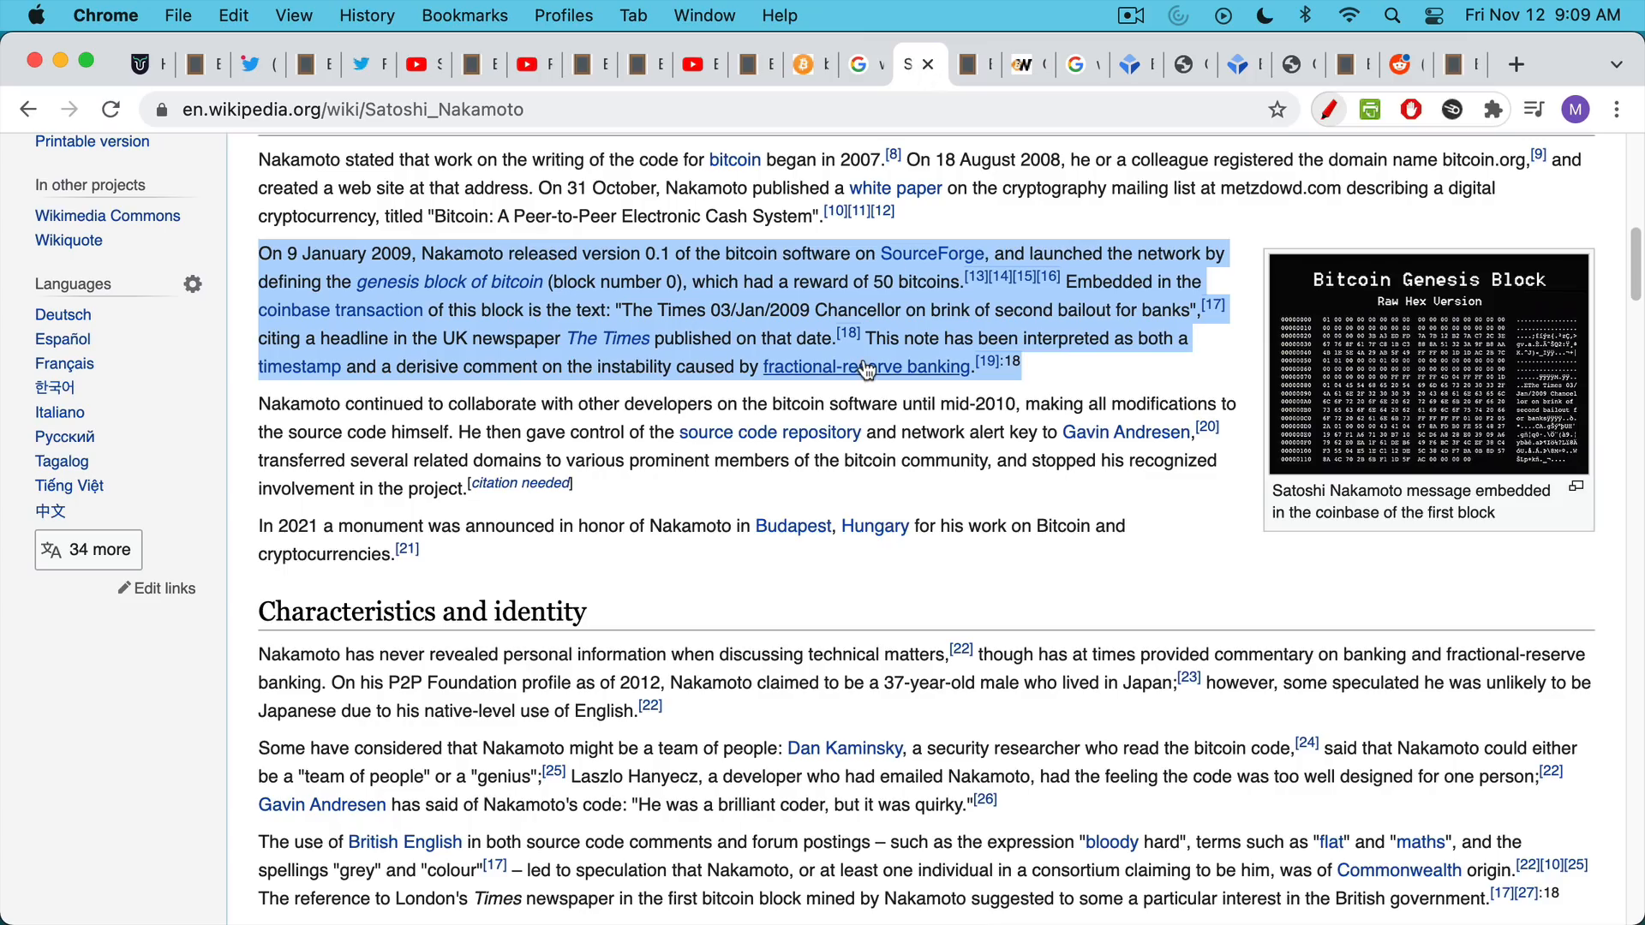
mouse_move(1116, 356)
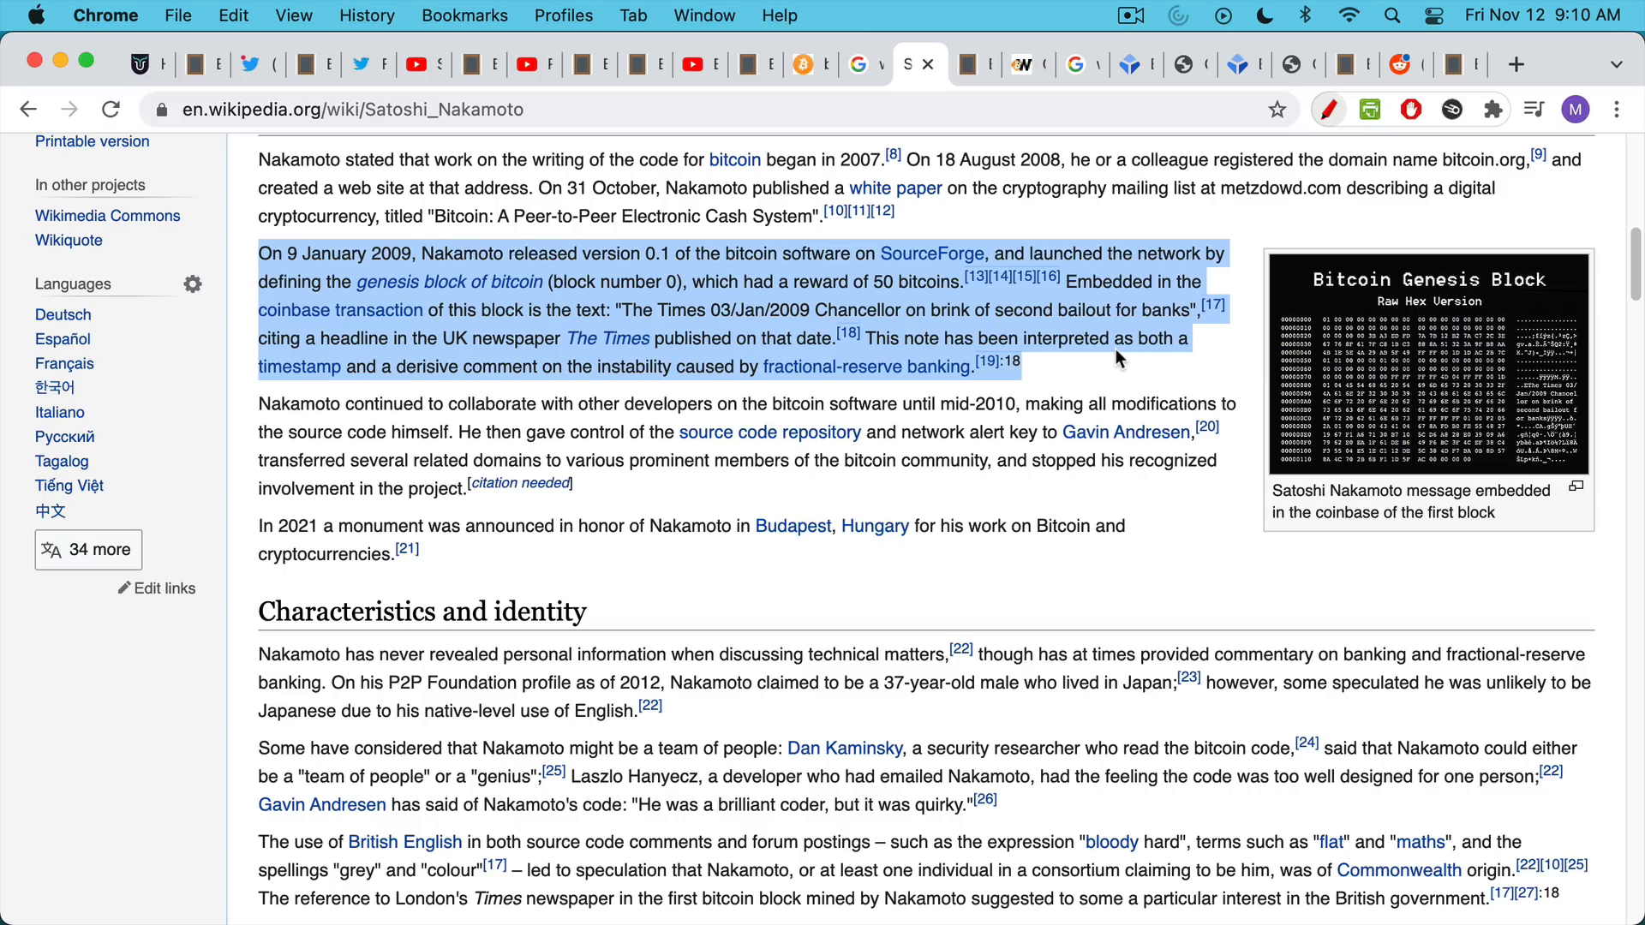
mouse_move(931, 254)
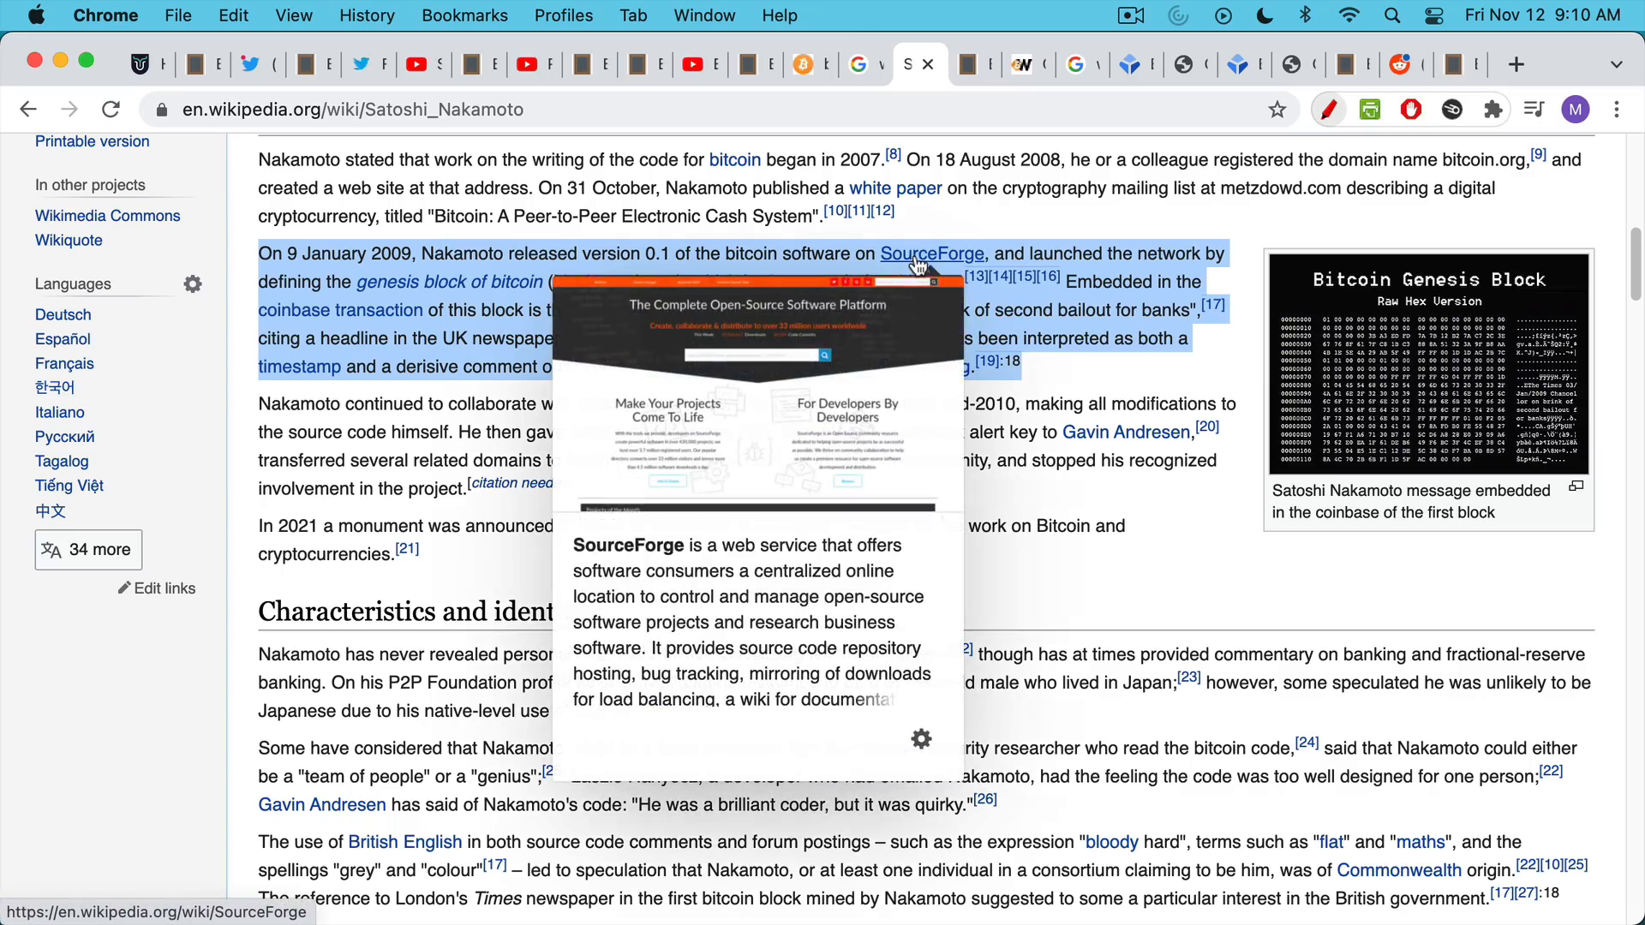
mouse_move(1007, 425)
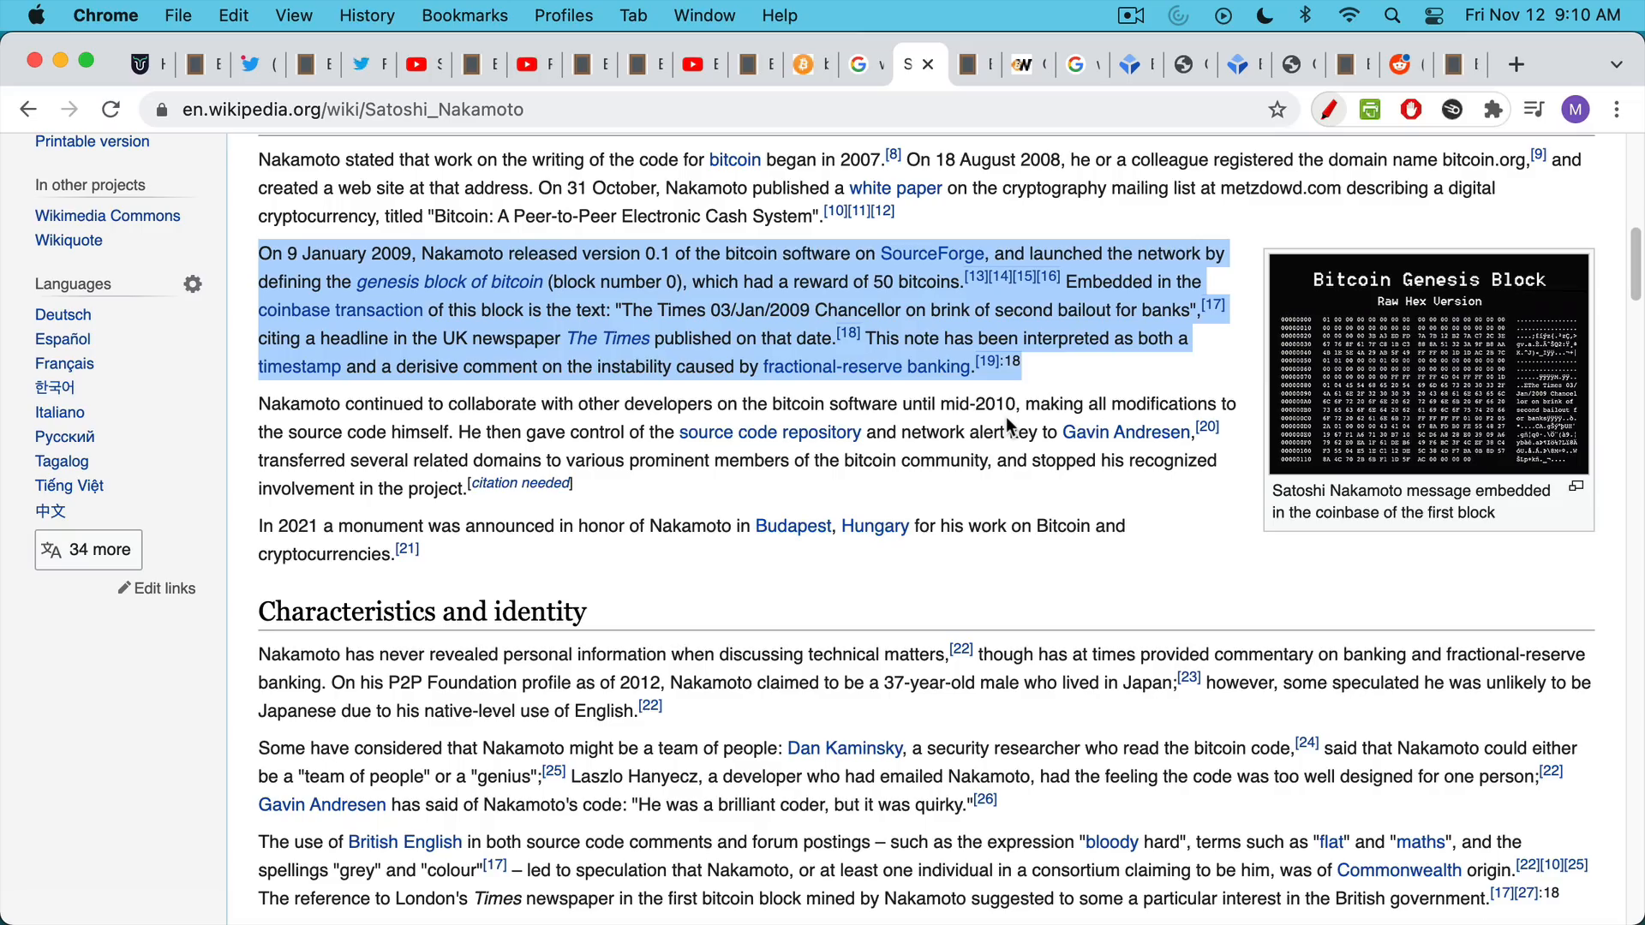
Scroll the blankslate.io note on Satoshi mining early blocks down to Laszlo's May 2010 pizza purchase.
left_click(970, 64)
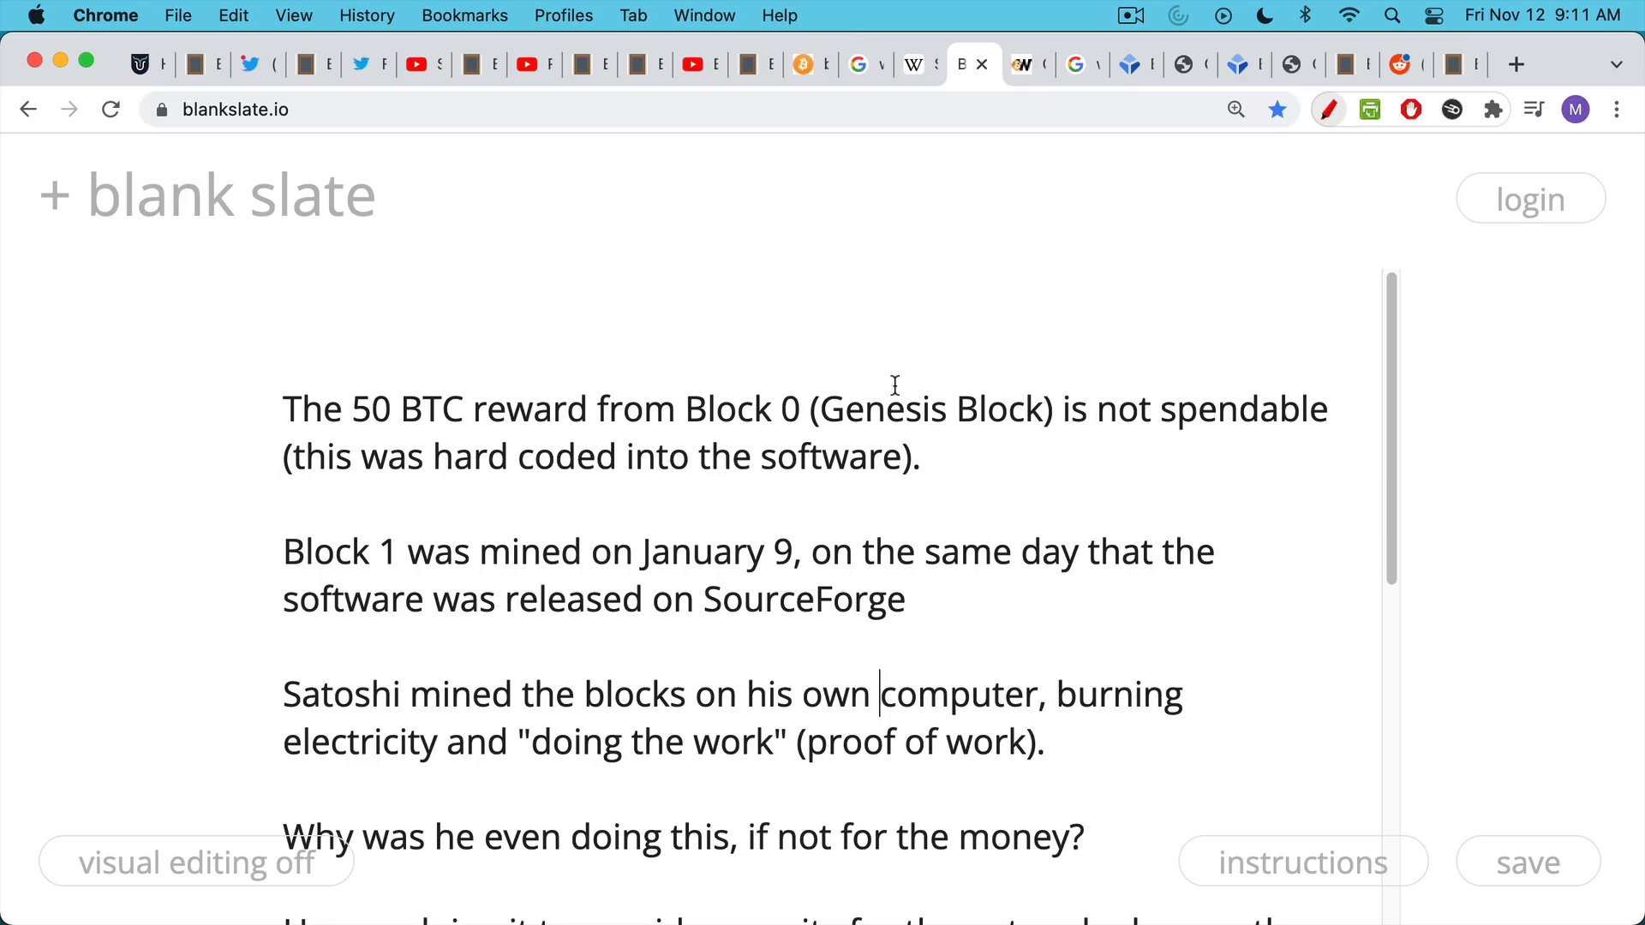
scroll("down", 3)
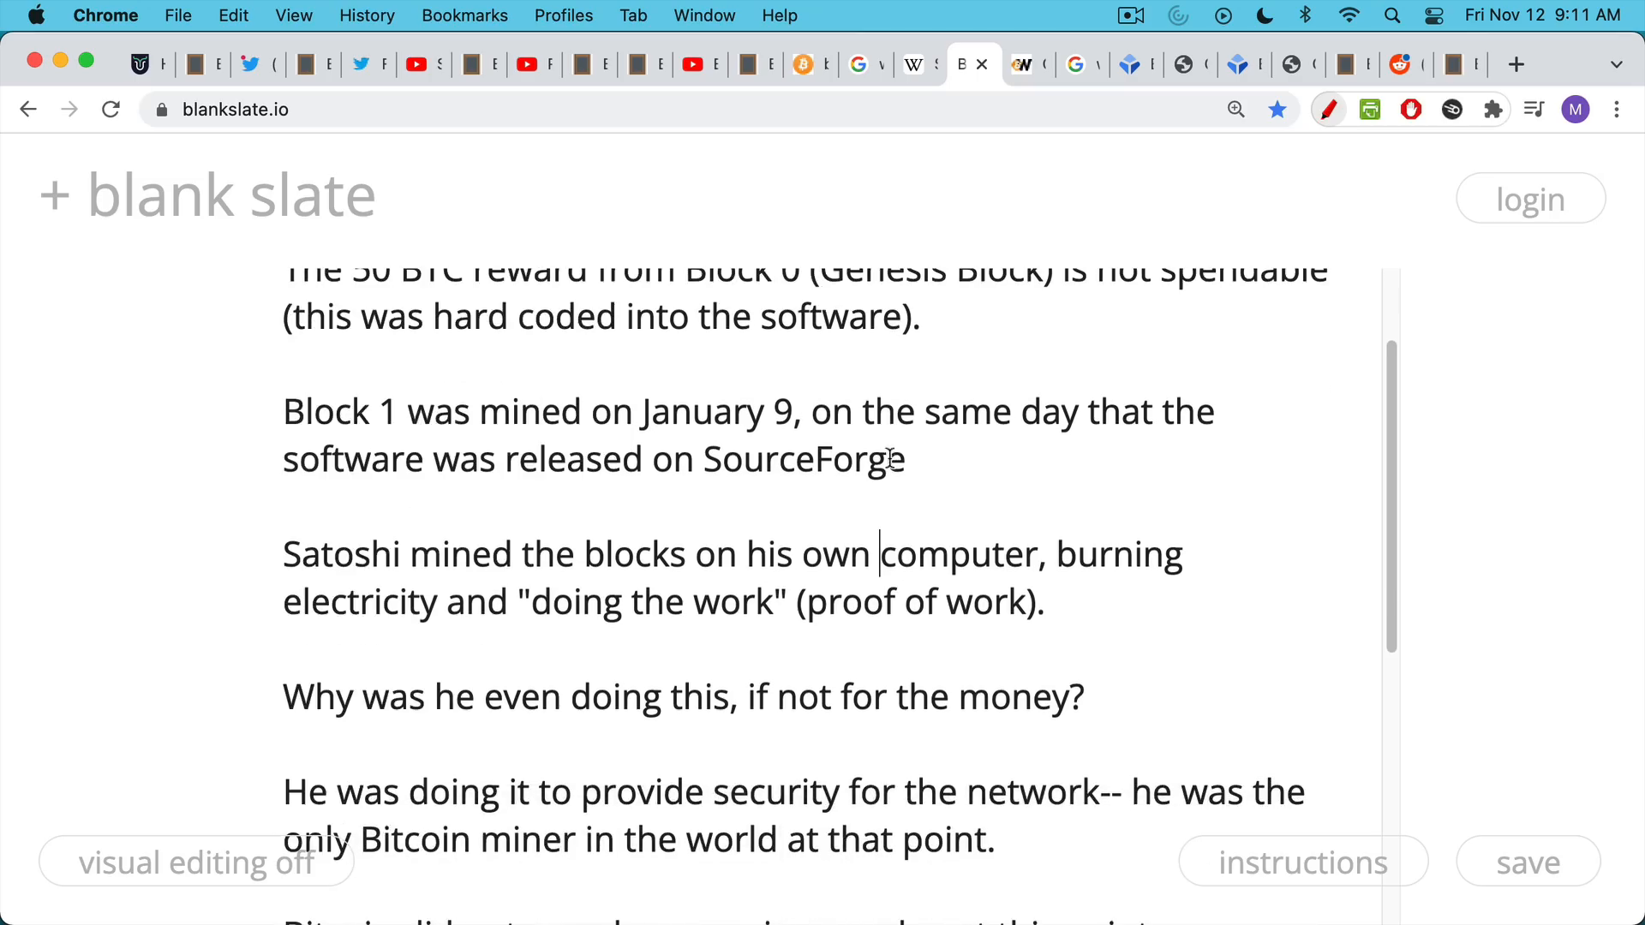
mouse_move(889, 441)
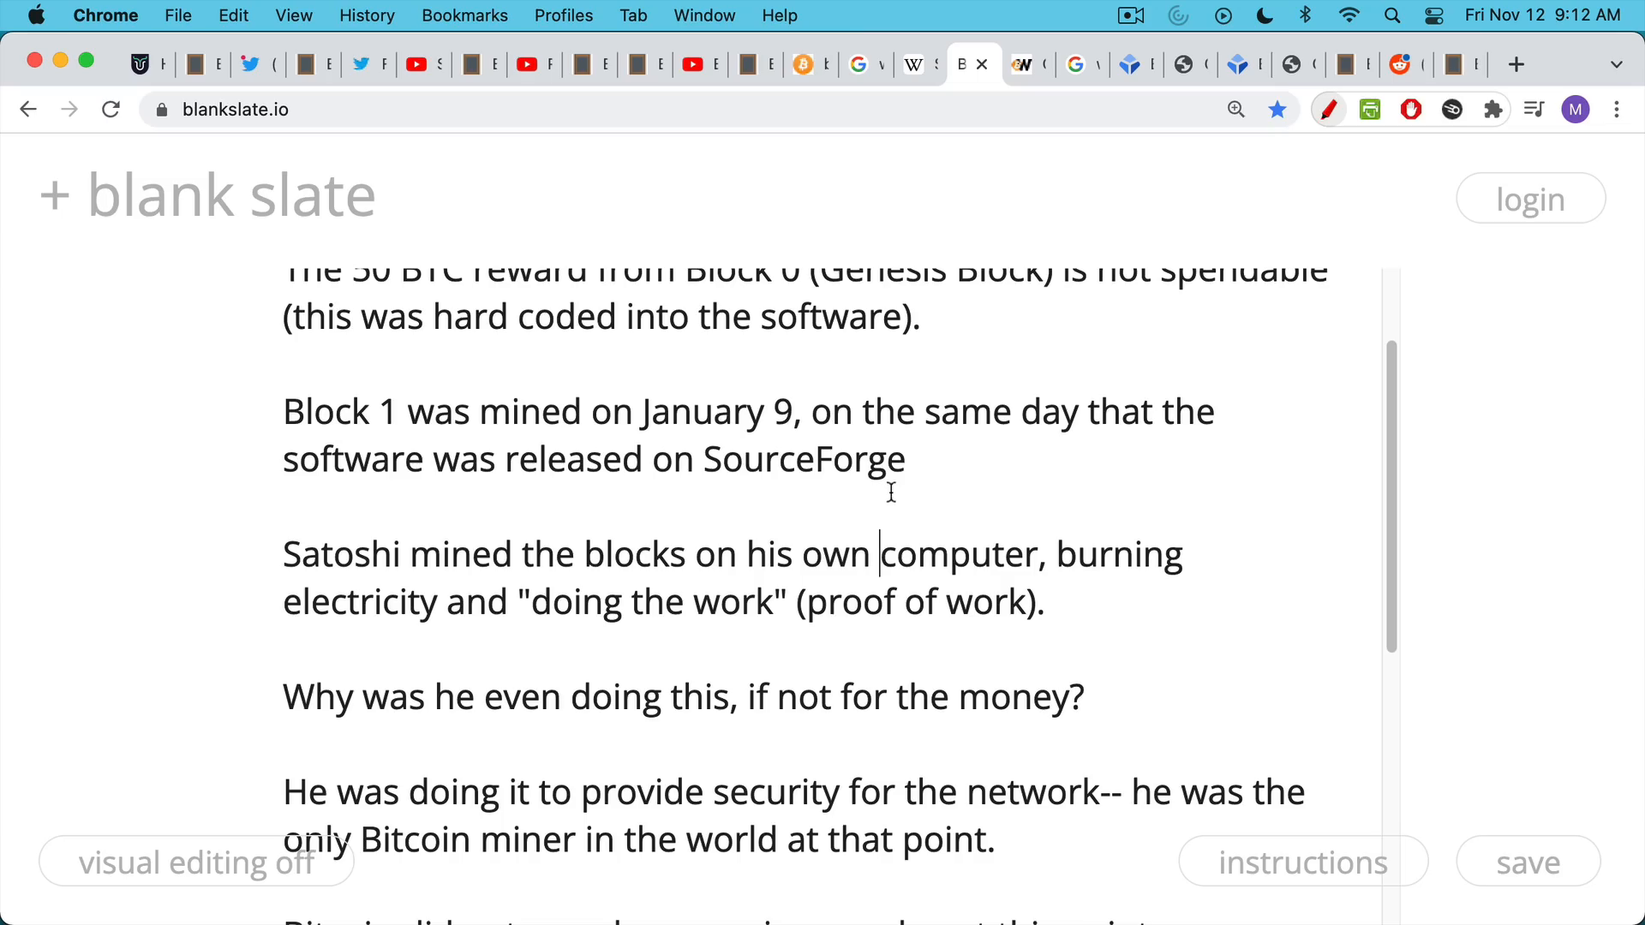
scroll("down", 3)
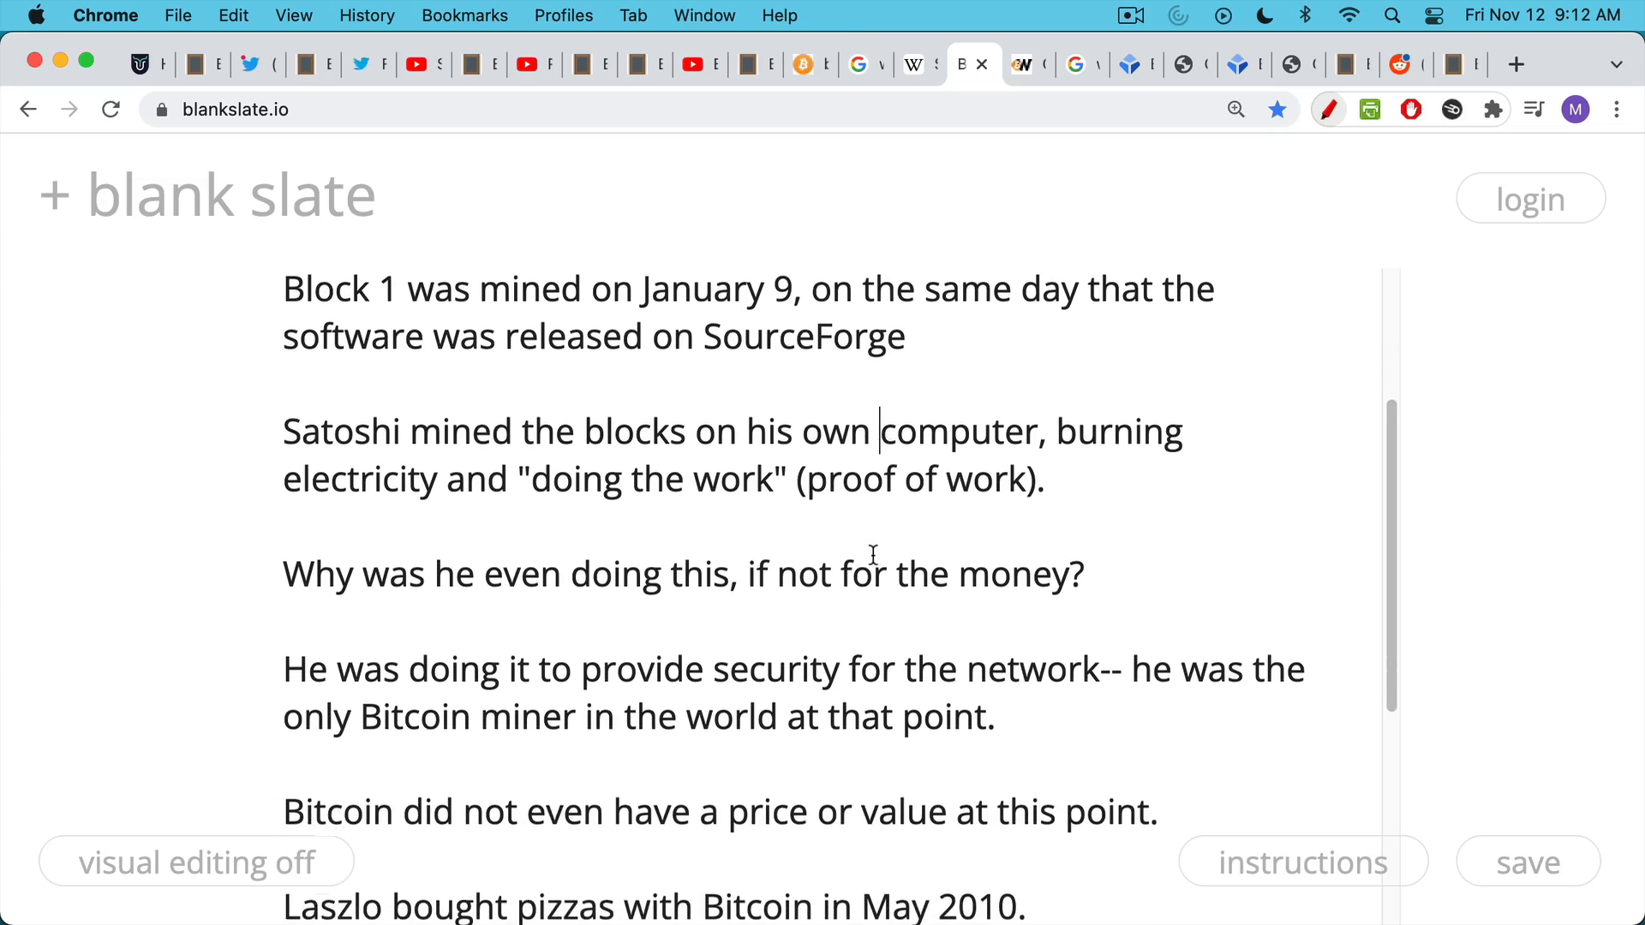
scroll("down", 3)
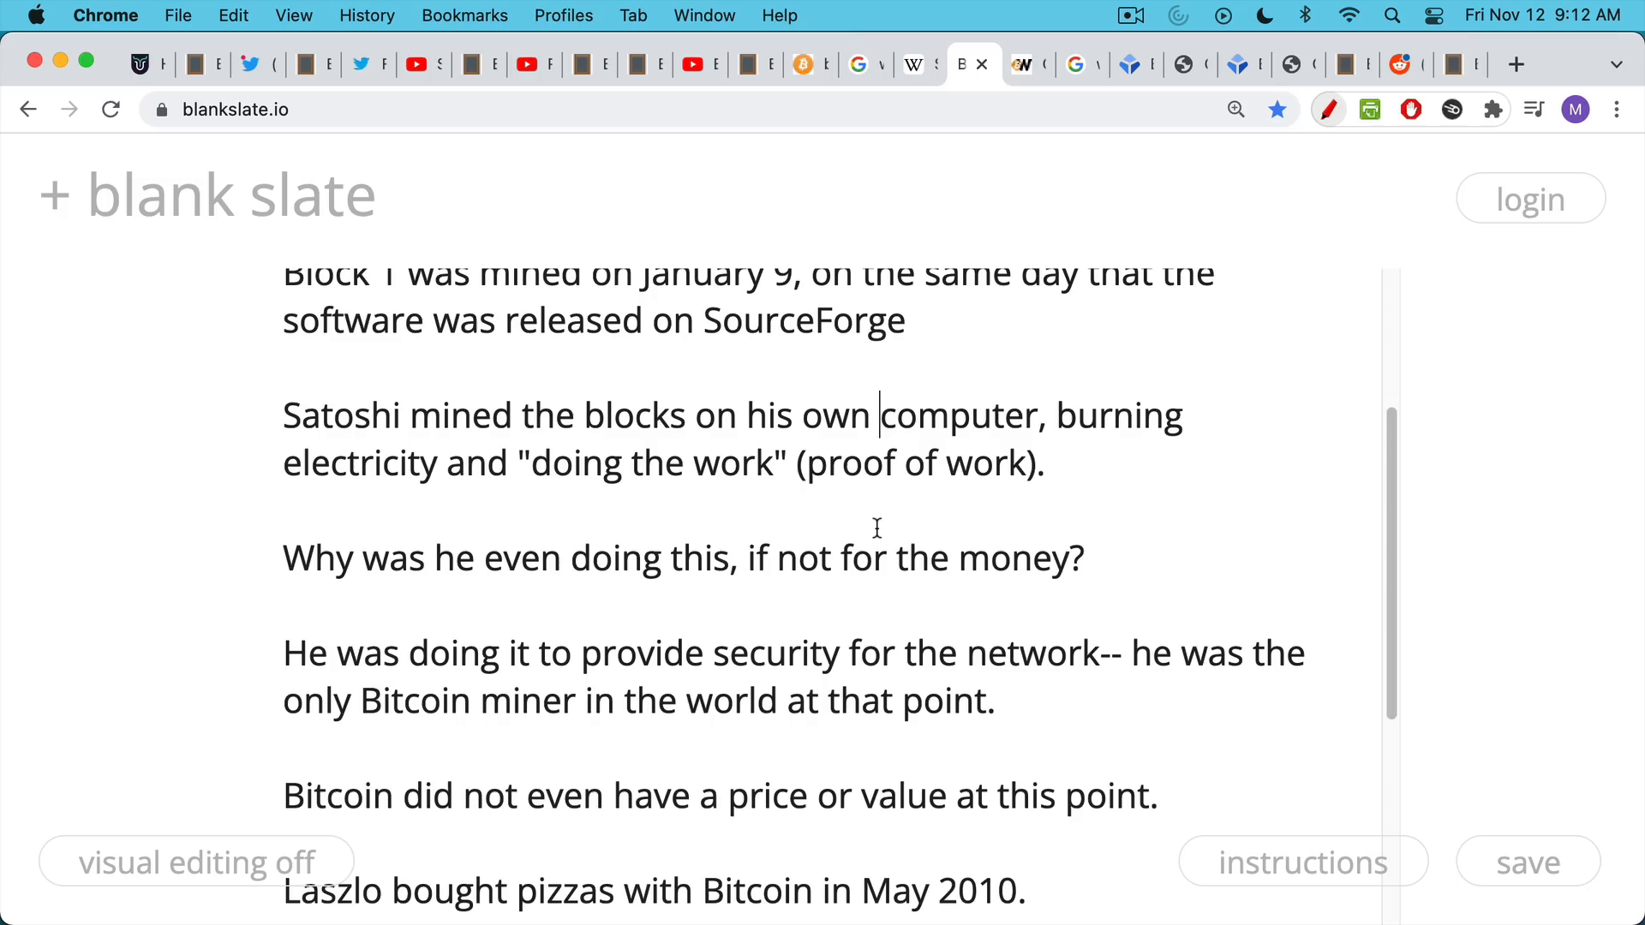
scroll("down", 3)
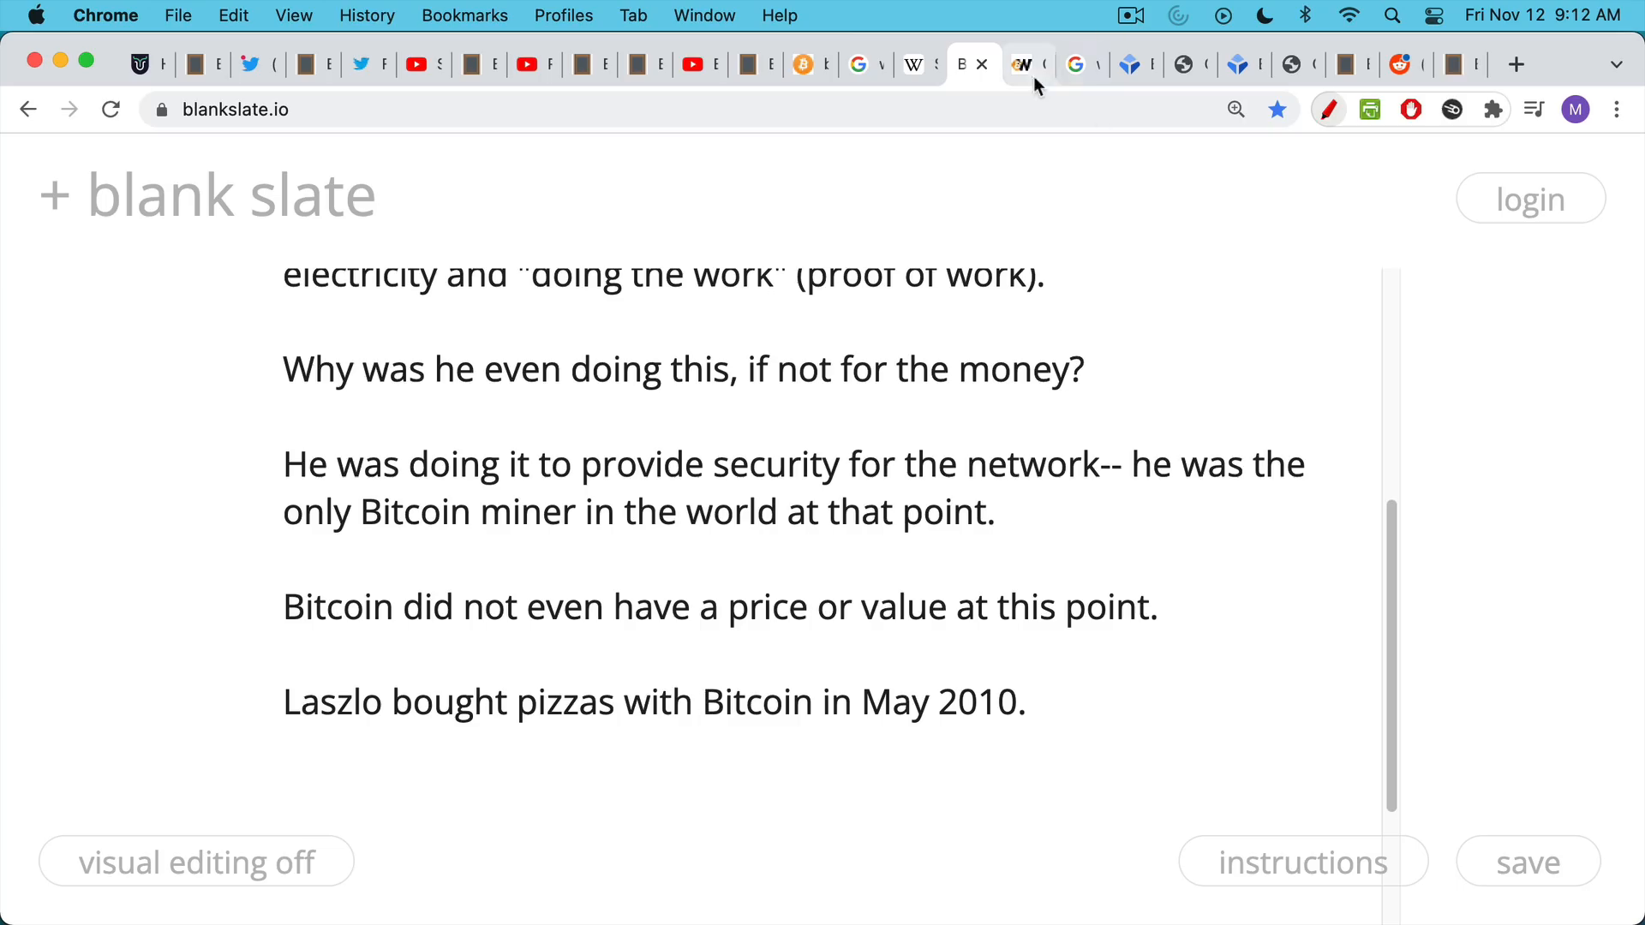
Highlight 'It is a special case in that it does not reference a previous block' on the Genesis block article.
left_click(1023, 66)
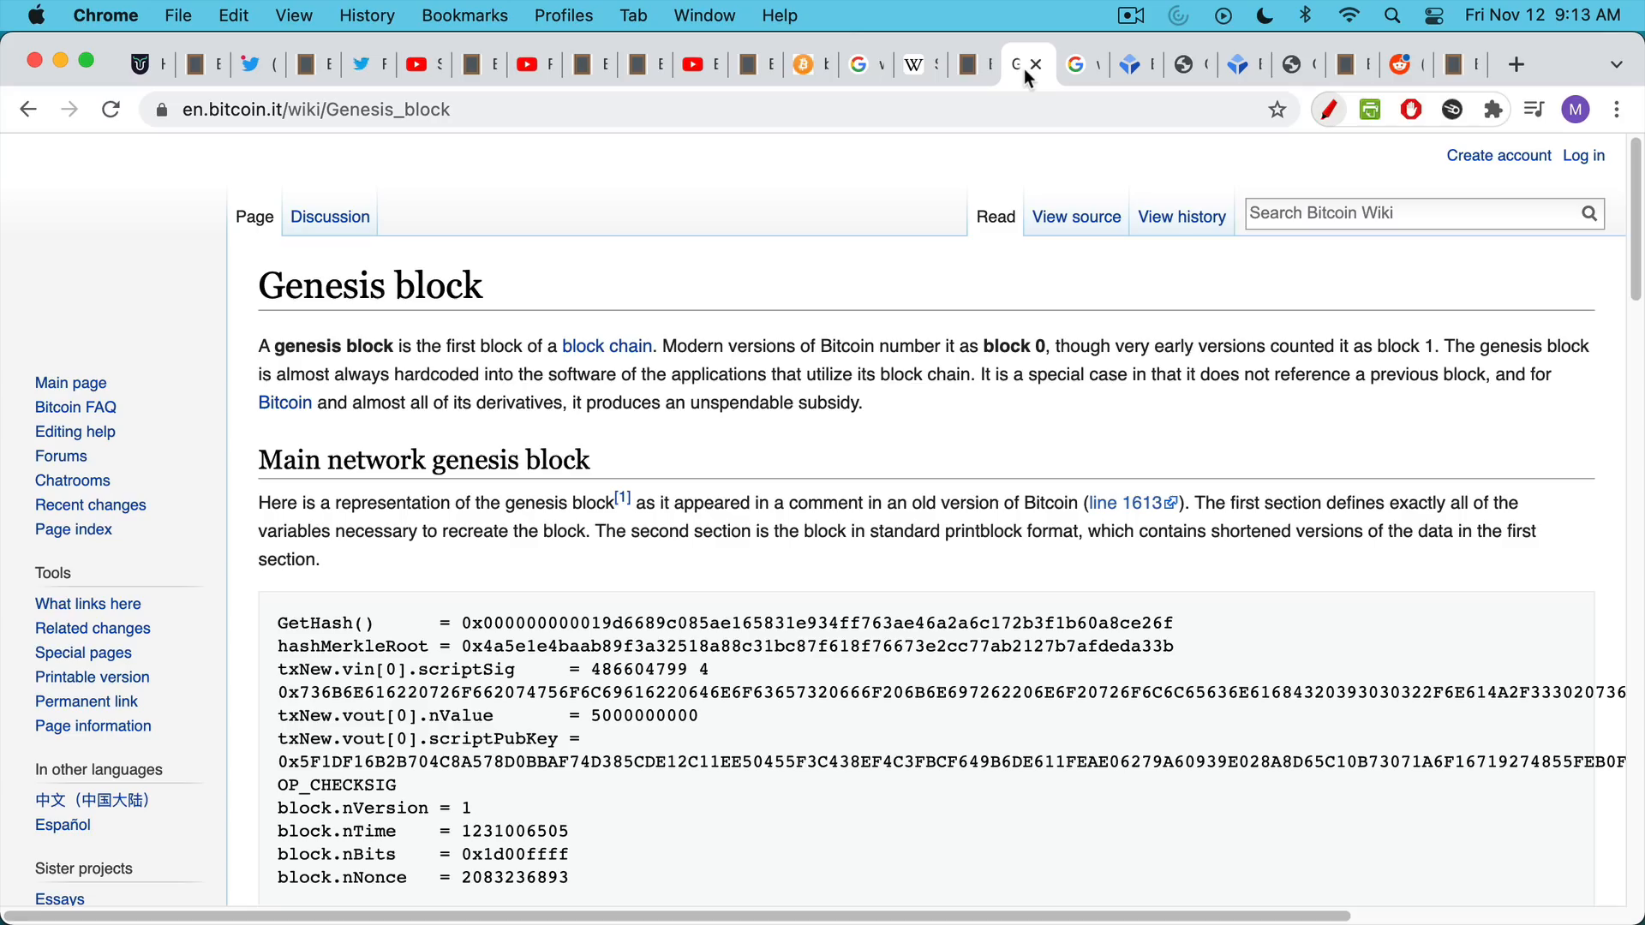
mouse_move(1061, 352)
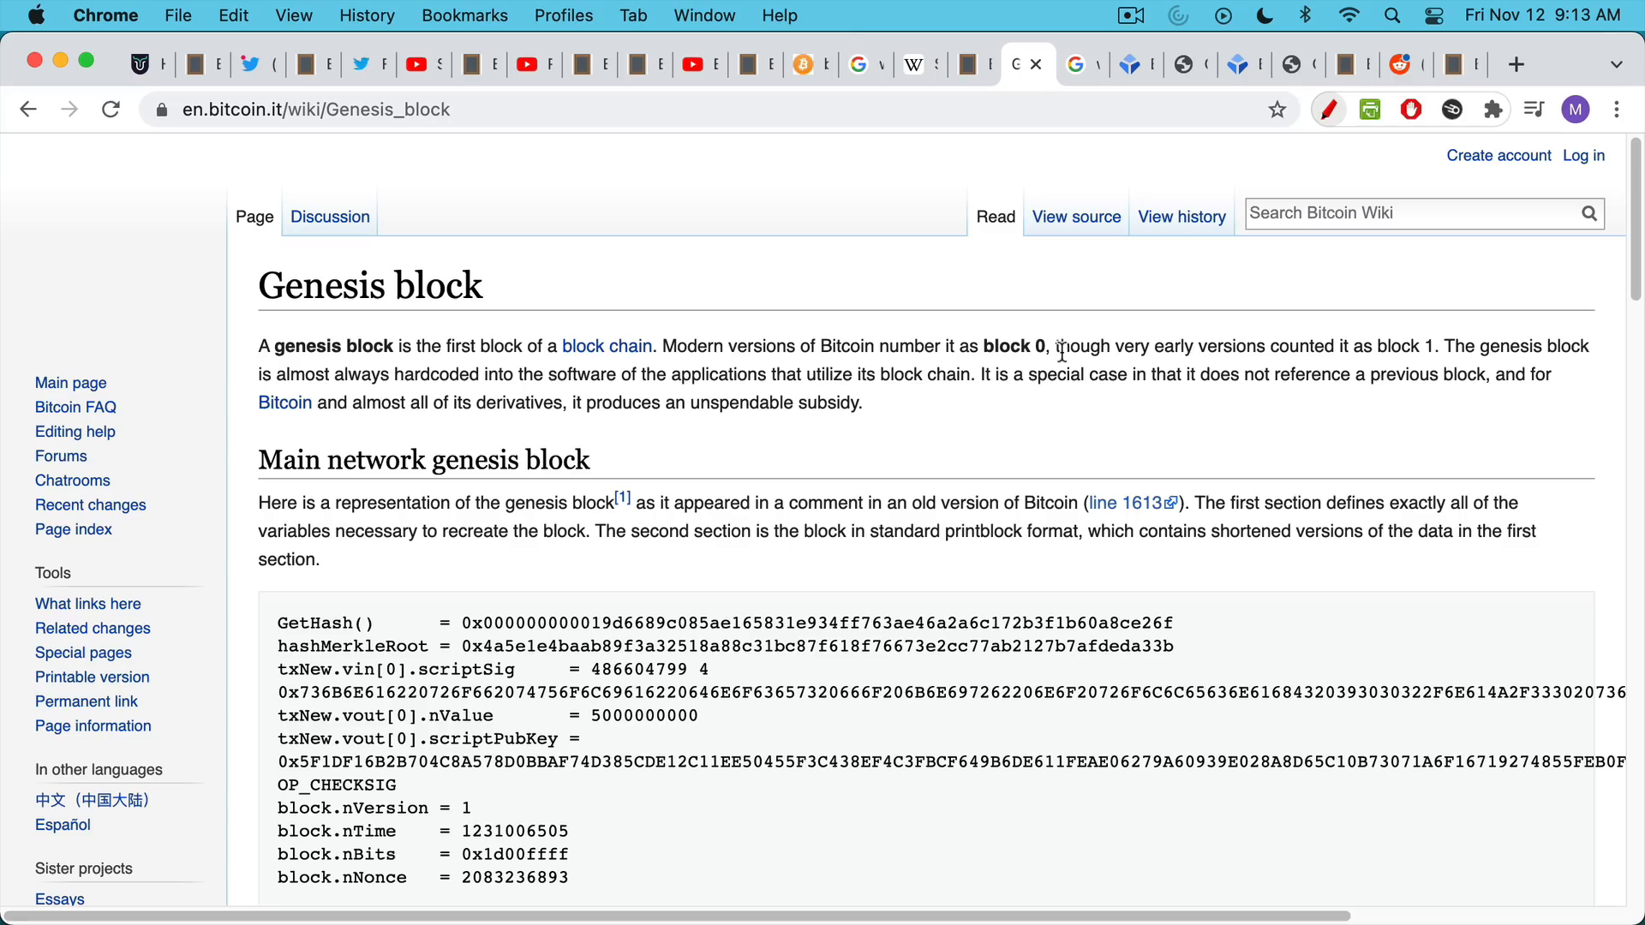
left_click_drag(1056, 346, 864, 402)
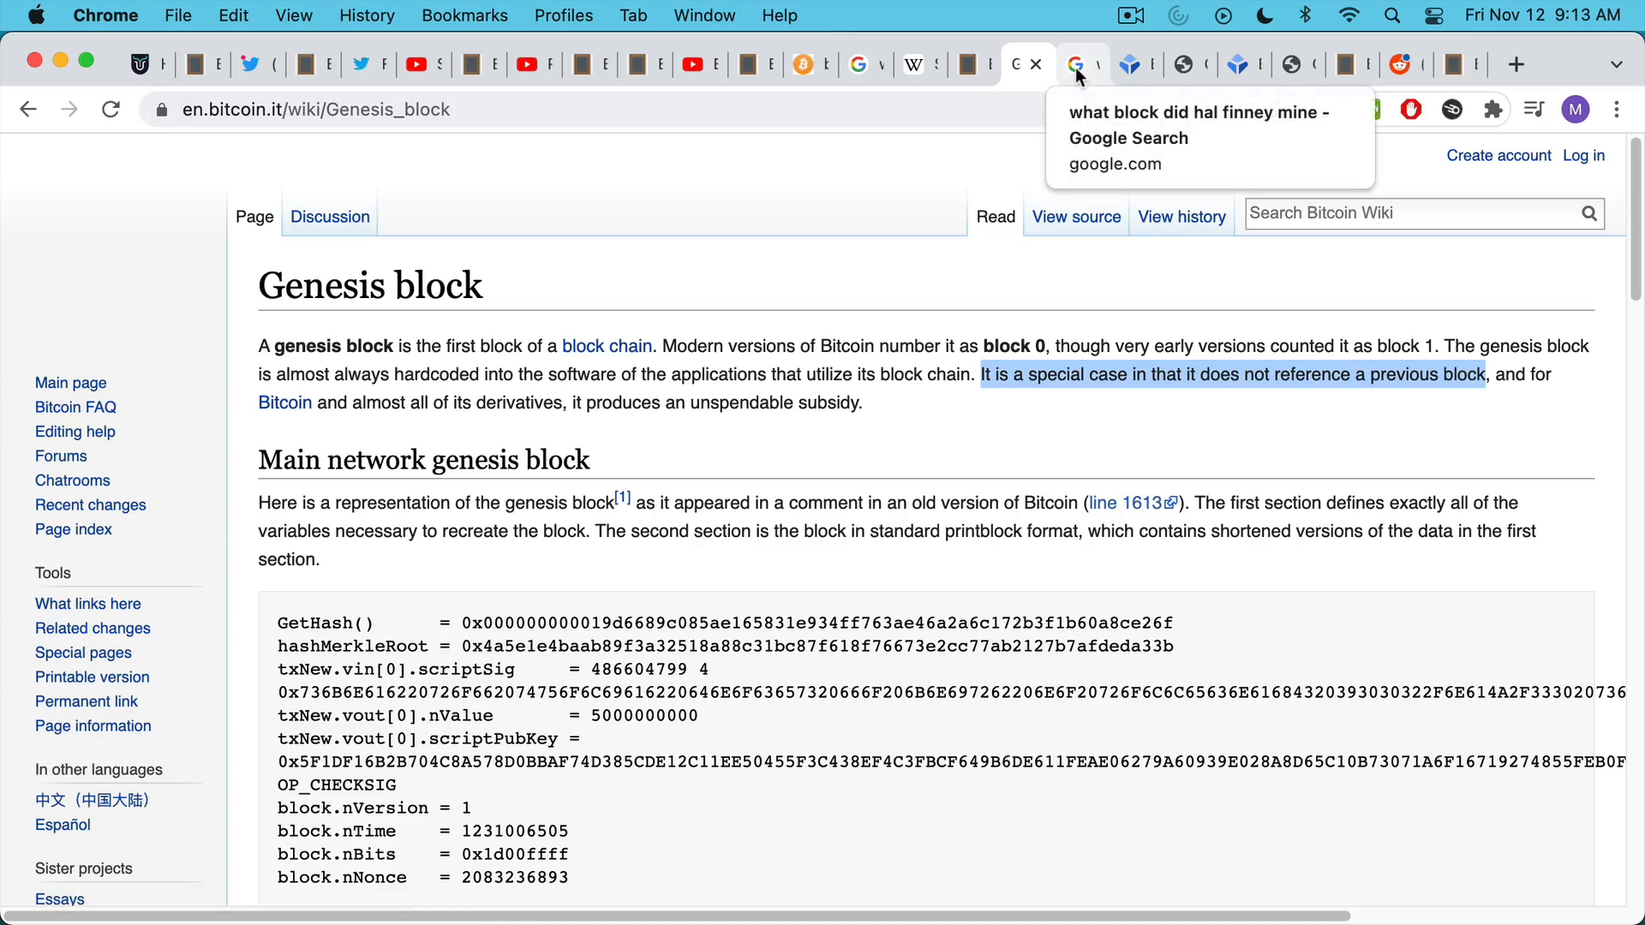
Show the 'what block did hal finney mine' results with the 70th block snippet.
left_click(1075, 65)
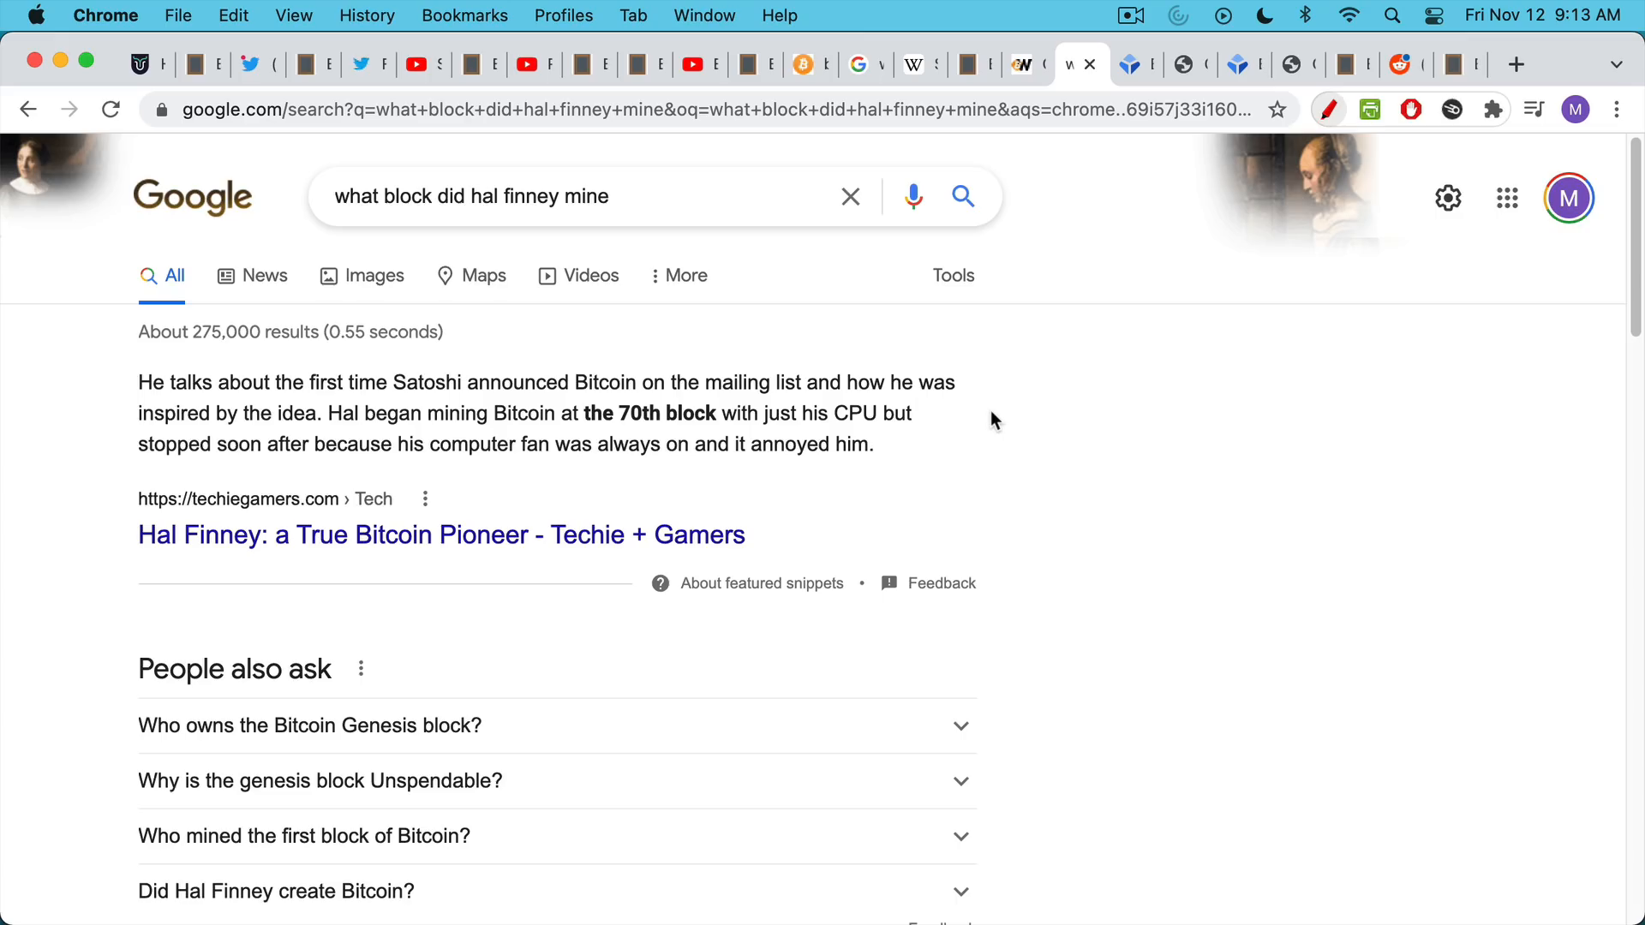
mouse_move(994, 420)
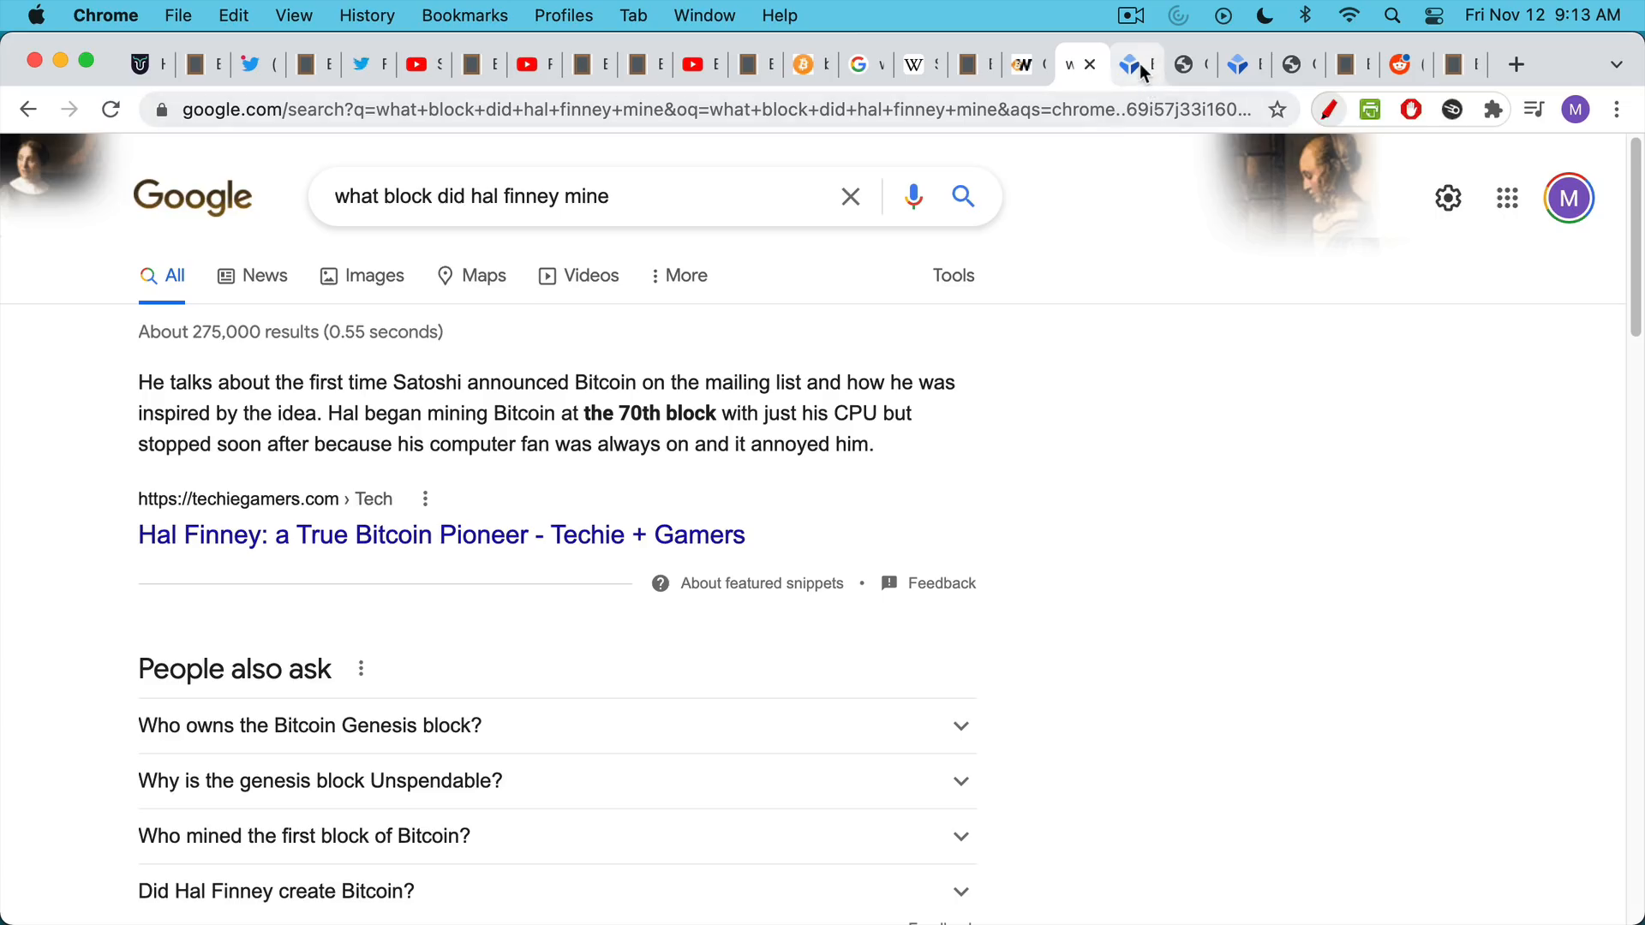
mouse_move(1136, 64)
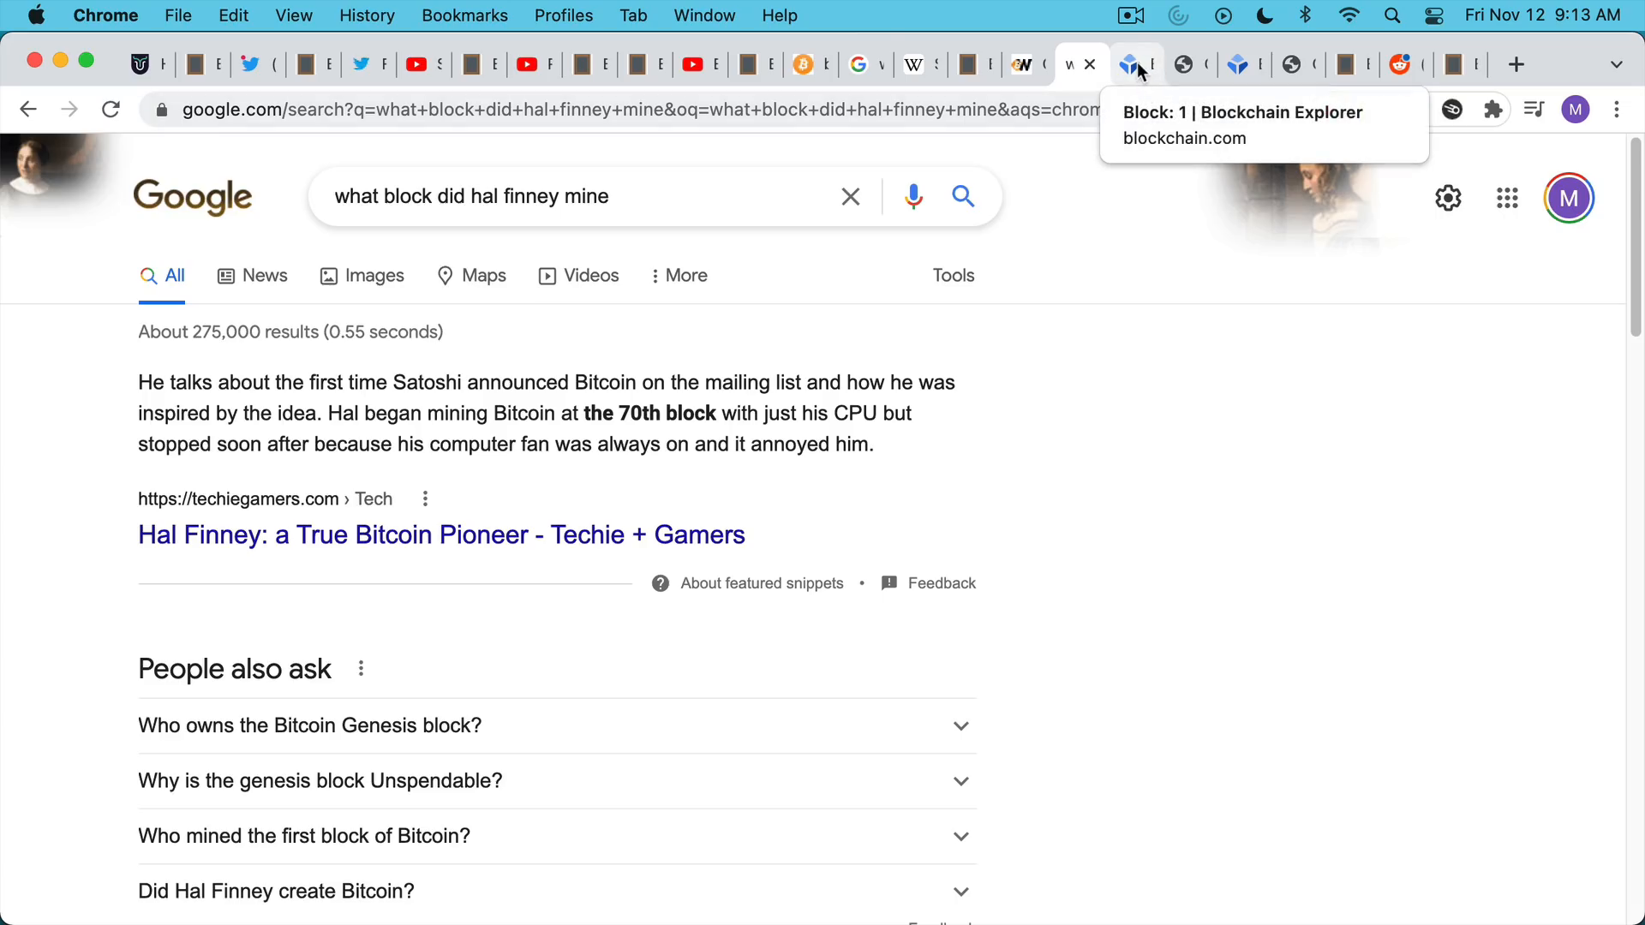
Scroll the Block 1 explorer page down to its coinbase transaction paying 50 BTC.
left_click(1127, 64)
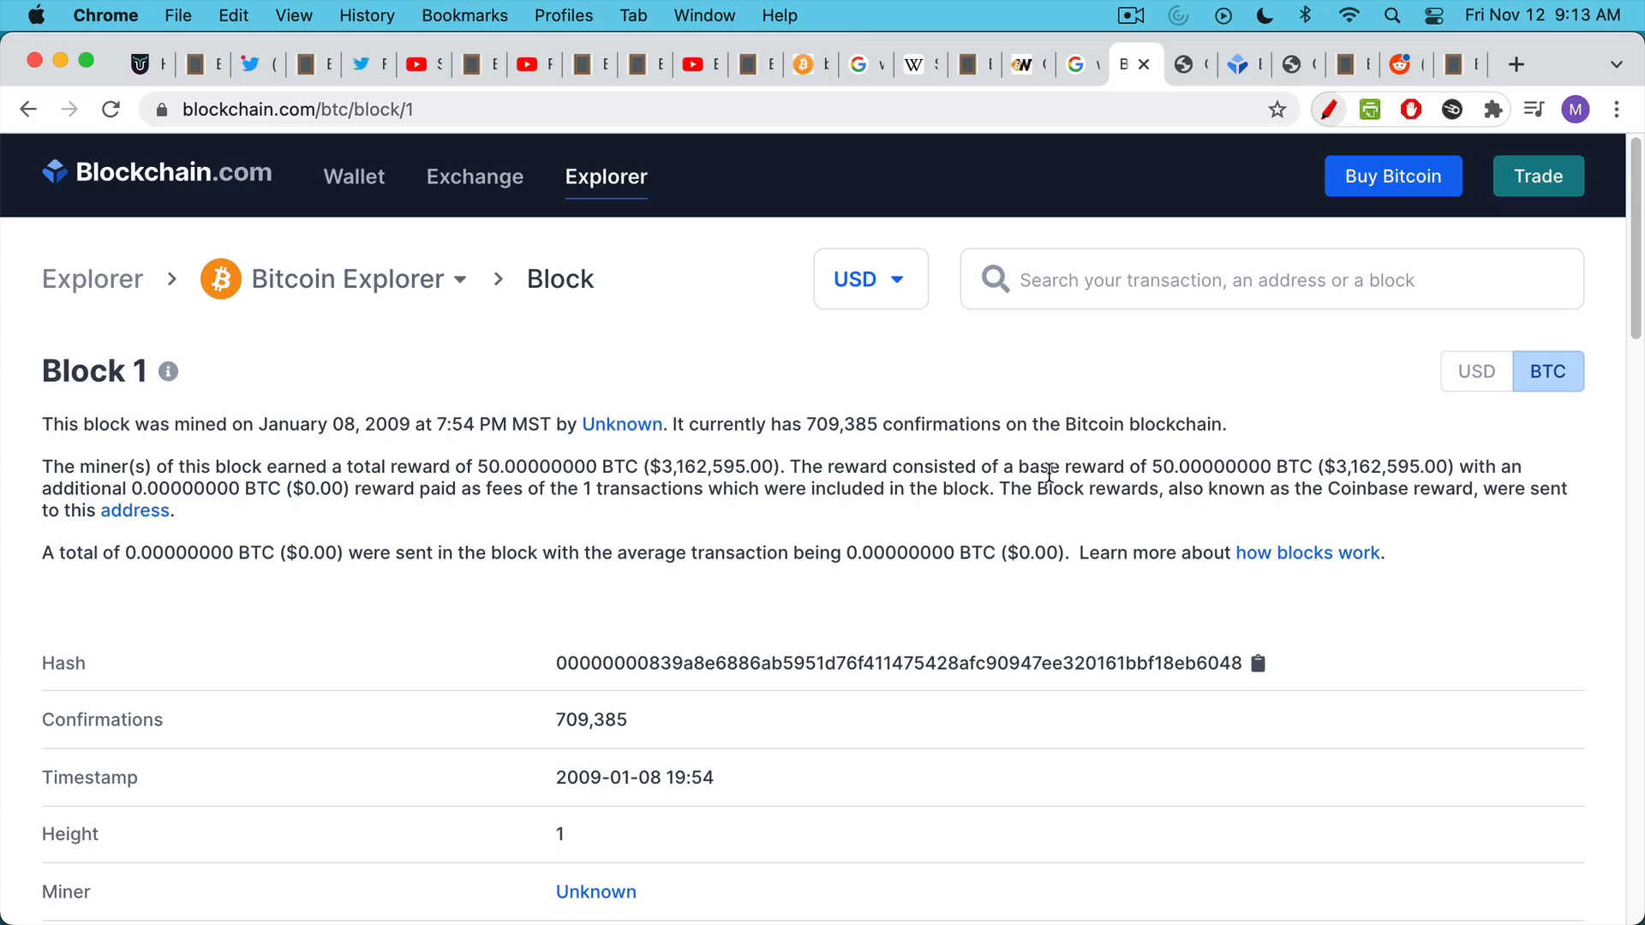
mouse_move(1043, 467)
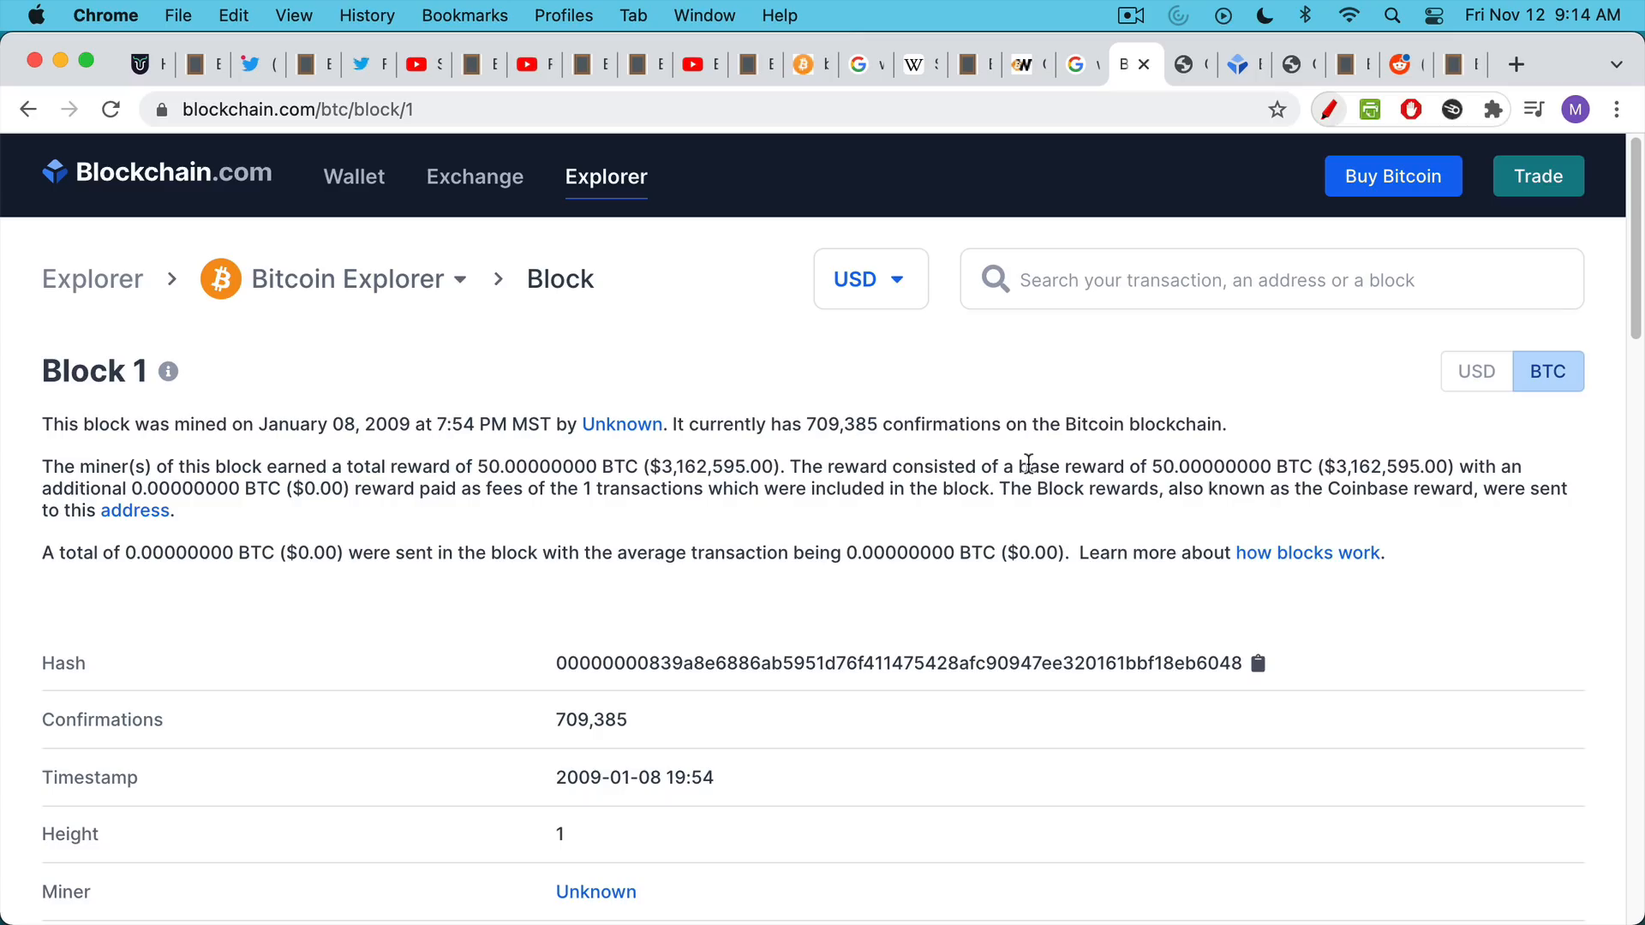
mouse_move(940, 574)
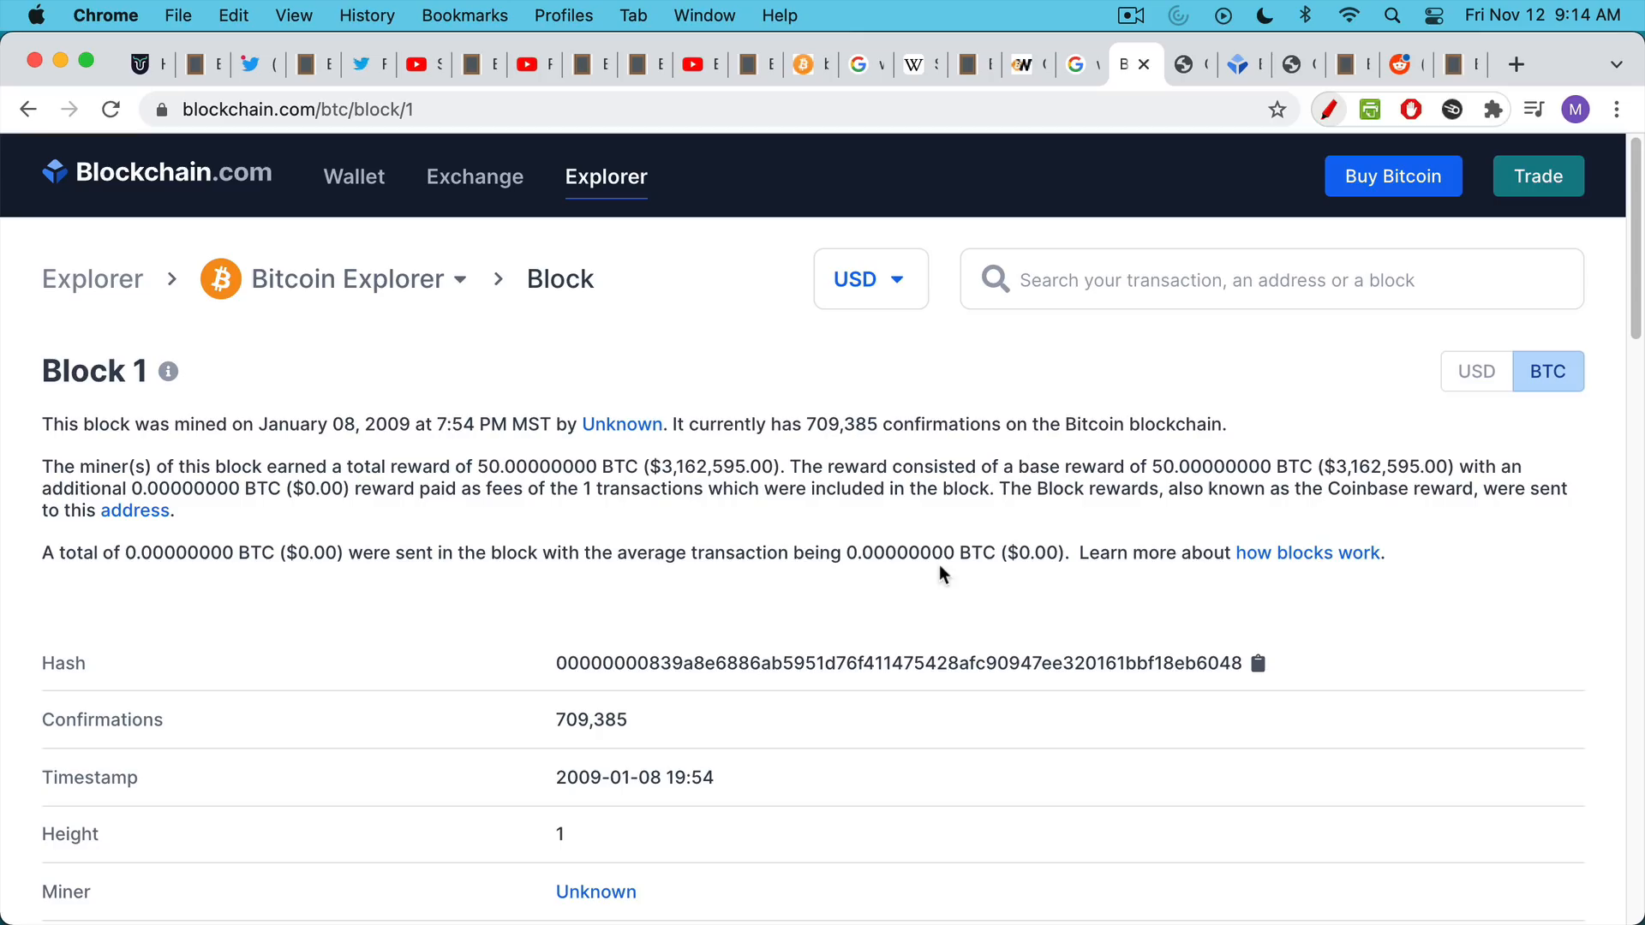
mouse_move(929, 542)
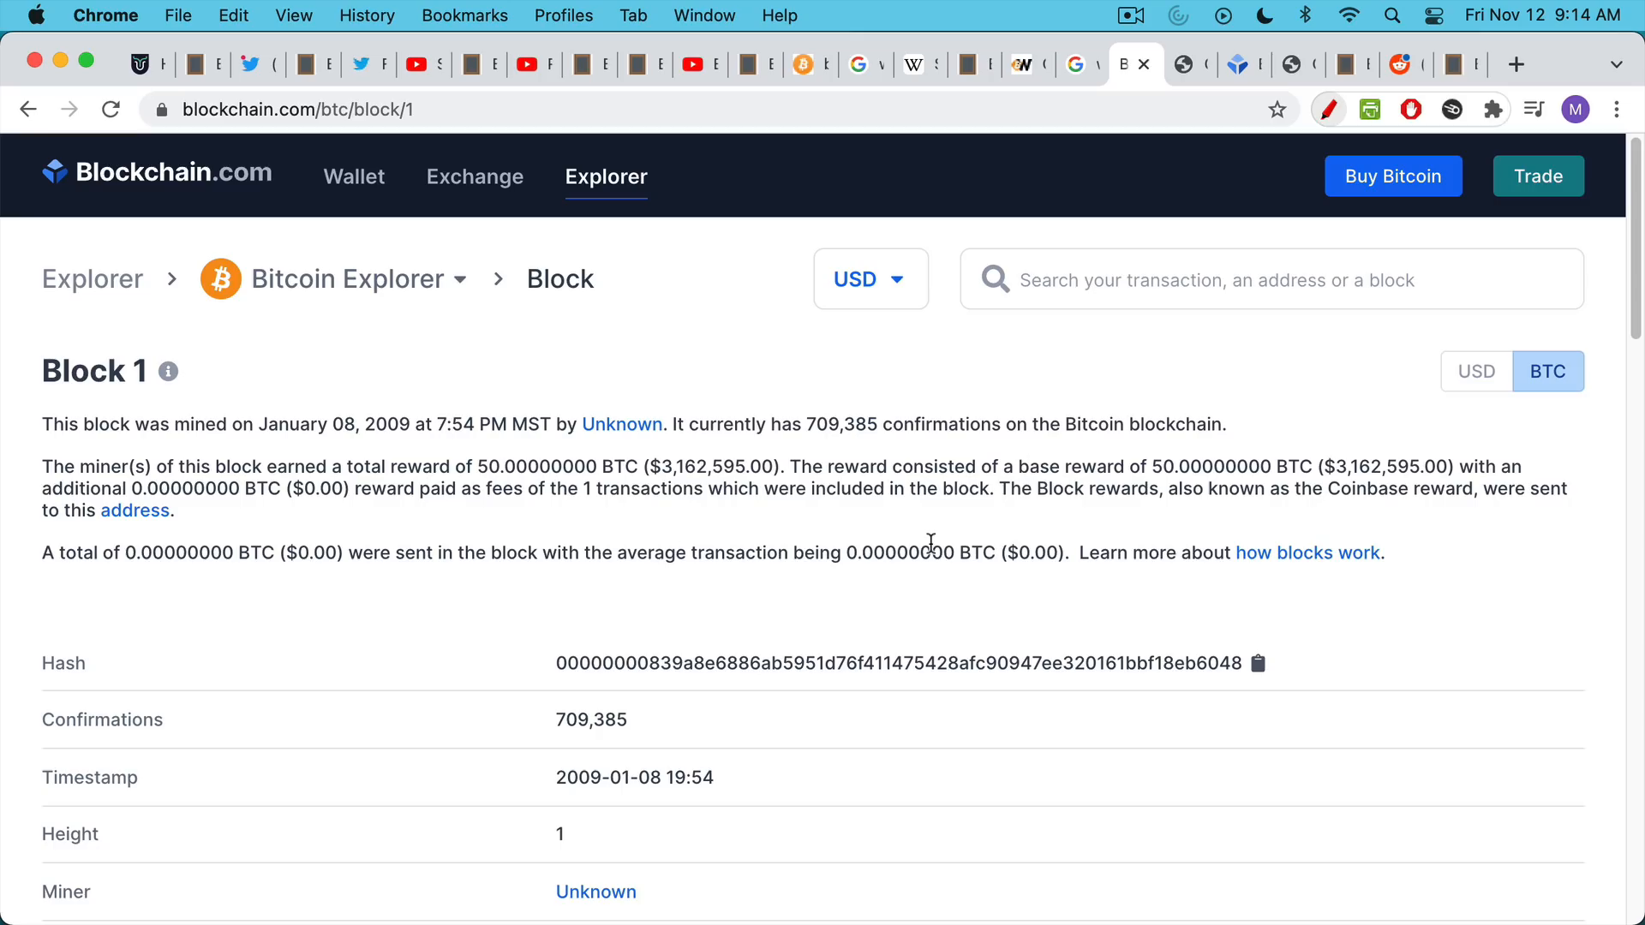
mouse_move(821, 513)
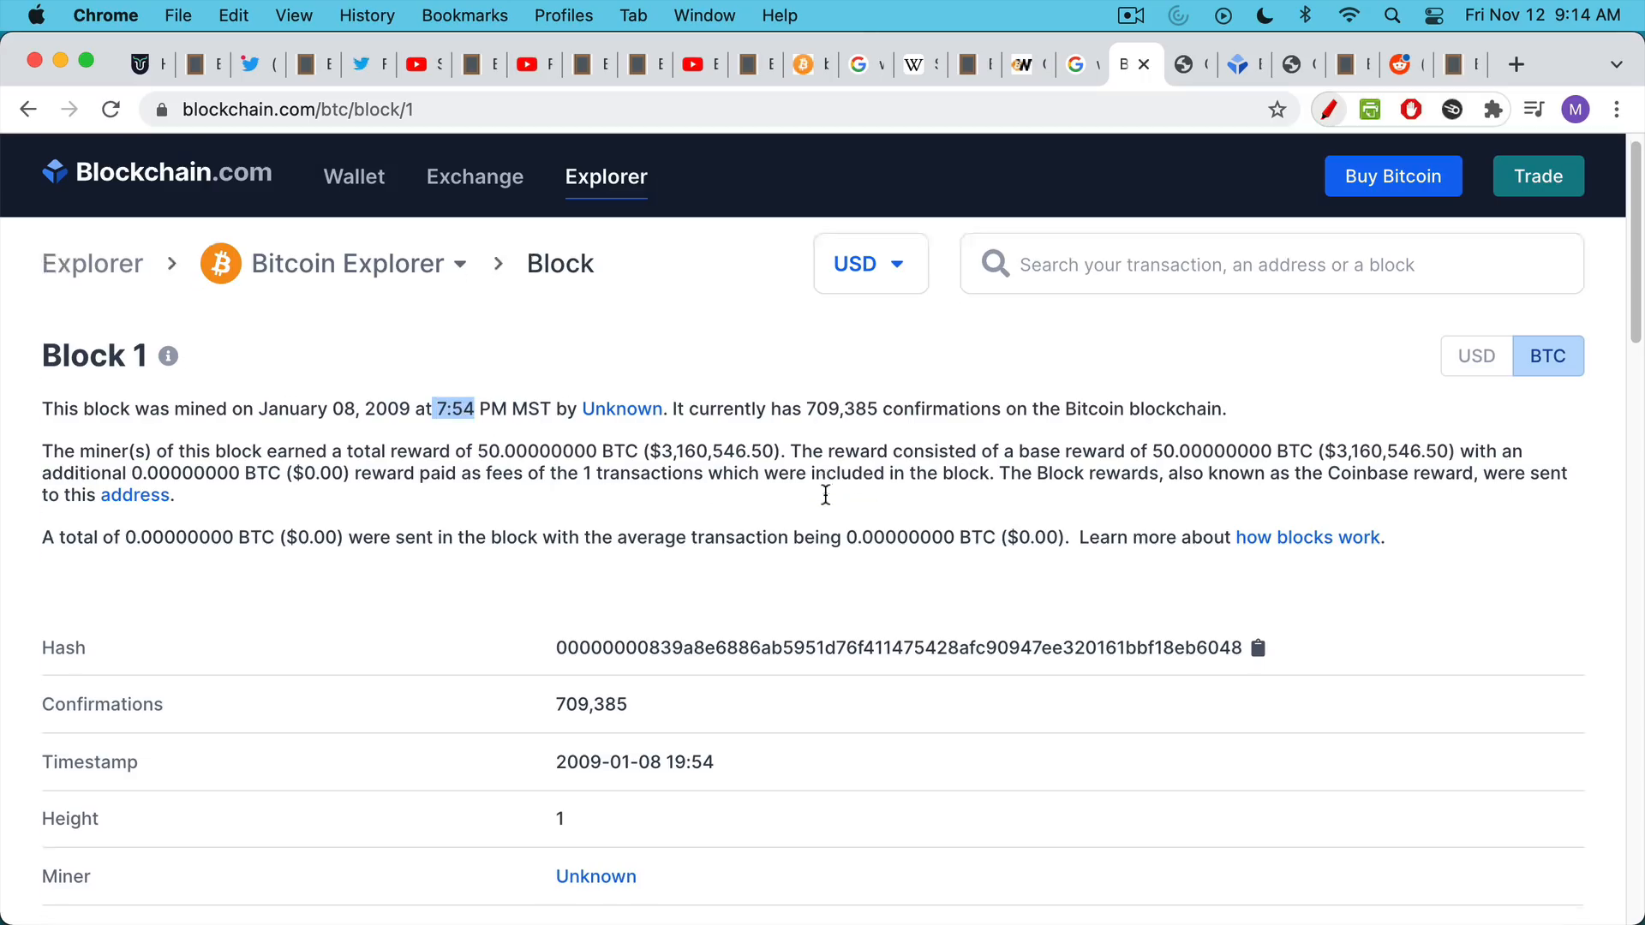
scroll("down", 3)
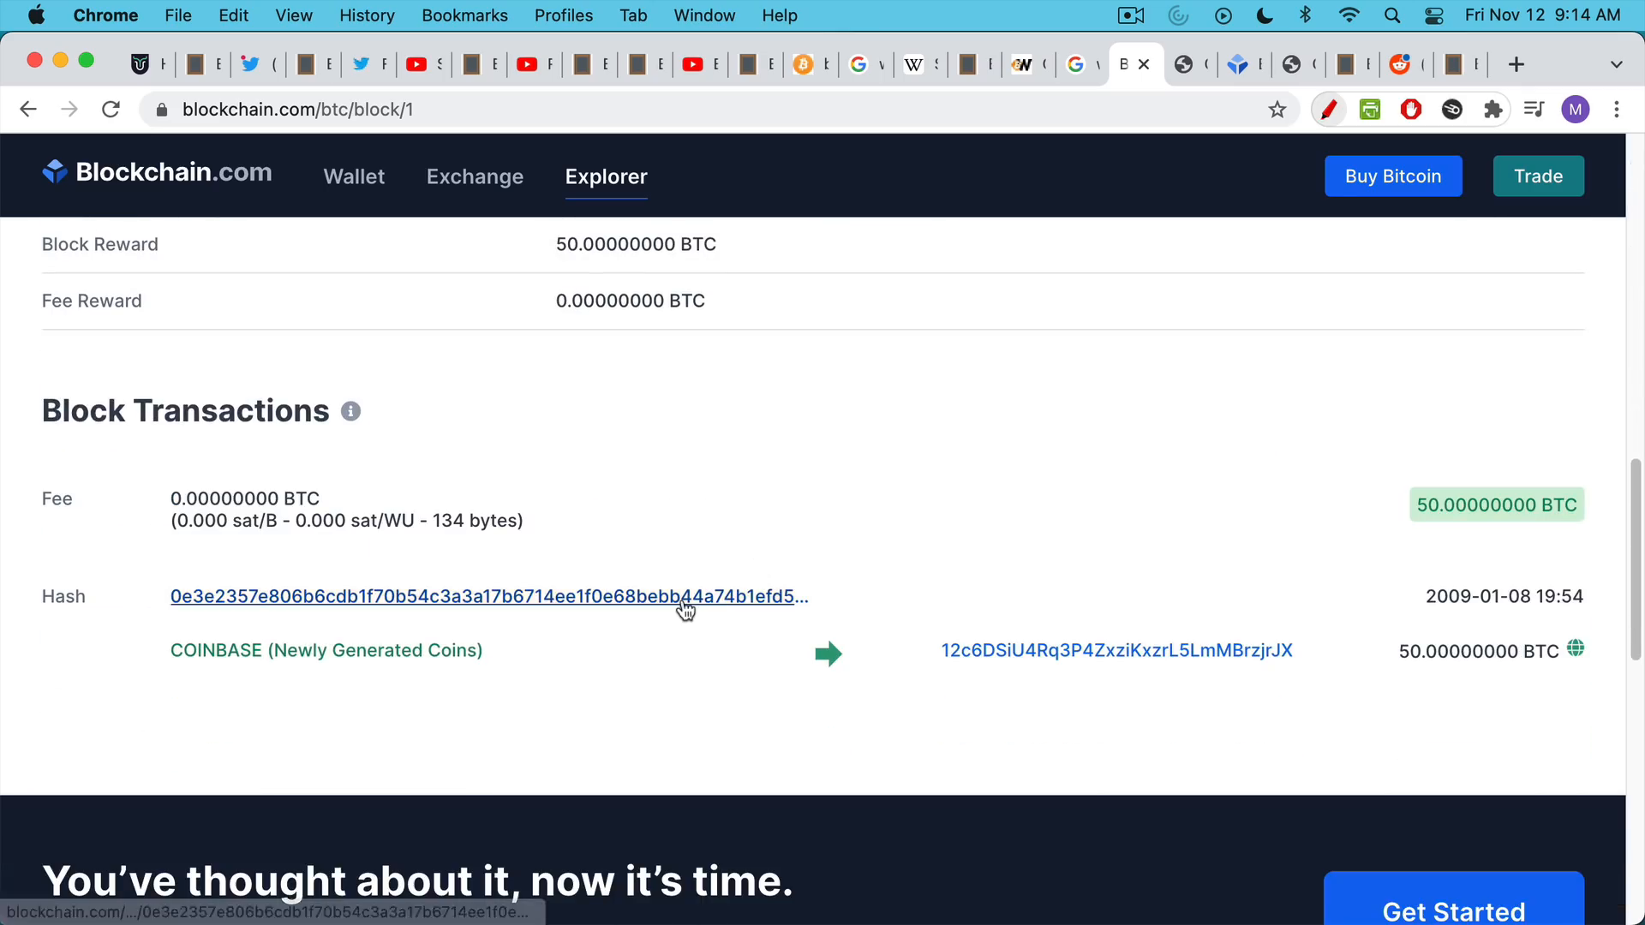
mouse_move(686, 585)
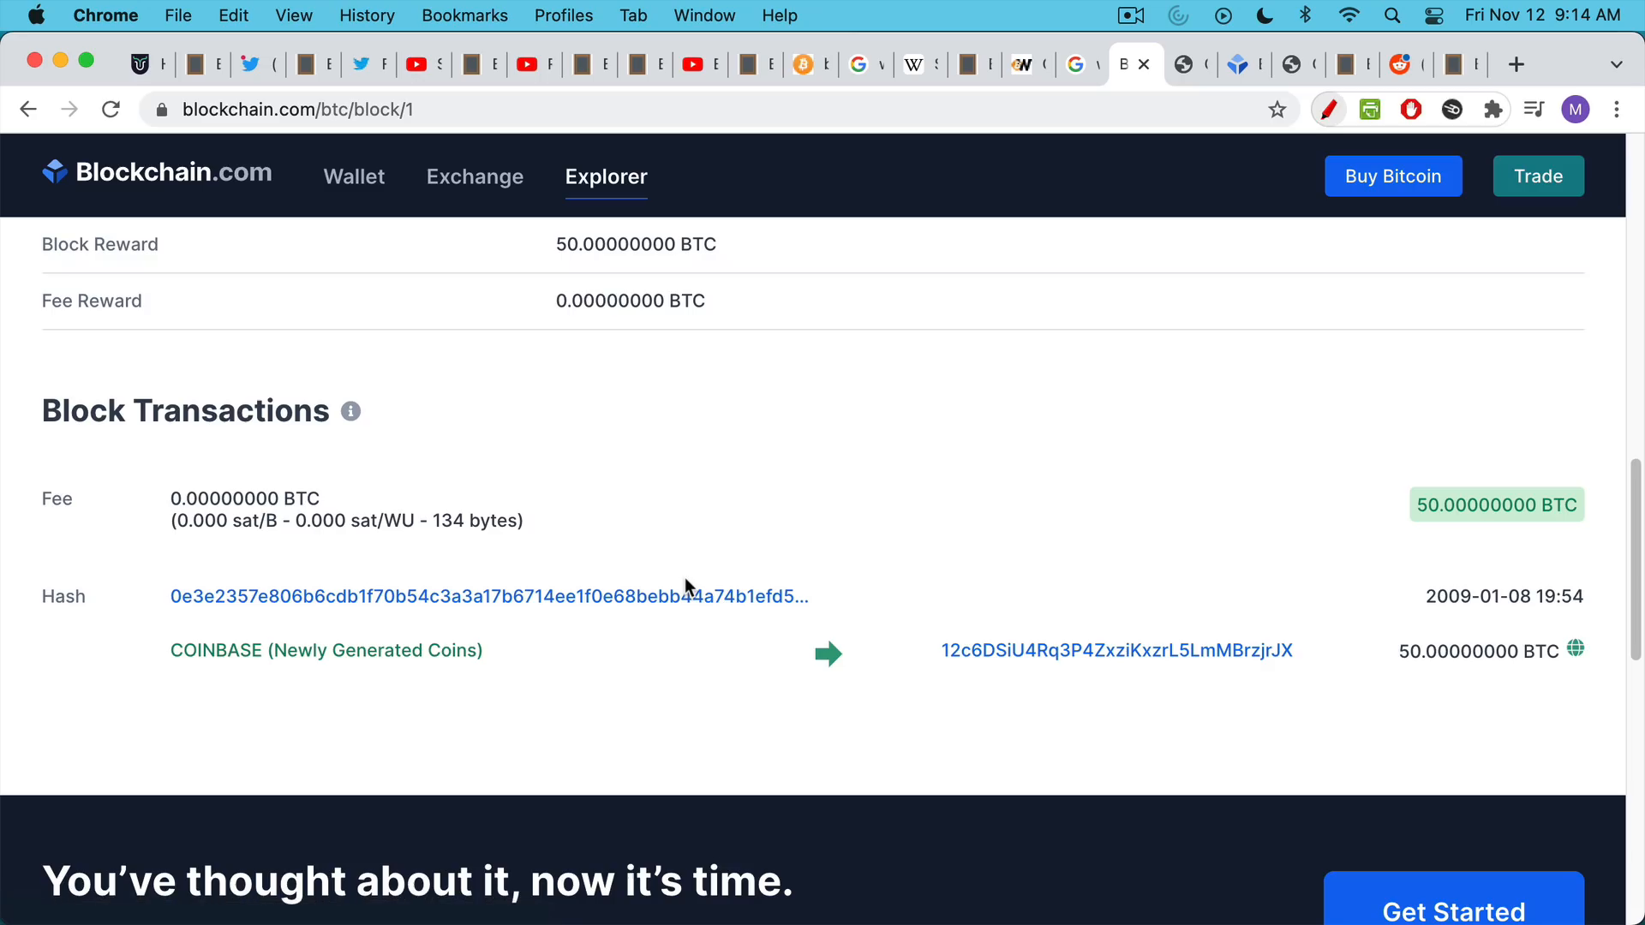
mouse_move(667, 598)
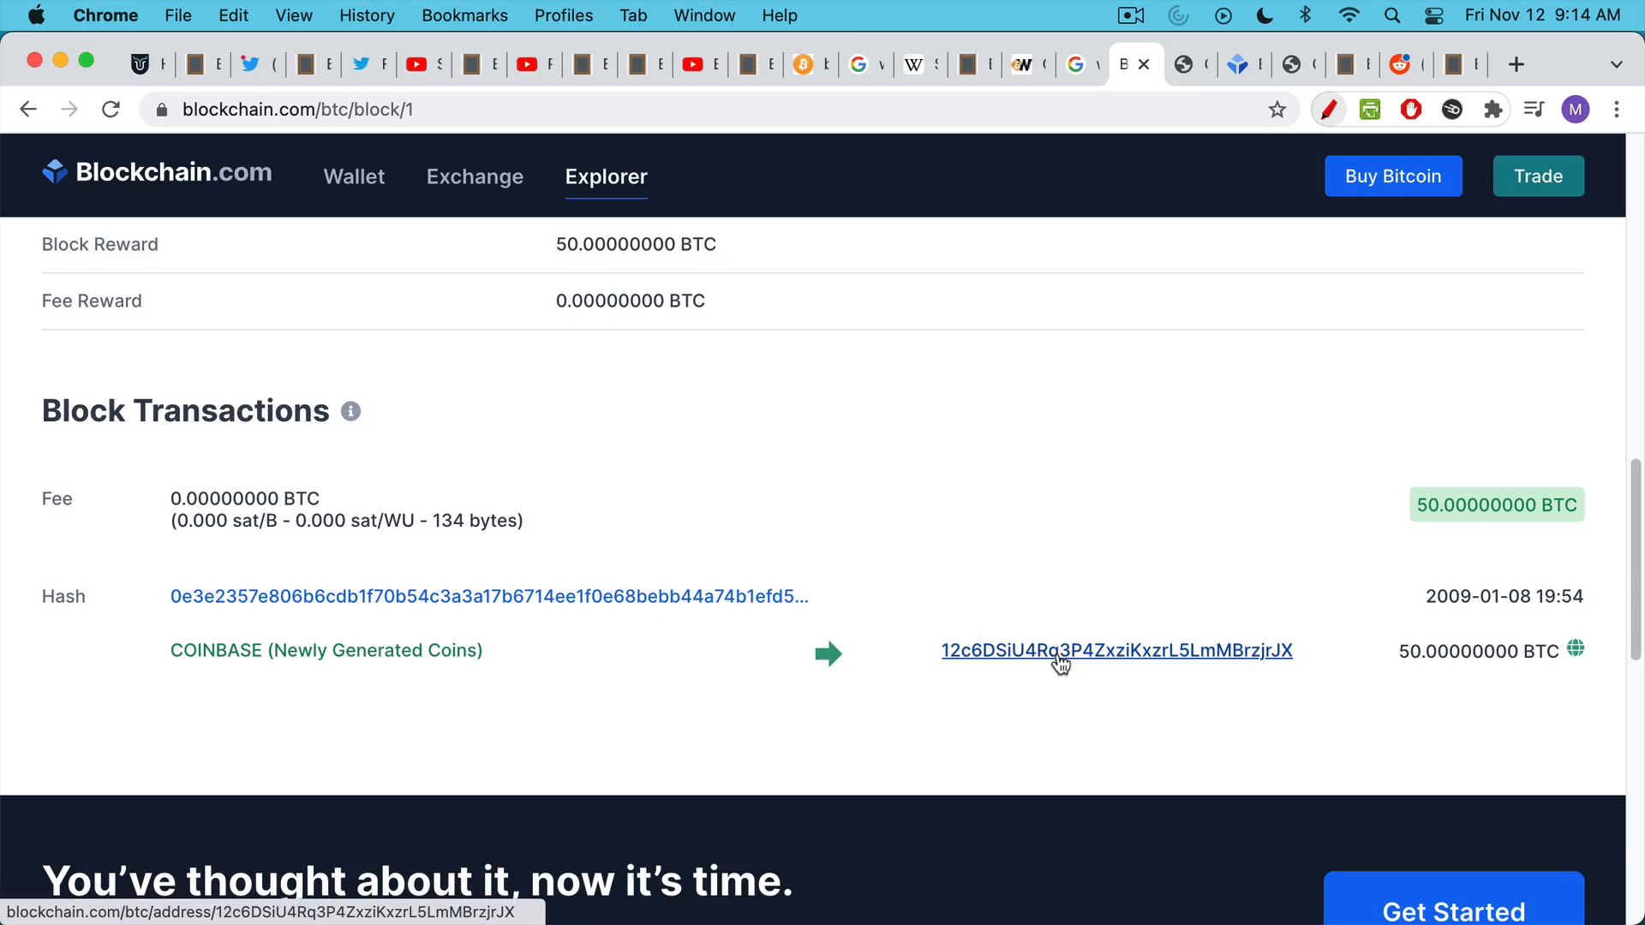
mouse_move(1450, 683)
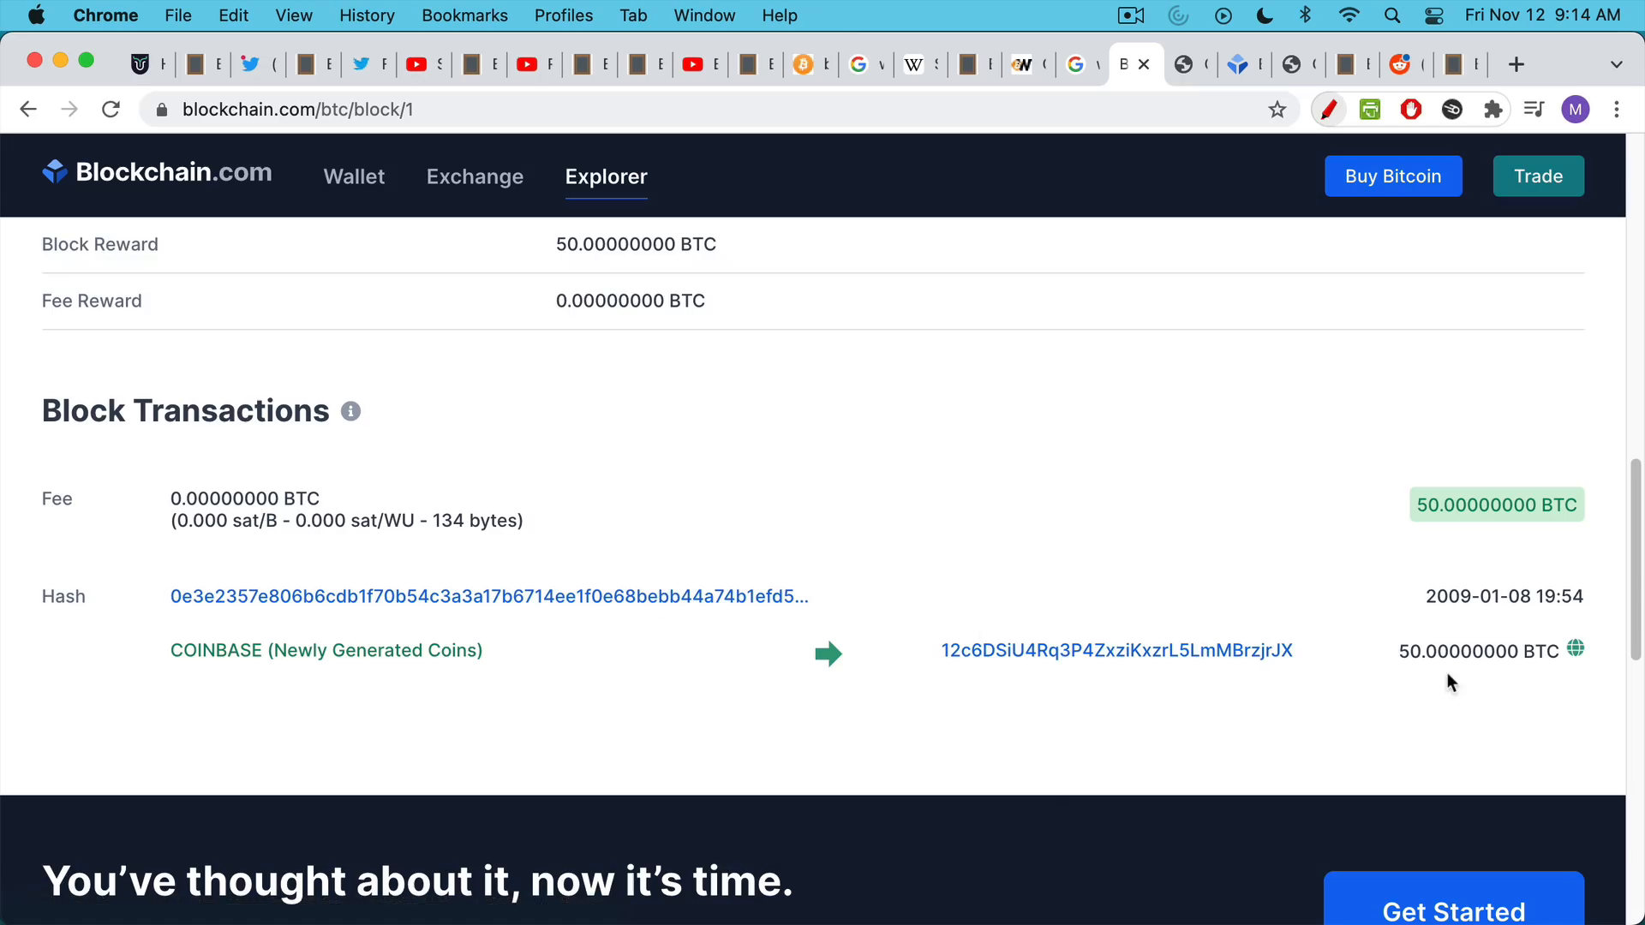
mouse_move(1572, 678)
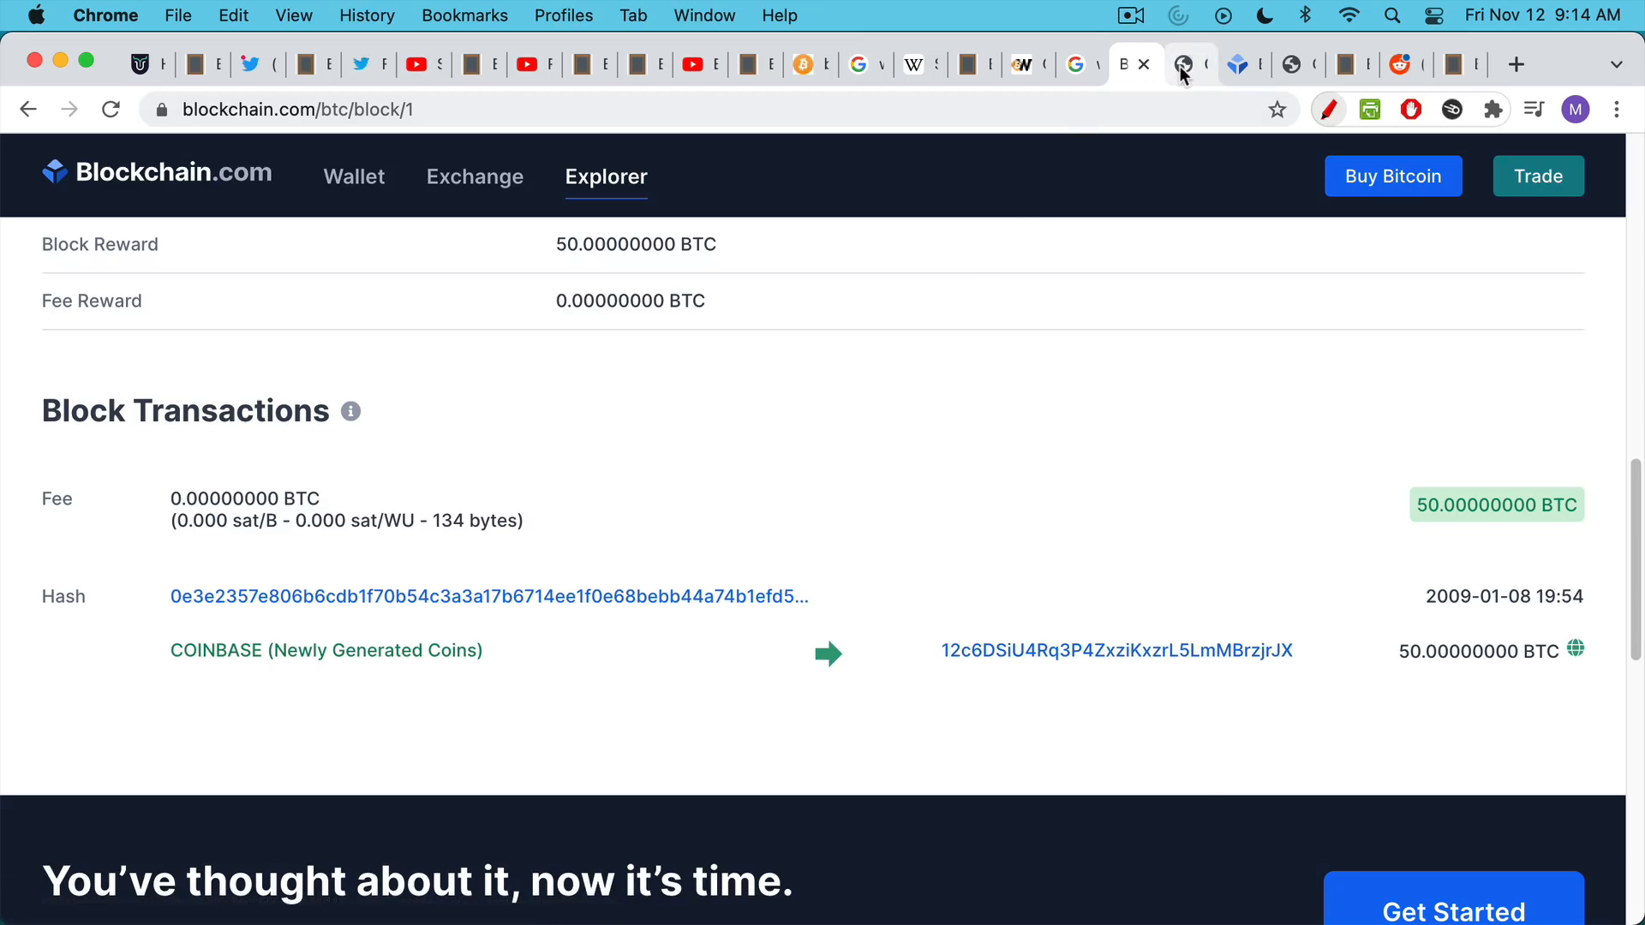
Look up 12c6DSiU4Rq3P4ZxziKxzrL5LmMBrzjrJX on OXT, view its activity chart, then return to the summary.
left_click(1191, 64)
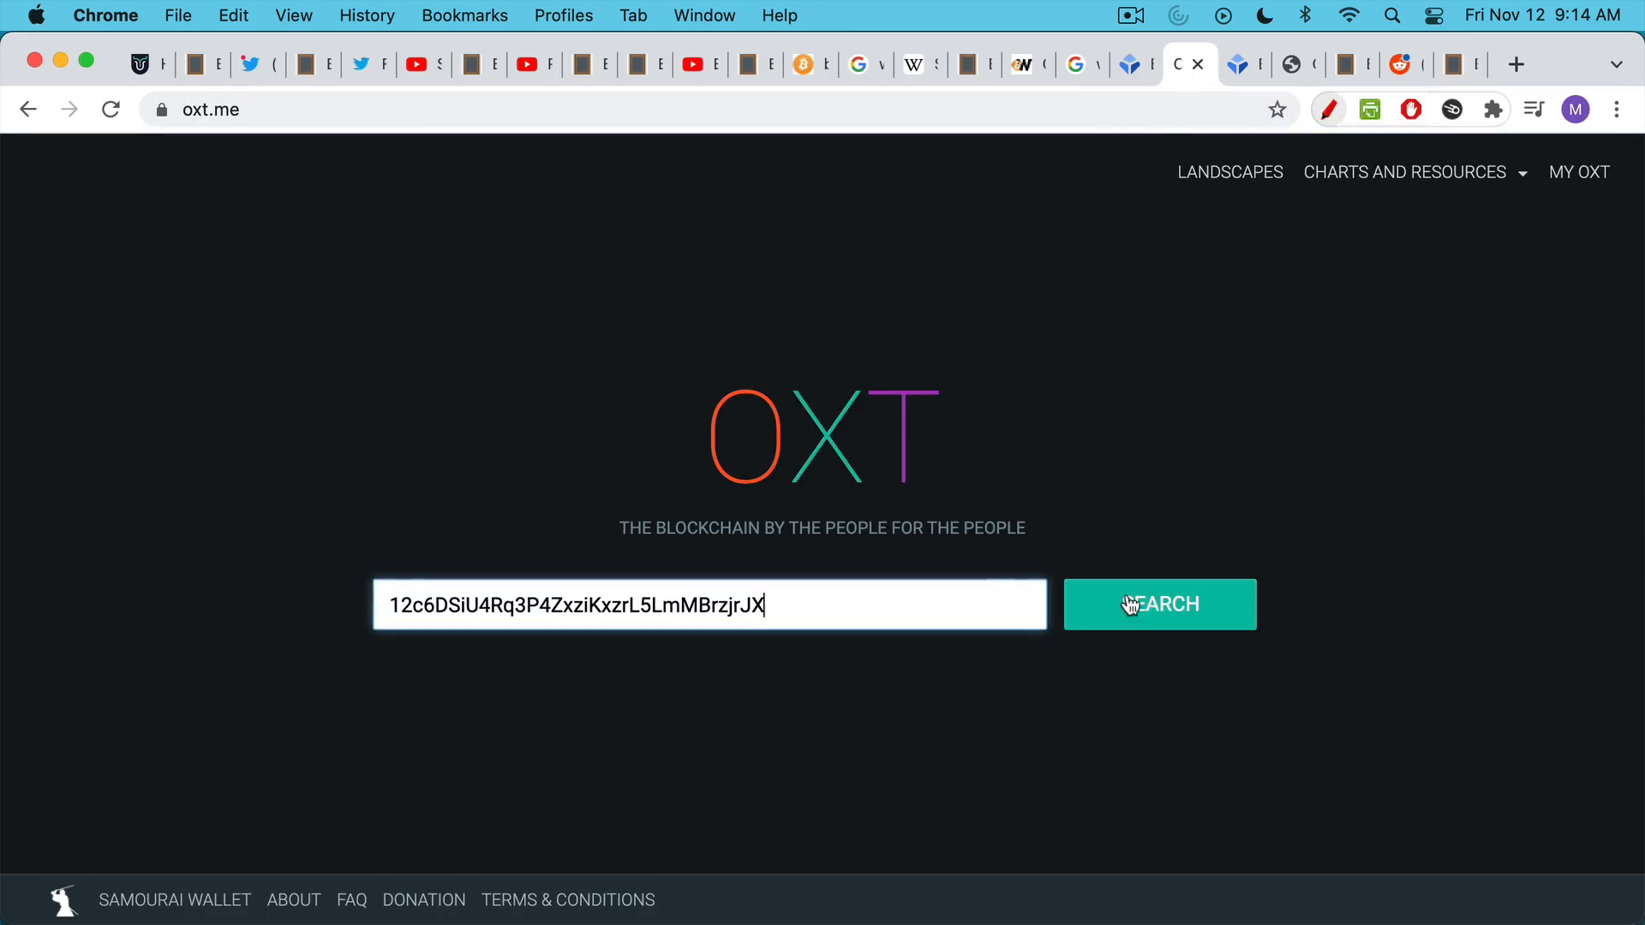
left_click(1160, 604)
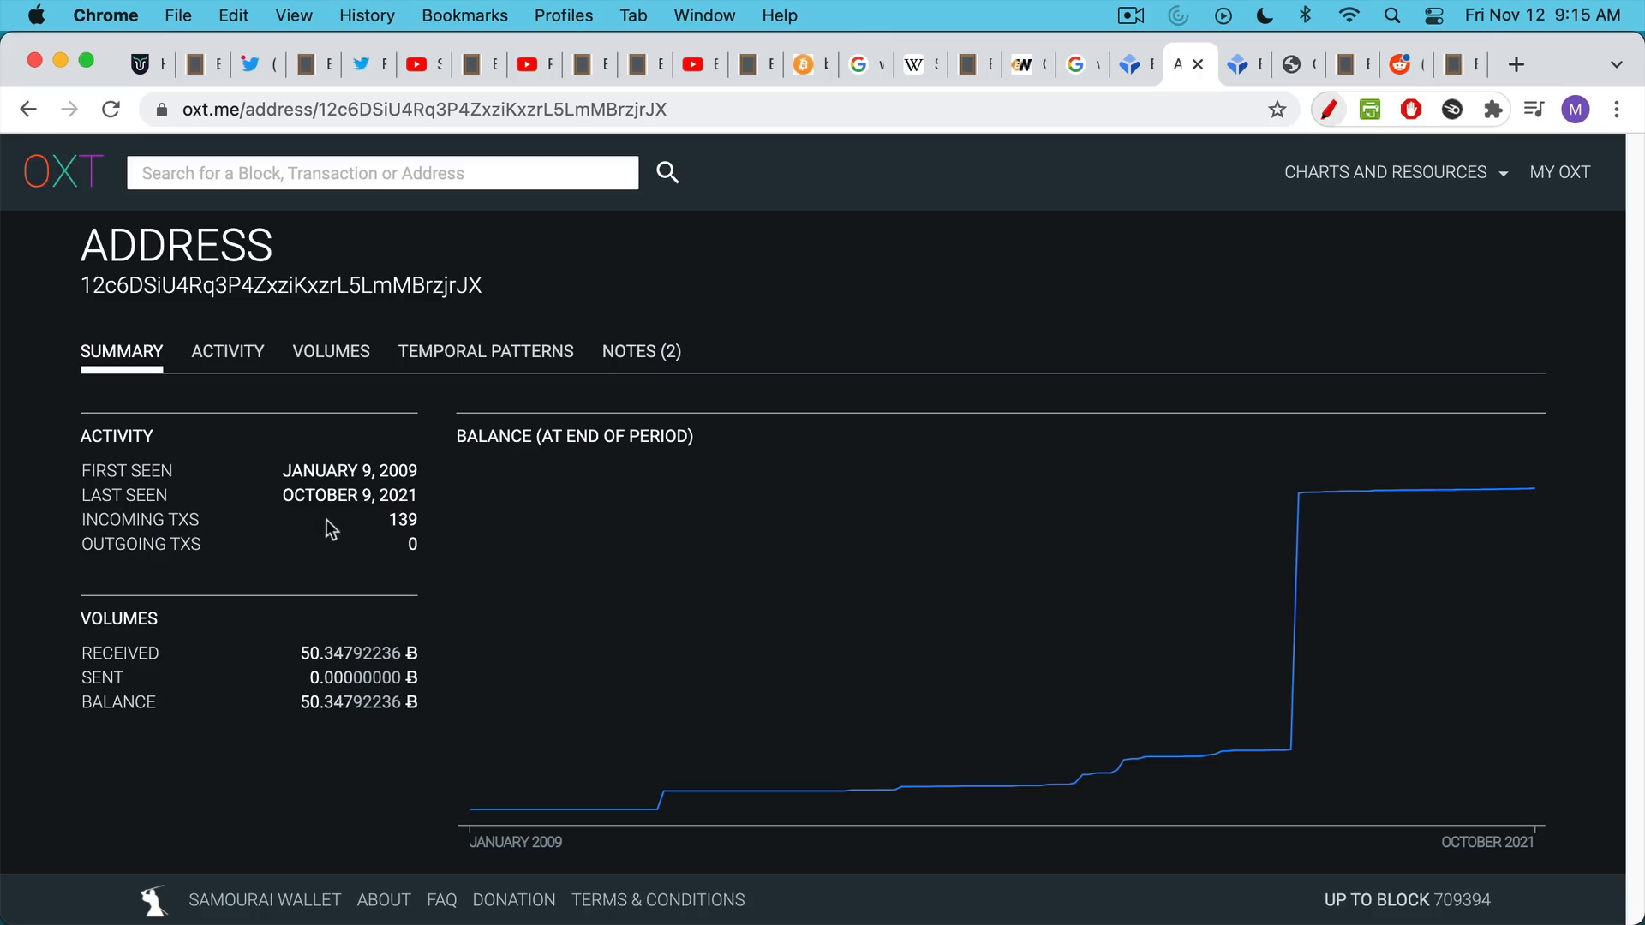
mouse_move(380, 519)
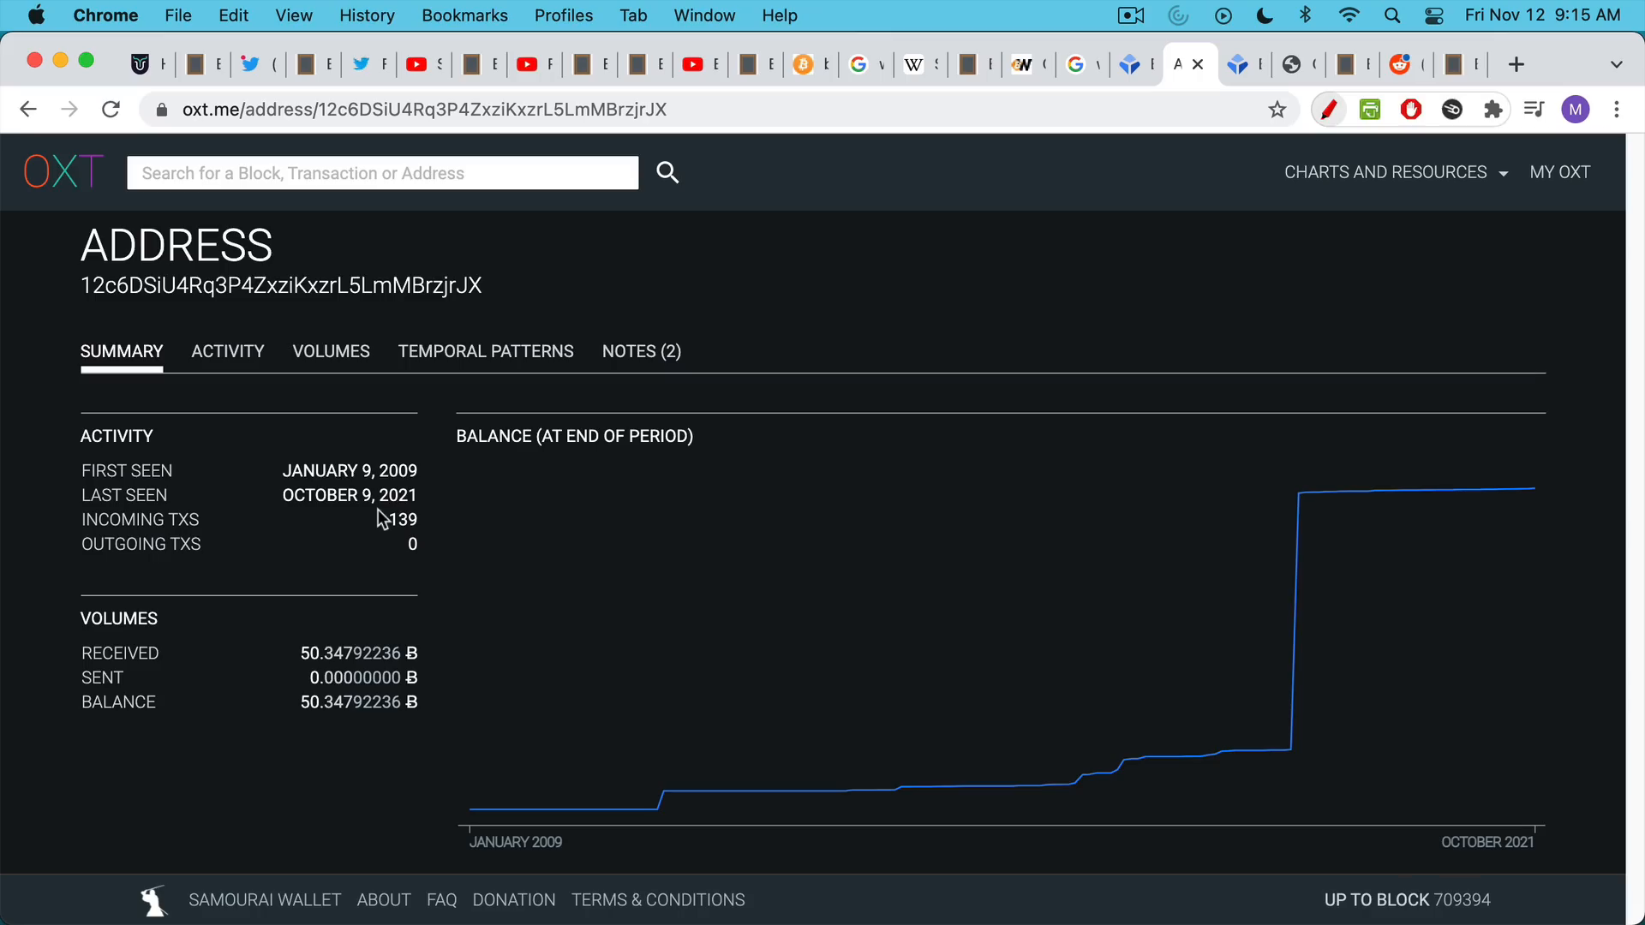
mouse_move(380, 521)
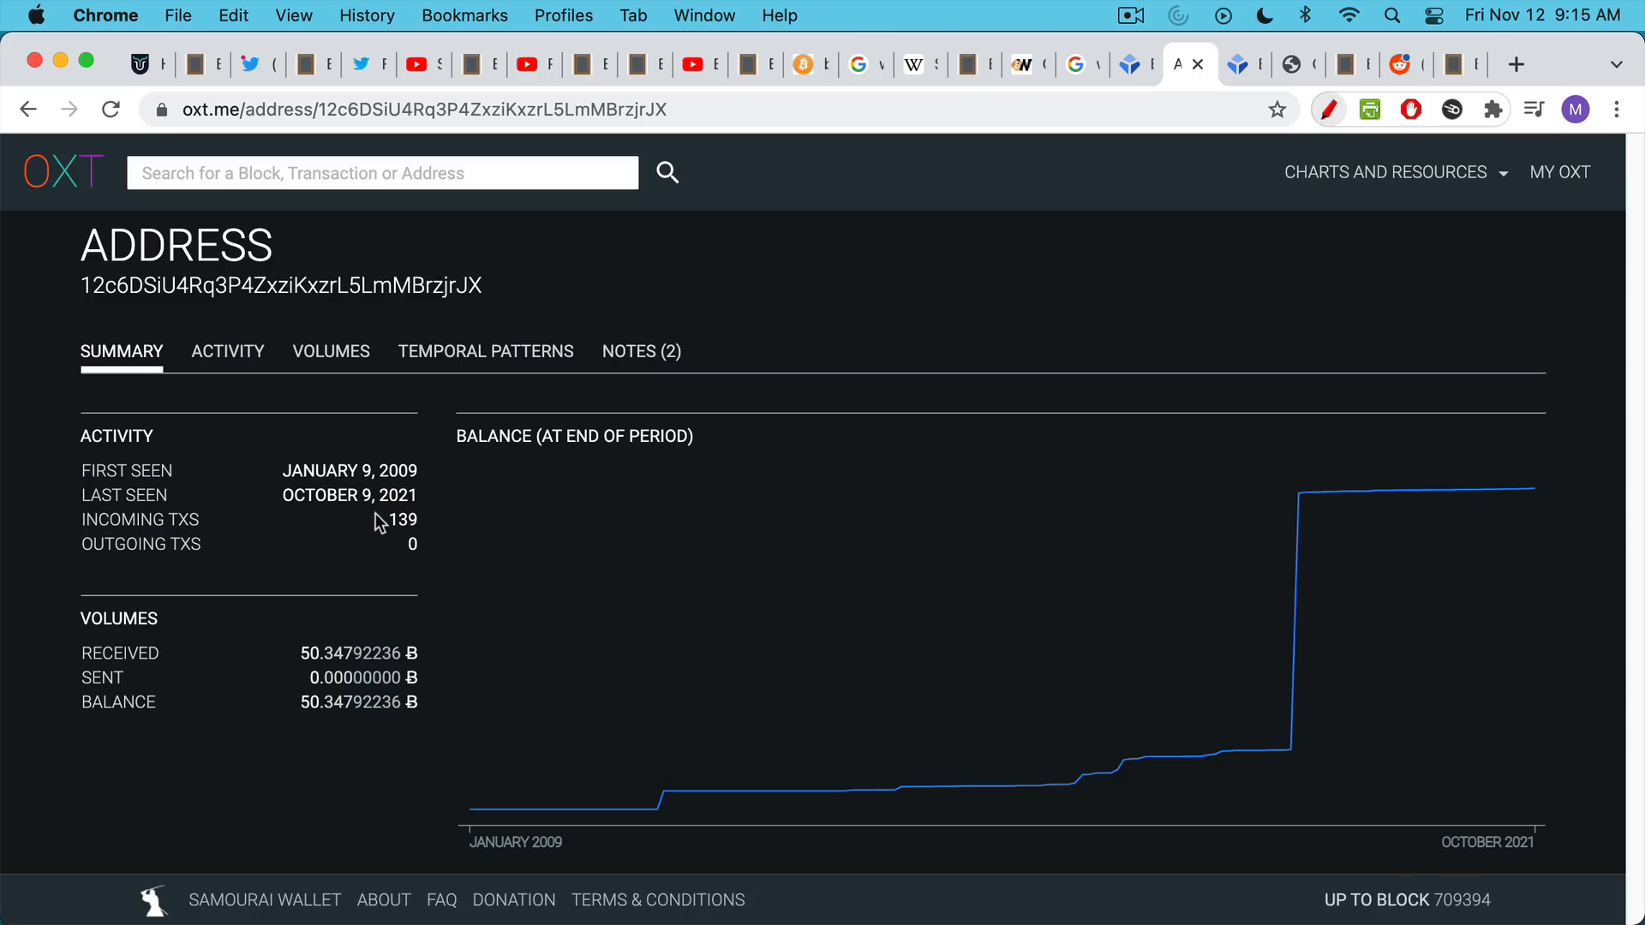
mouse_move(337, 676)
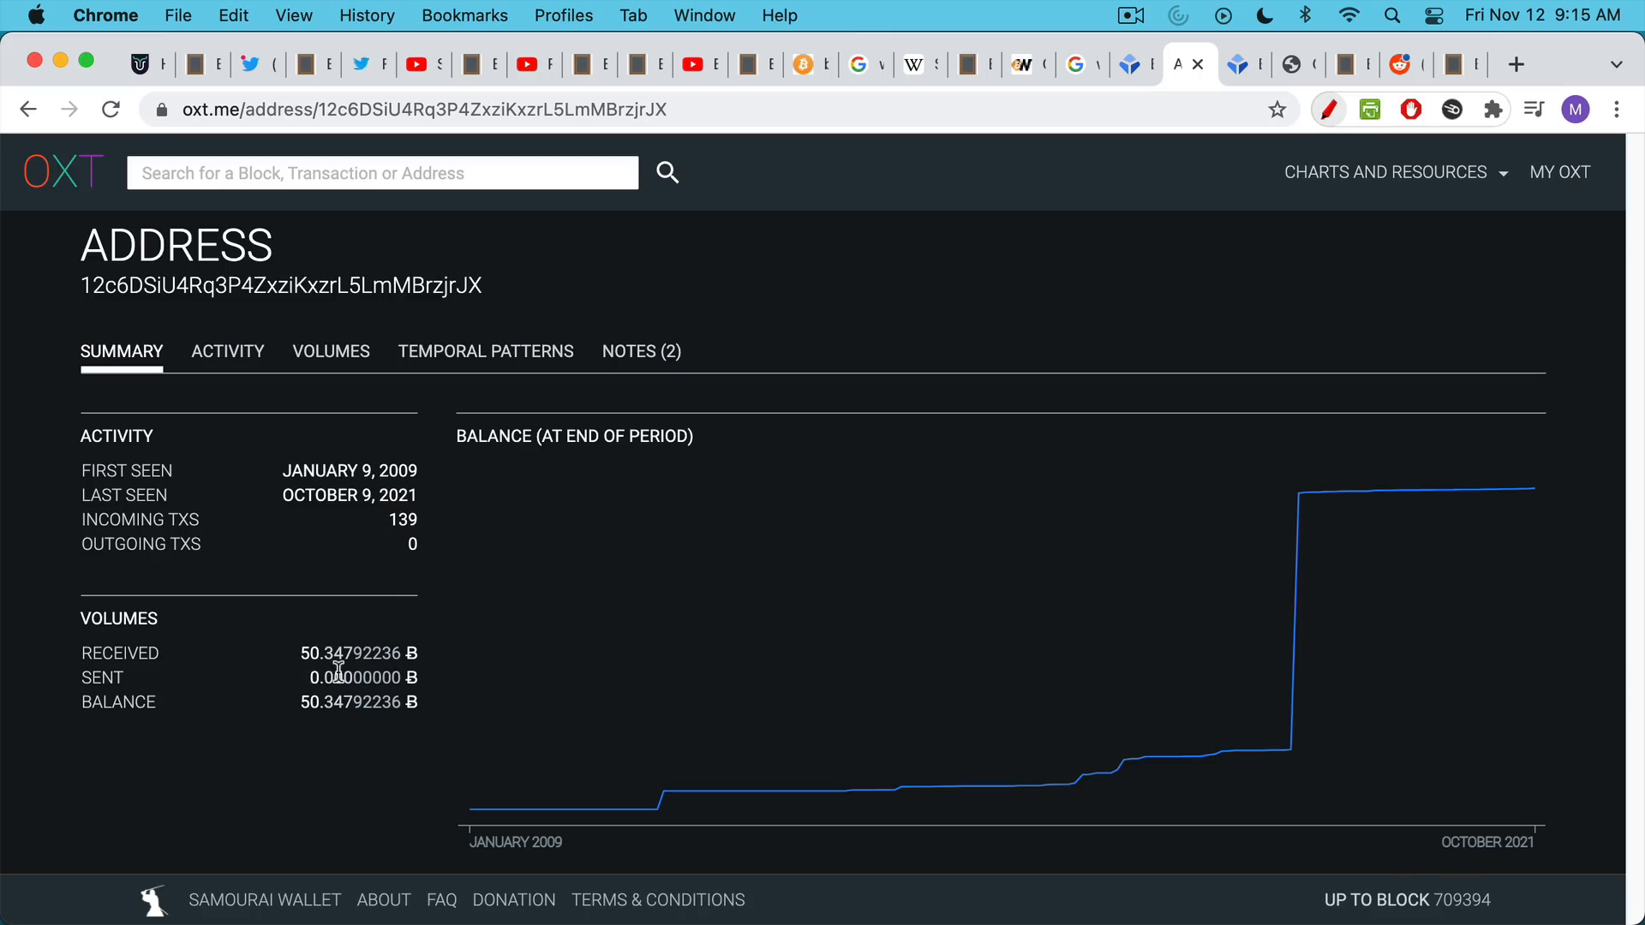
mouse_move(351, 672)
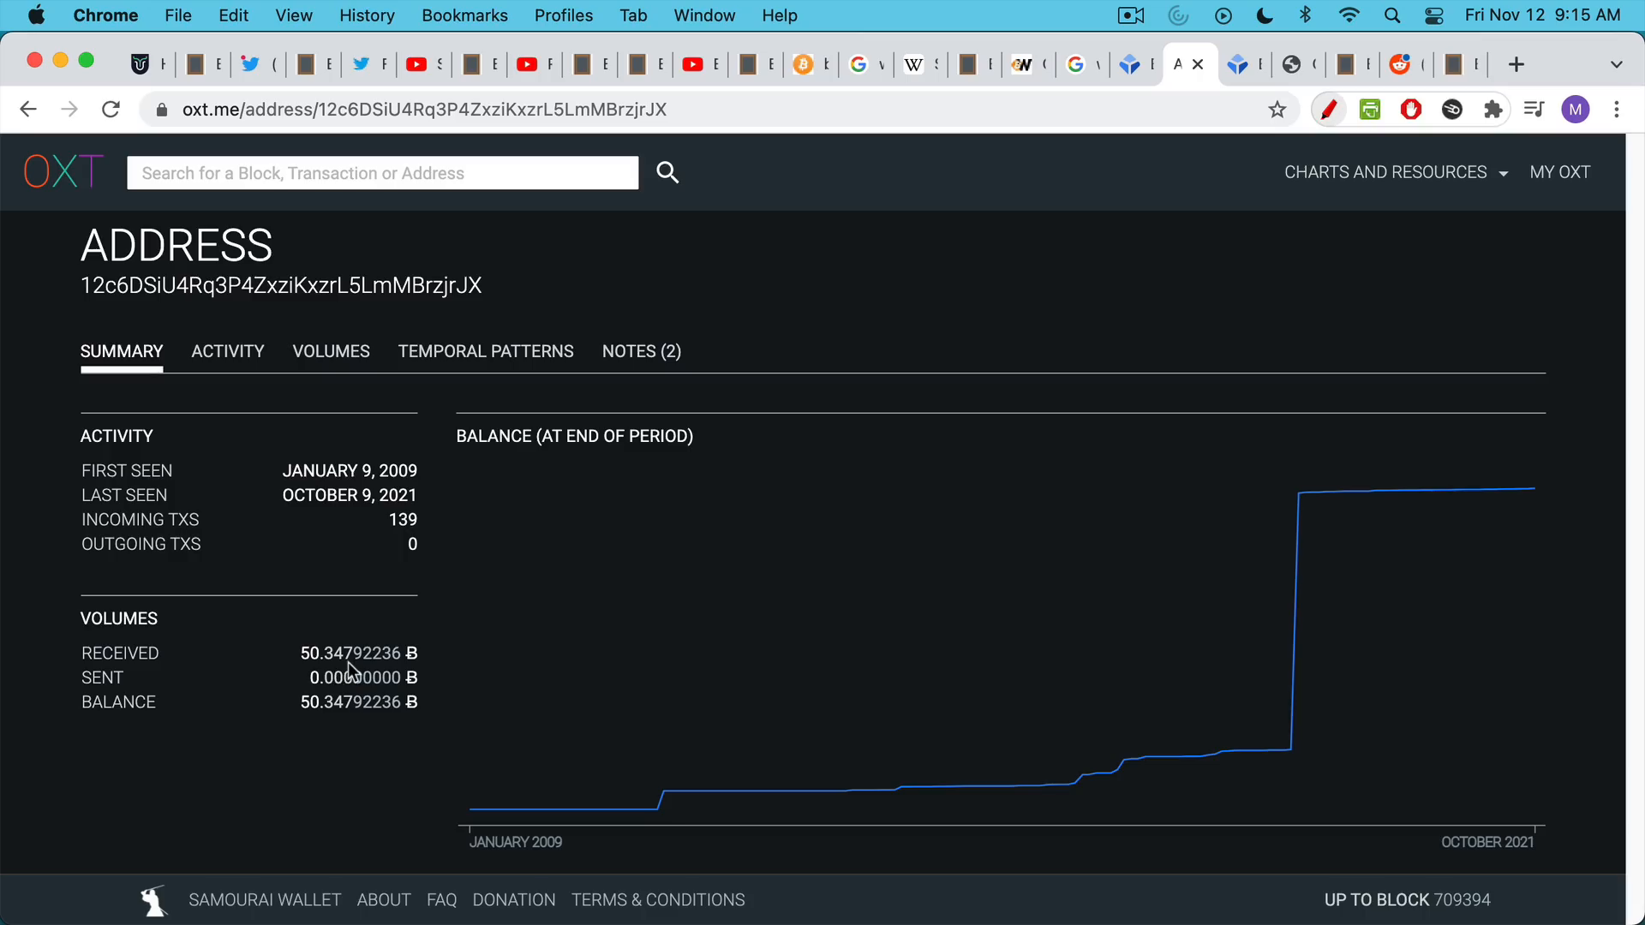
mouse_move(361, 579)
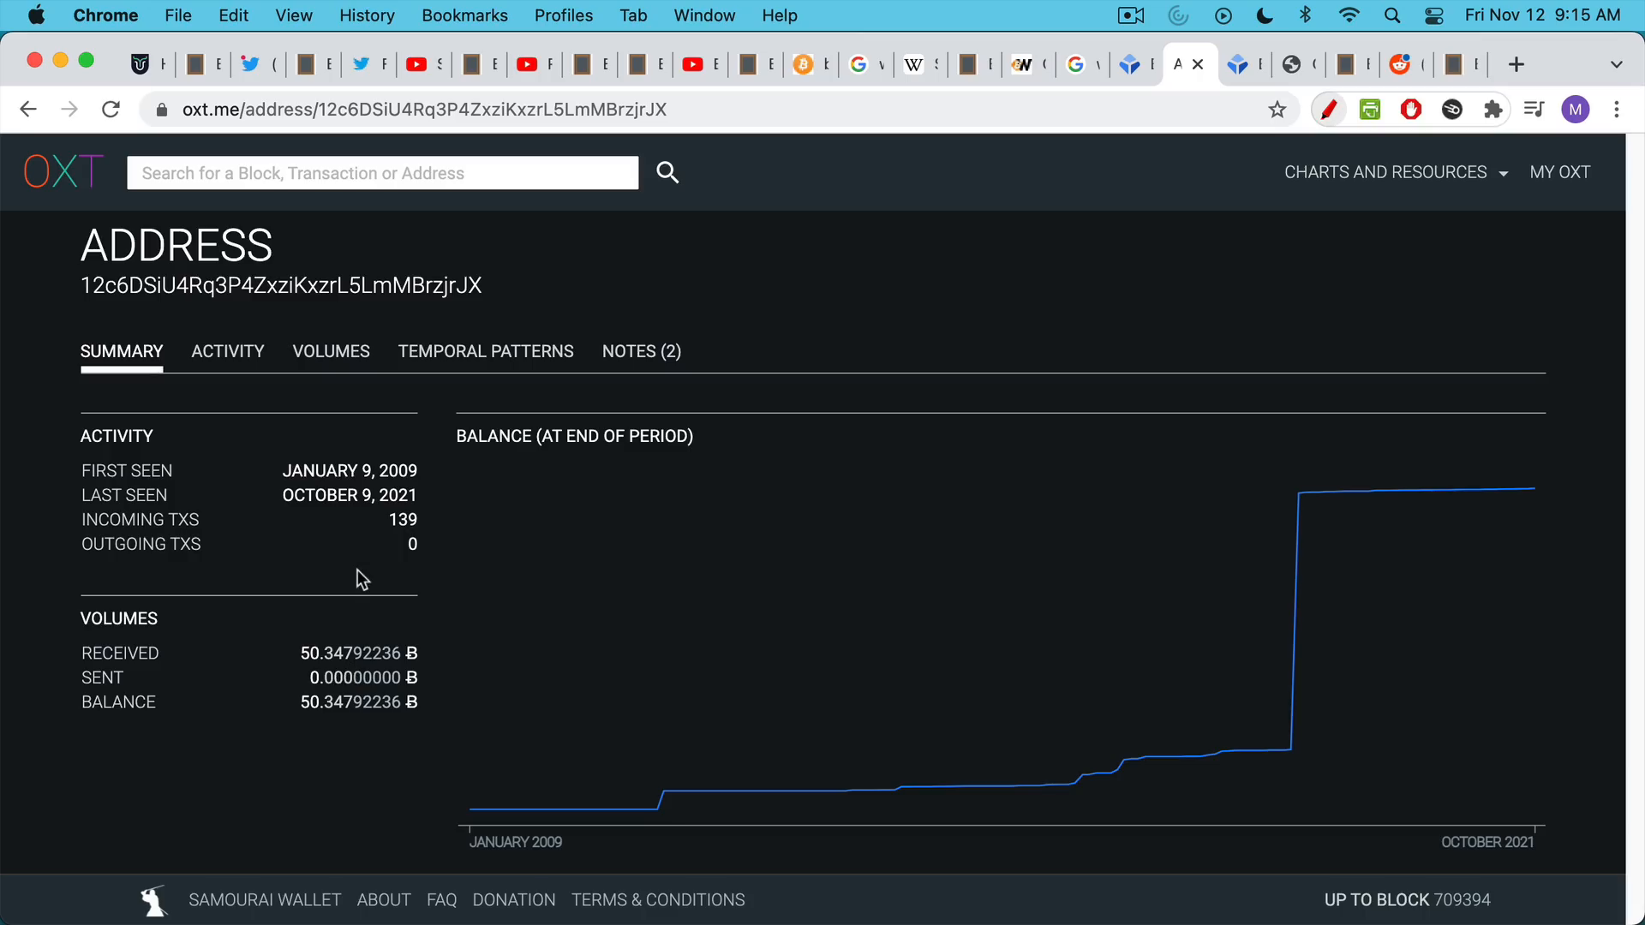
mouse_move(346, 643)
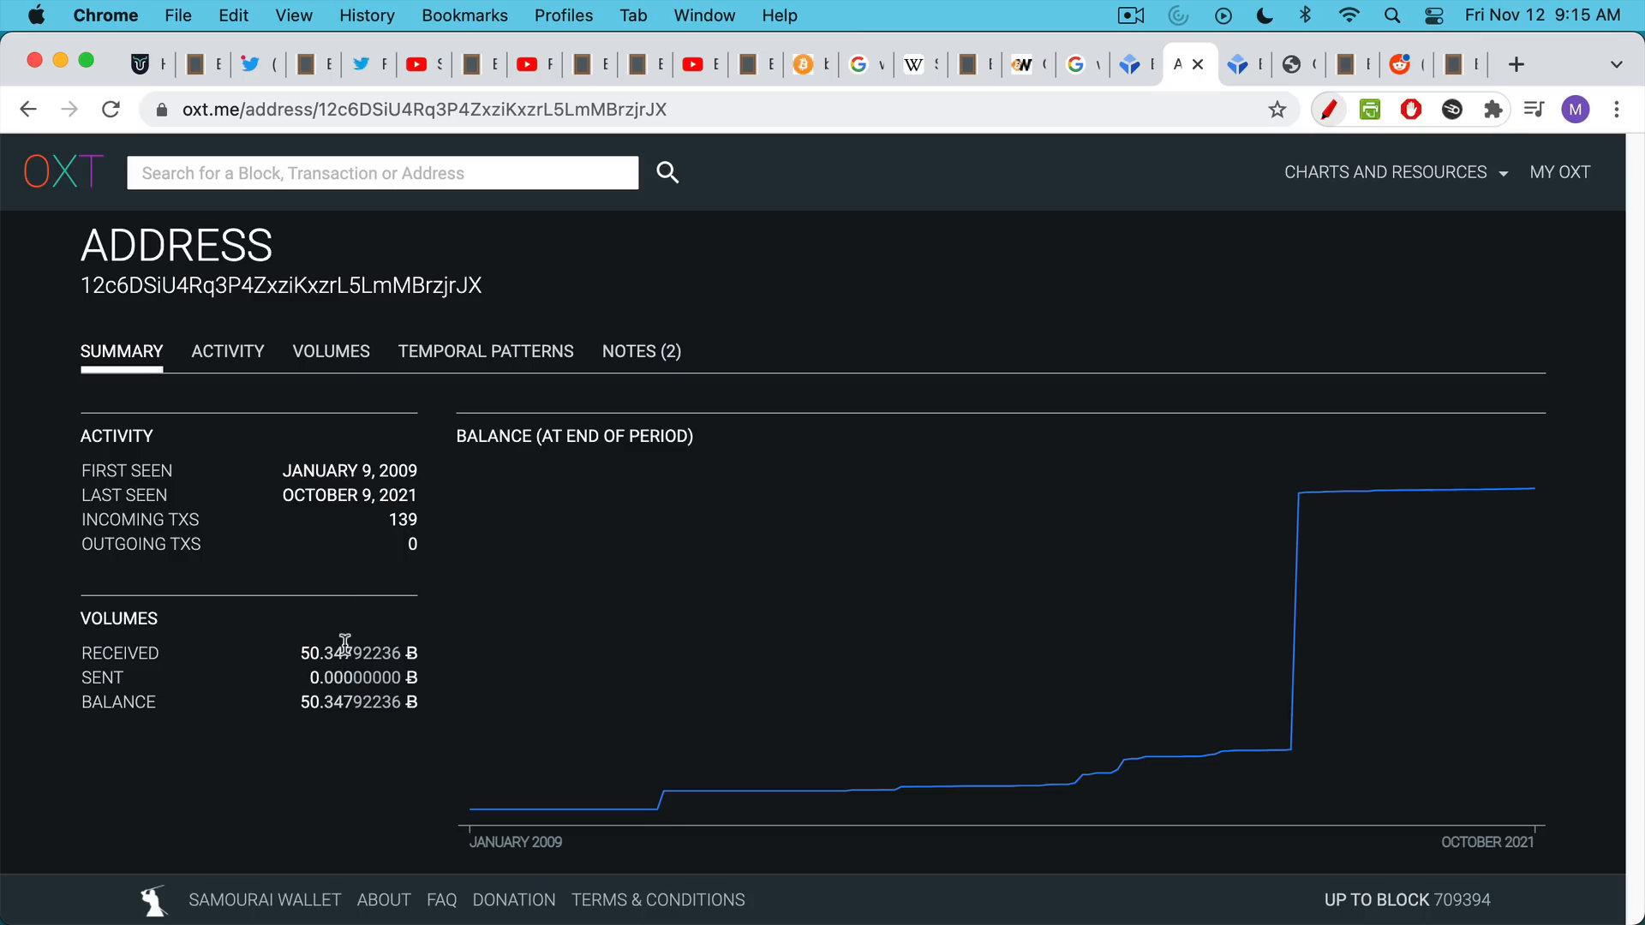
mouse_move(373, 708)
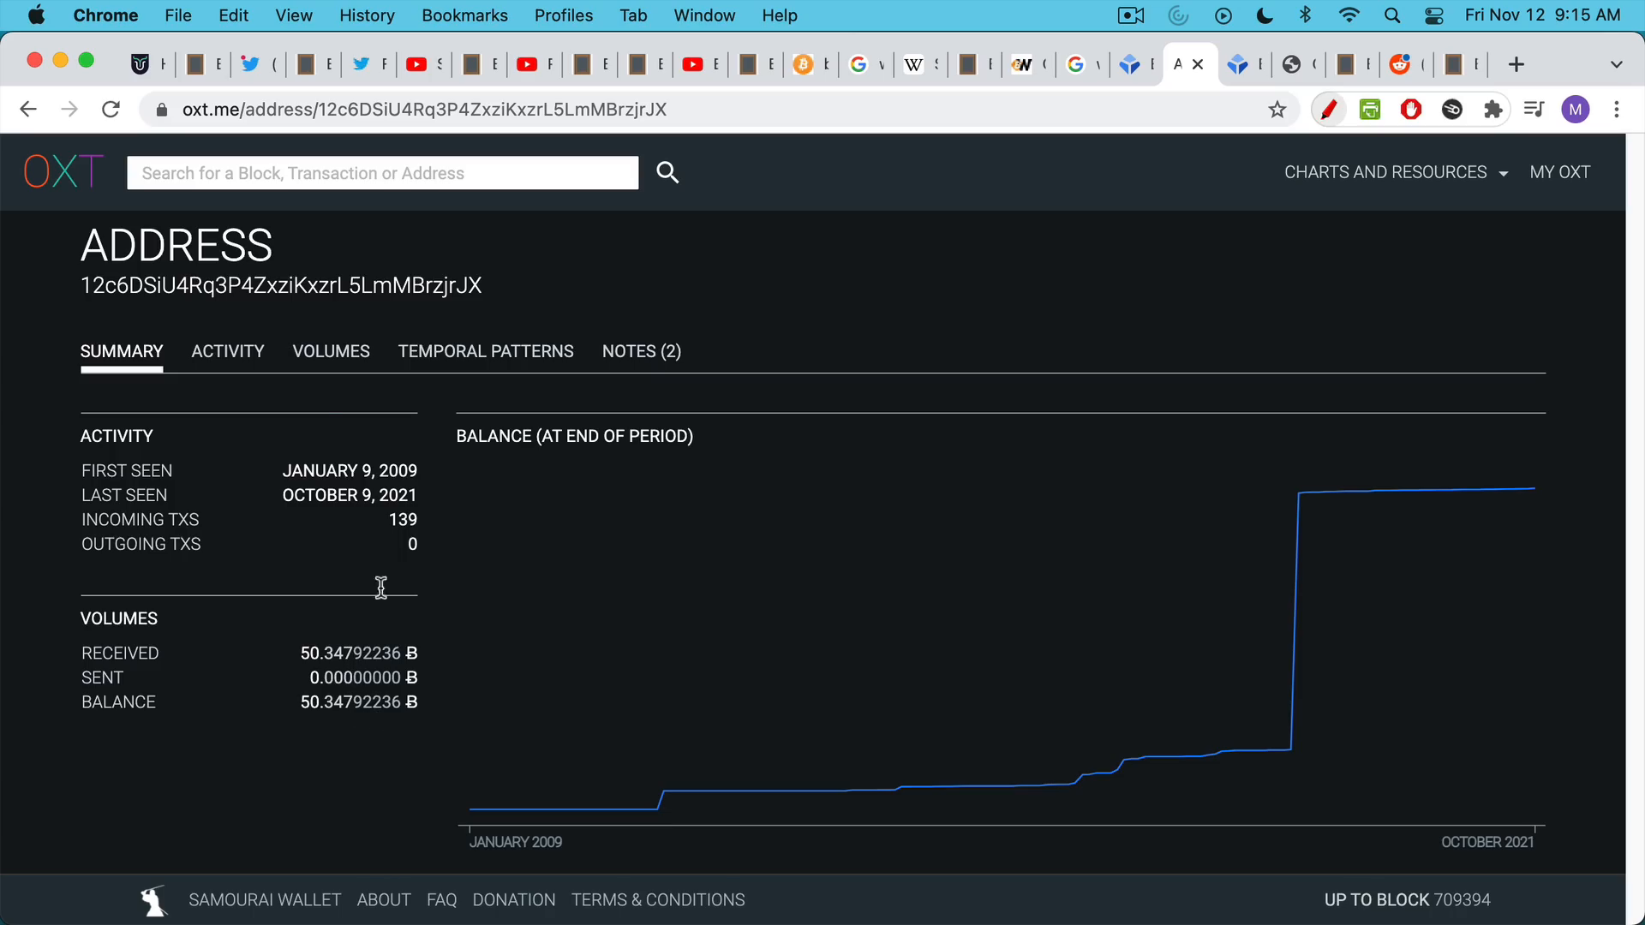
left_click(226, 351)
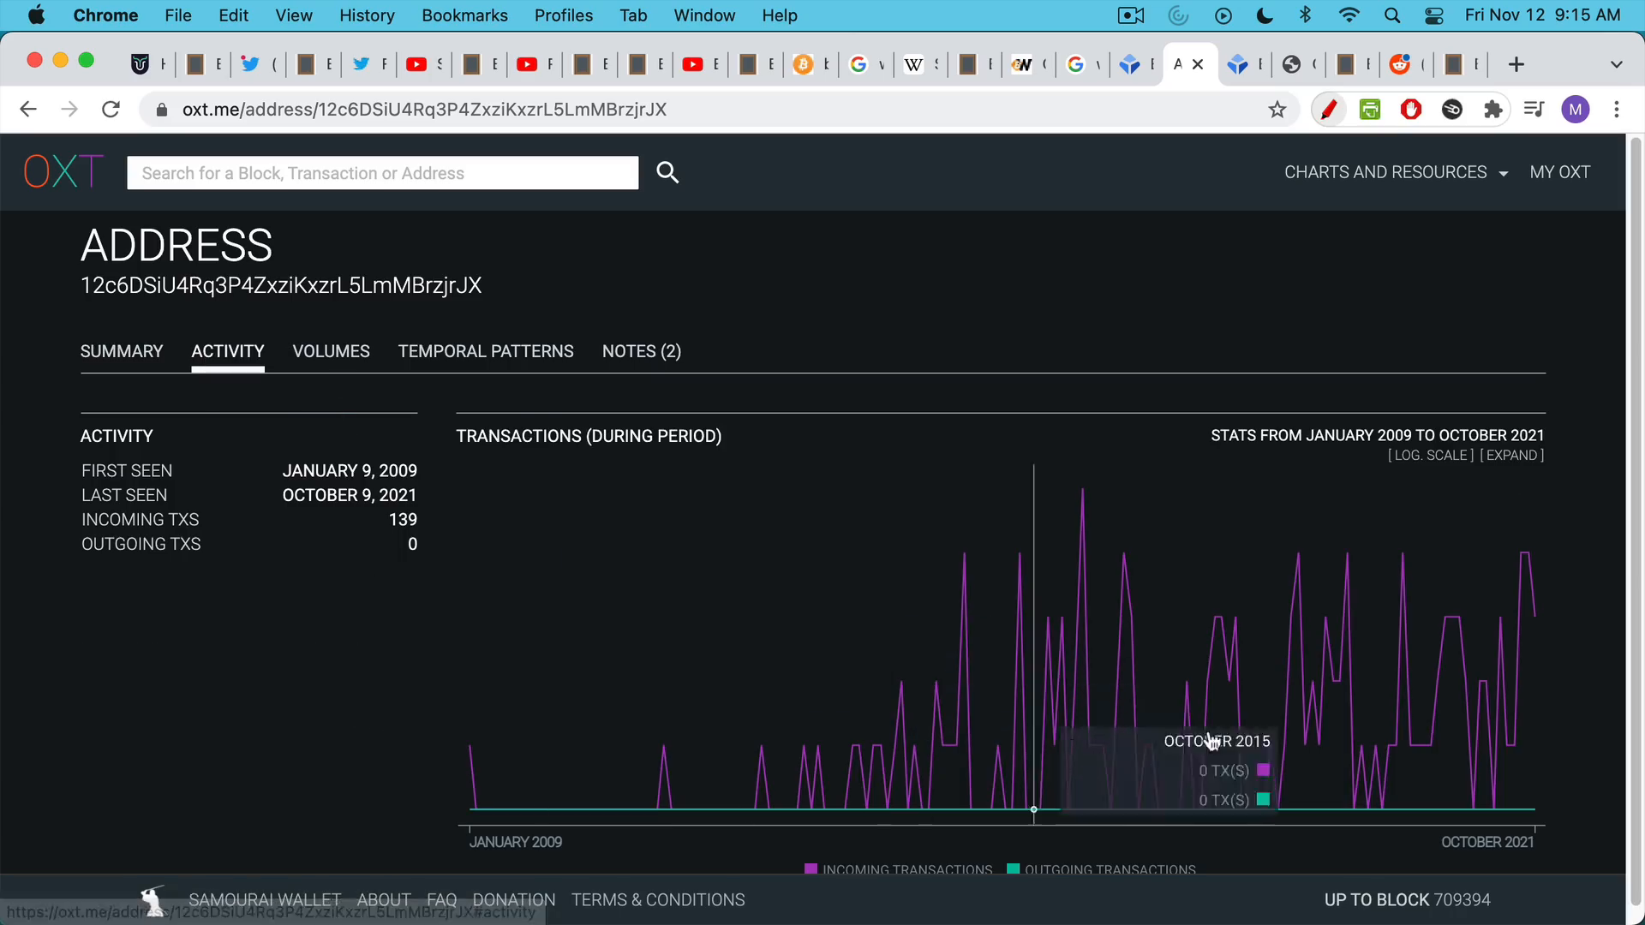
mouse_move(1422, 844)
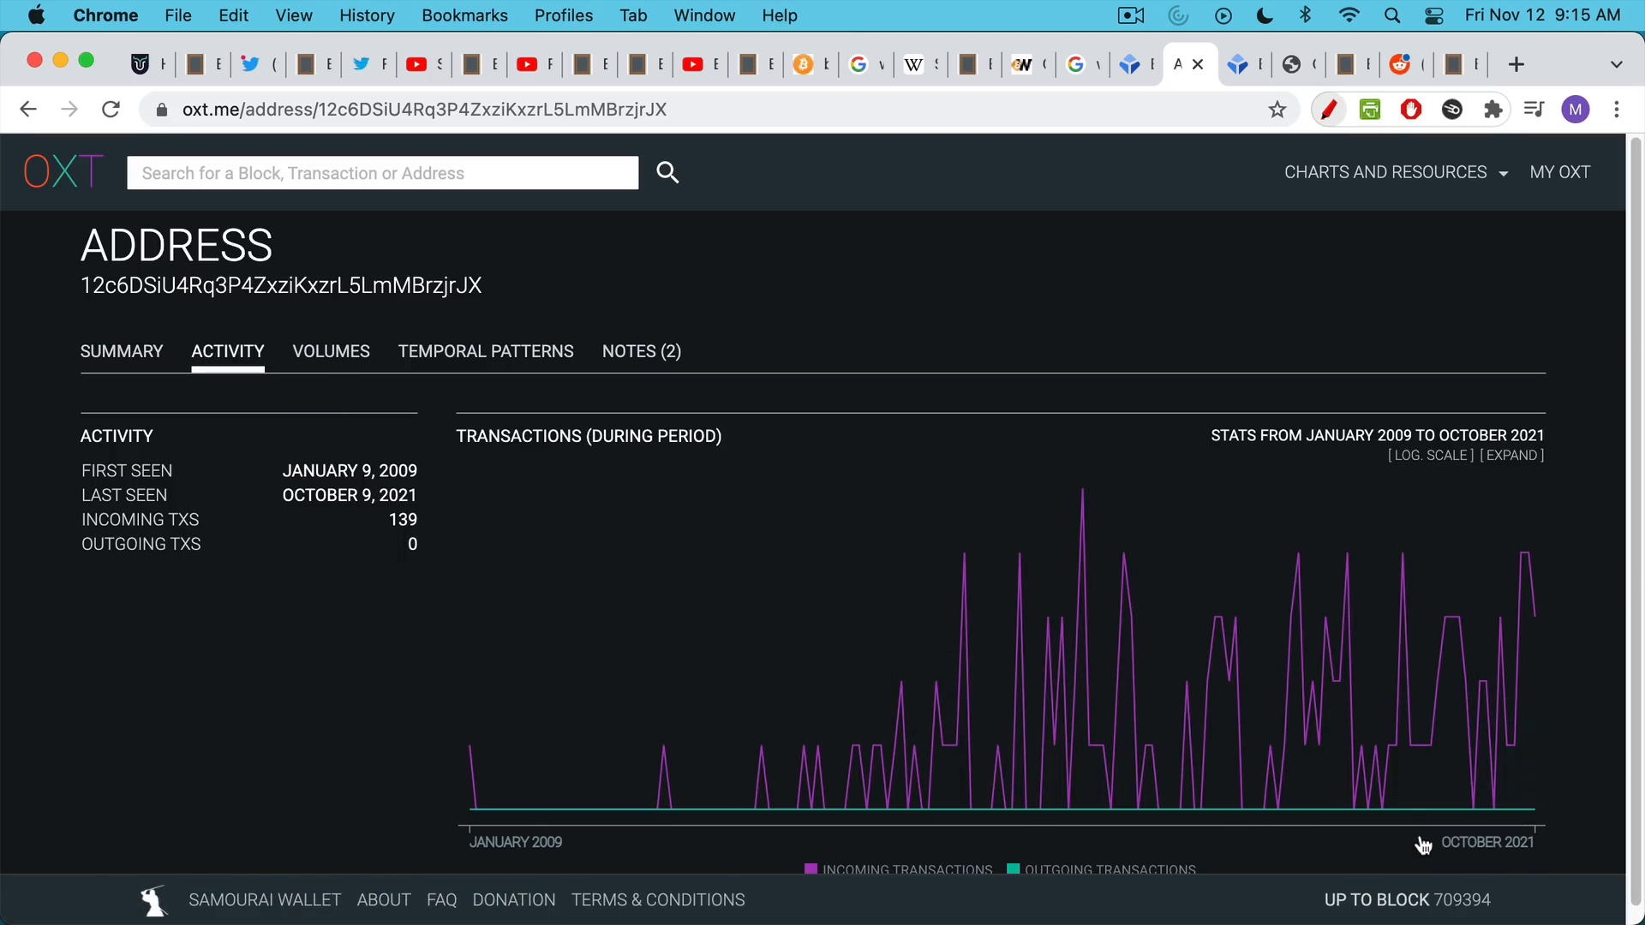
mouse_move(1410, 813)
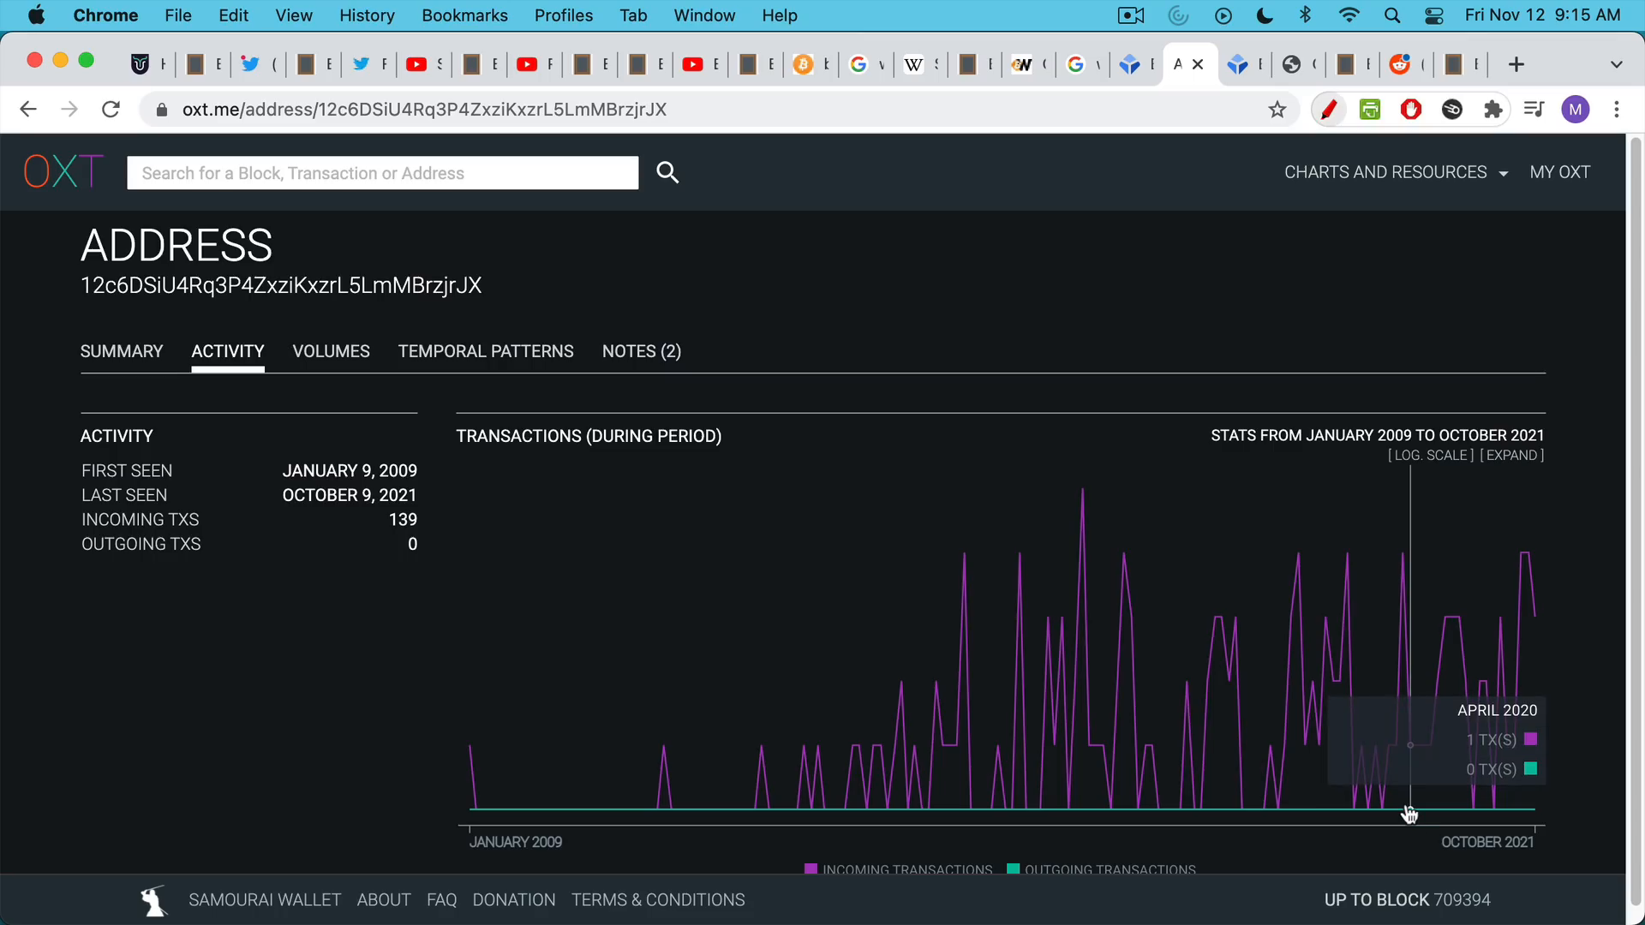
mouse_move(1251, 641)
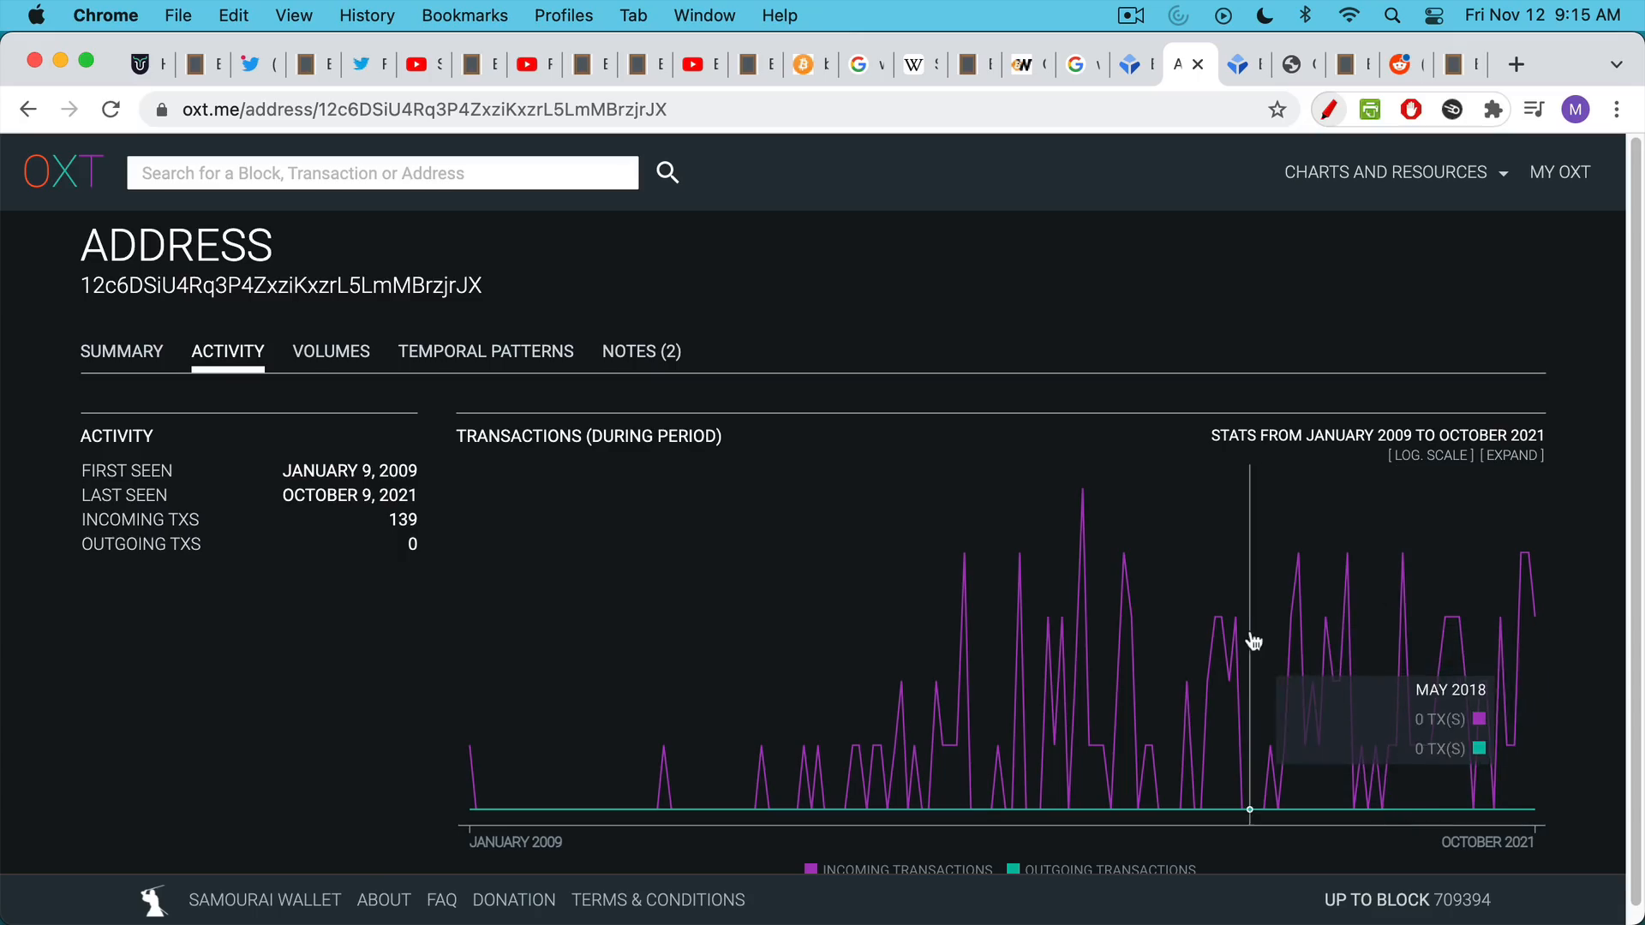
mouse_move(1318, 721)
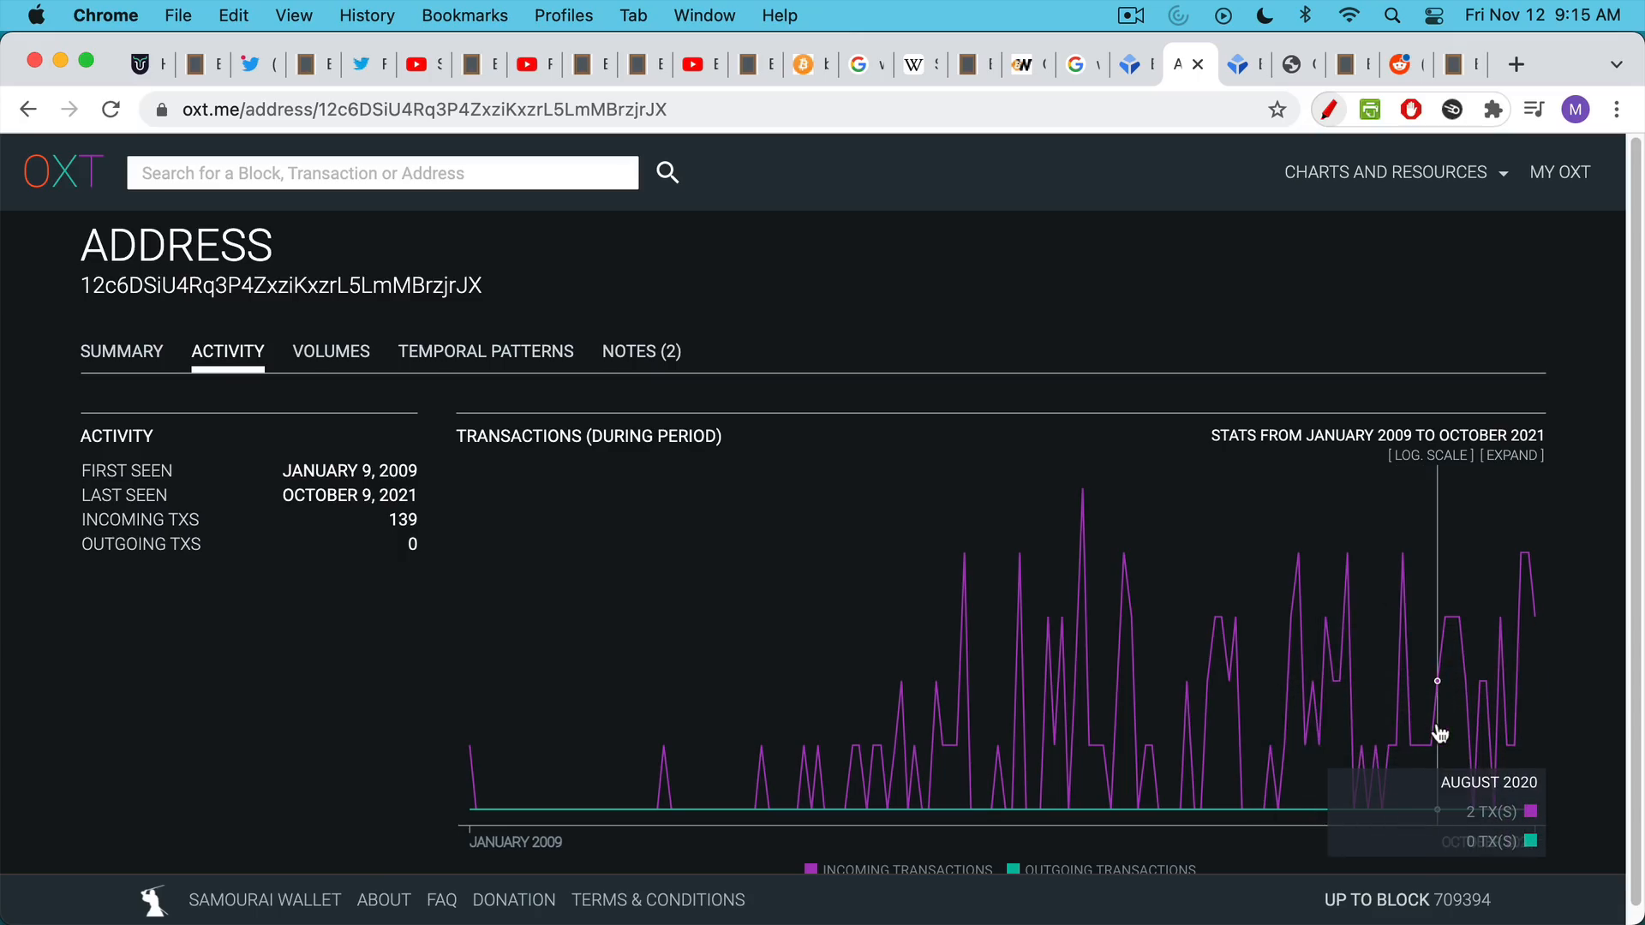
left_click(120, 350)
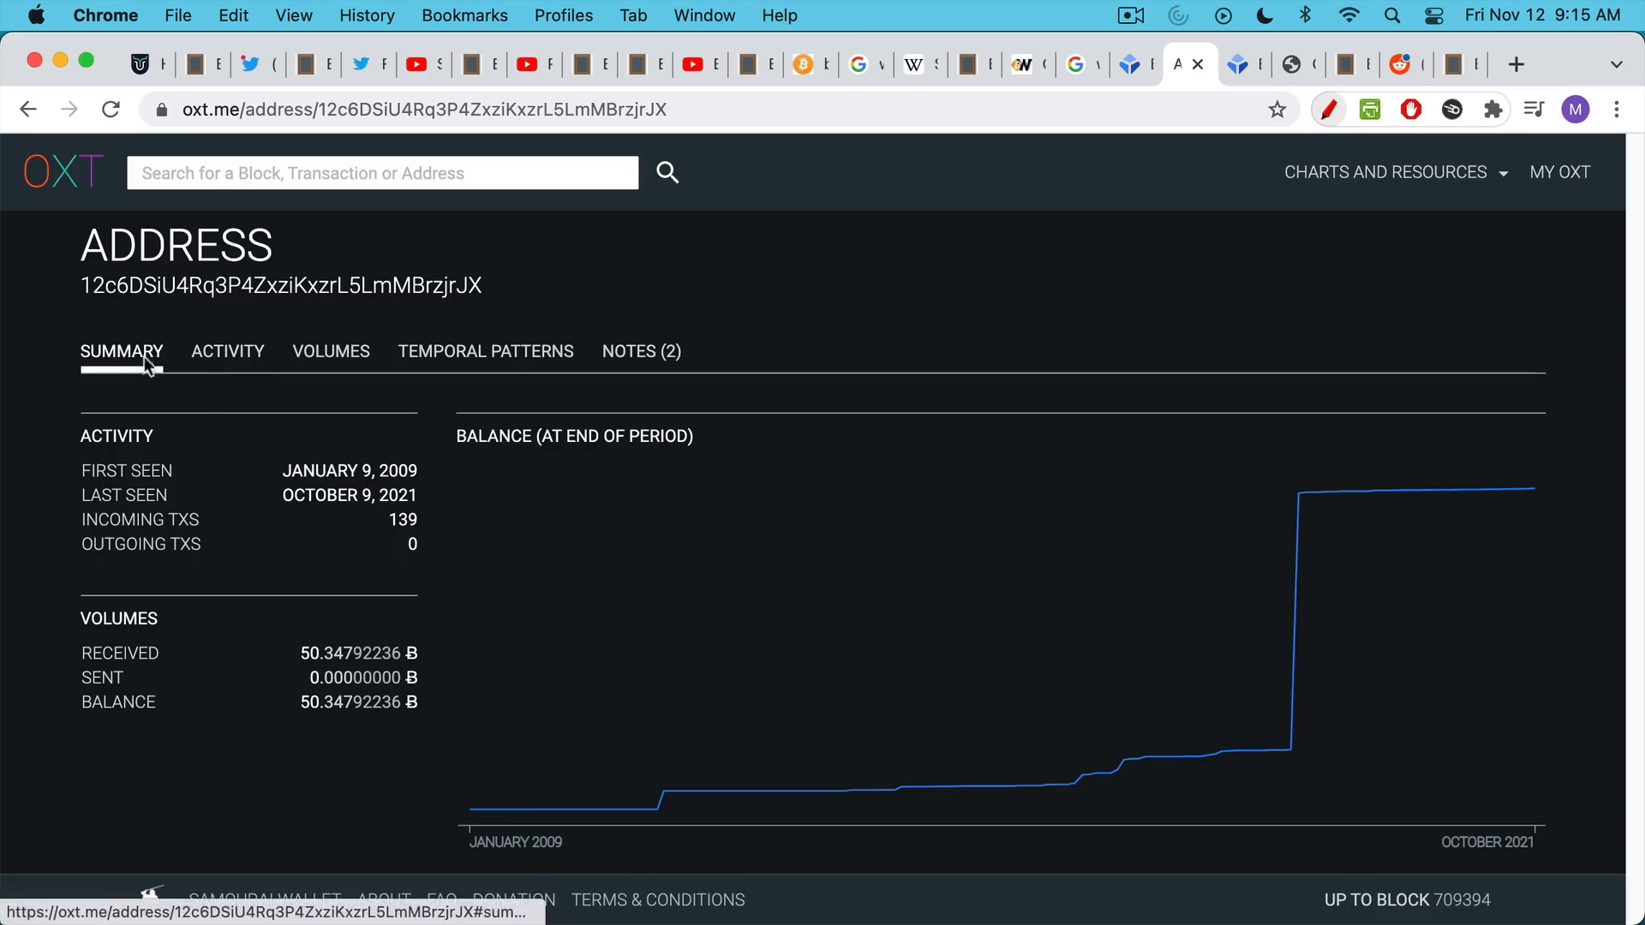
mouse_move(486, 584)
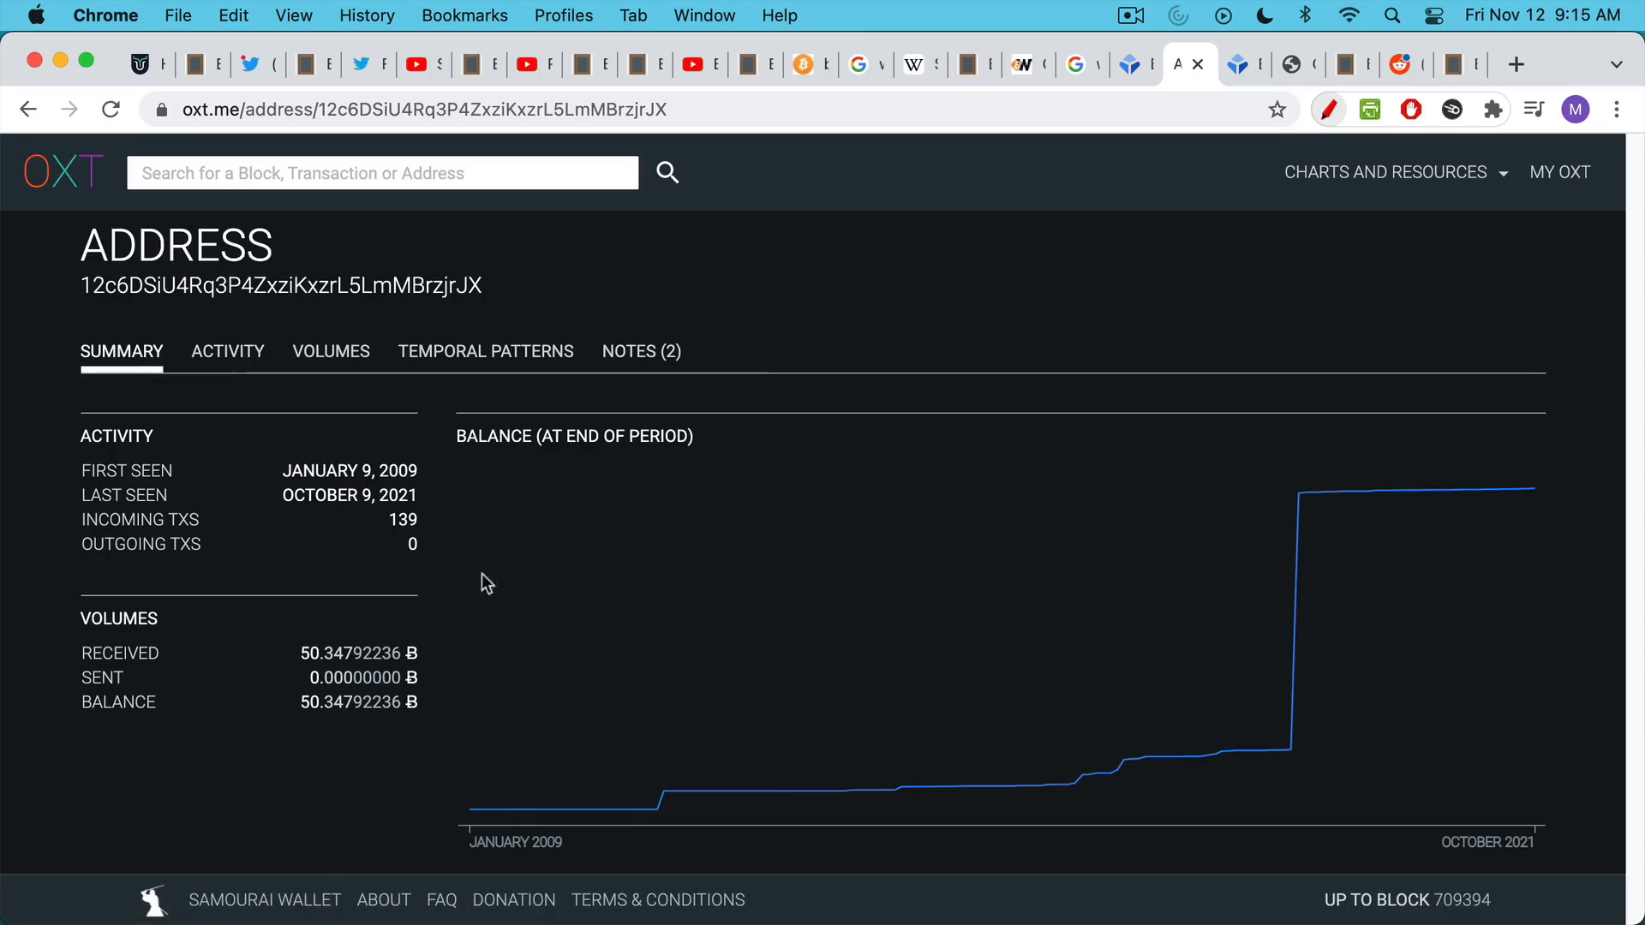
Scroll Block 2's page to coinbase recipient 1HLoD9E4SDFFPDiYfNYnkBLQ85Y51J3Zb1 and carry it into OXT.
left_click(1246, 64)
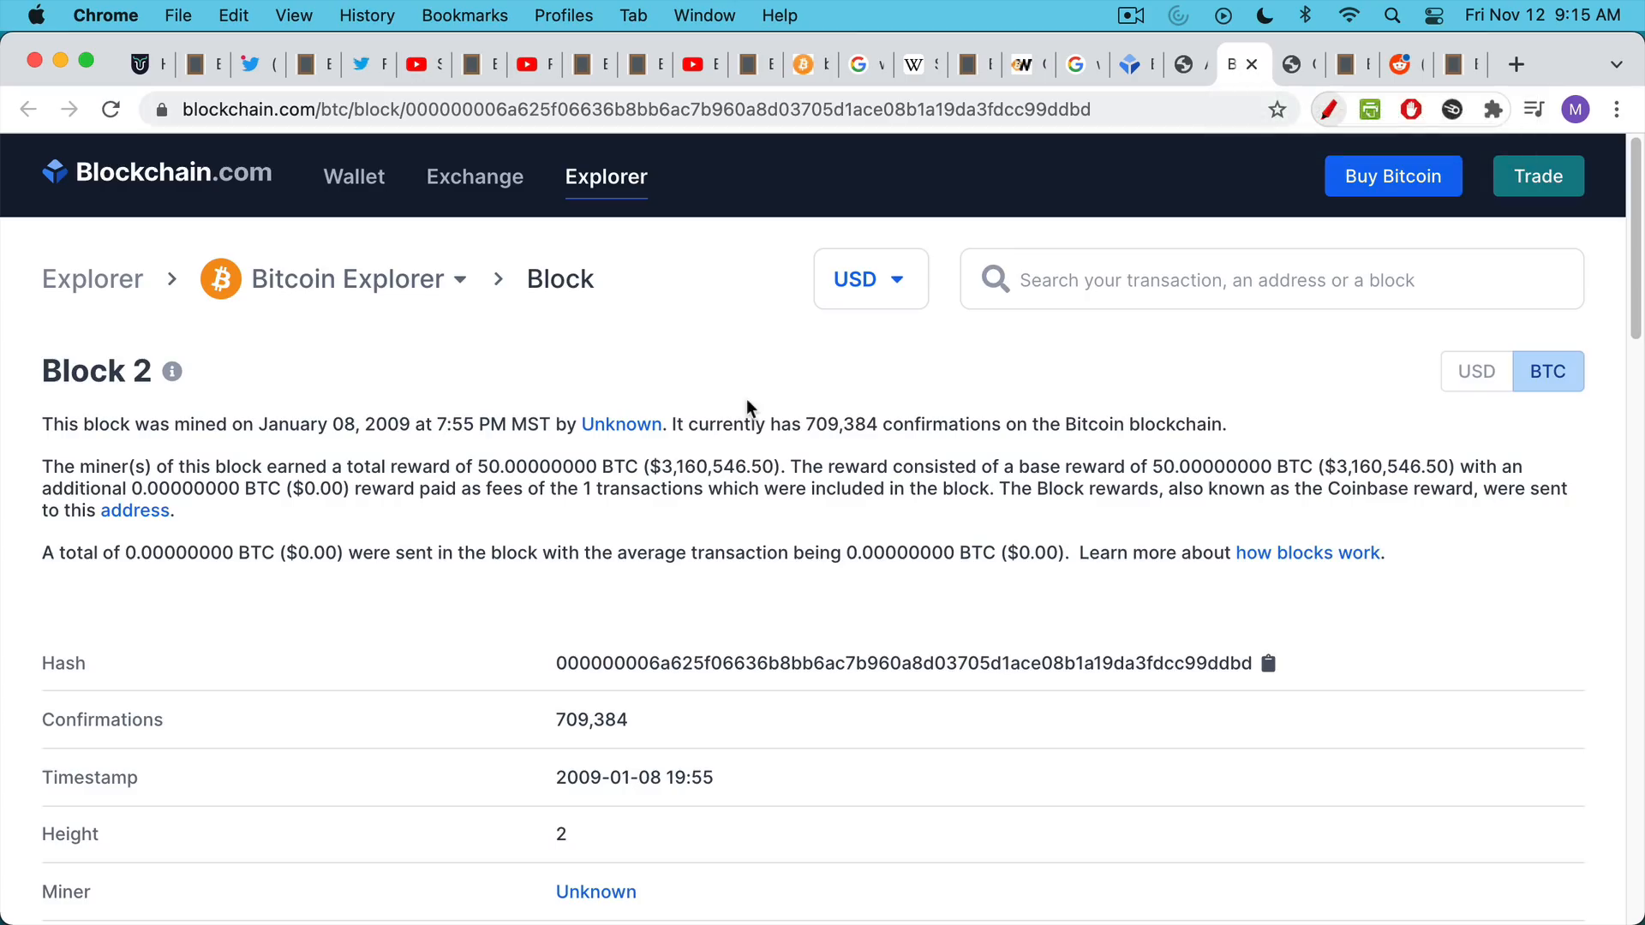
mouse_move(396, 437)
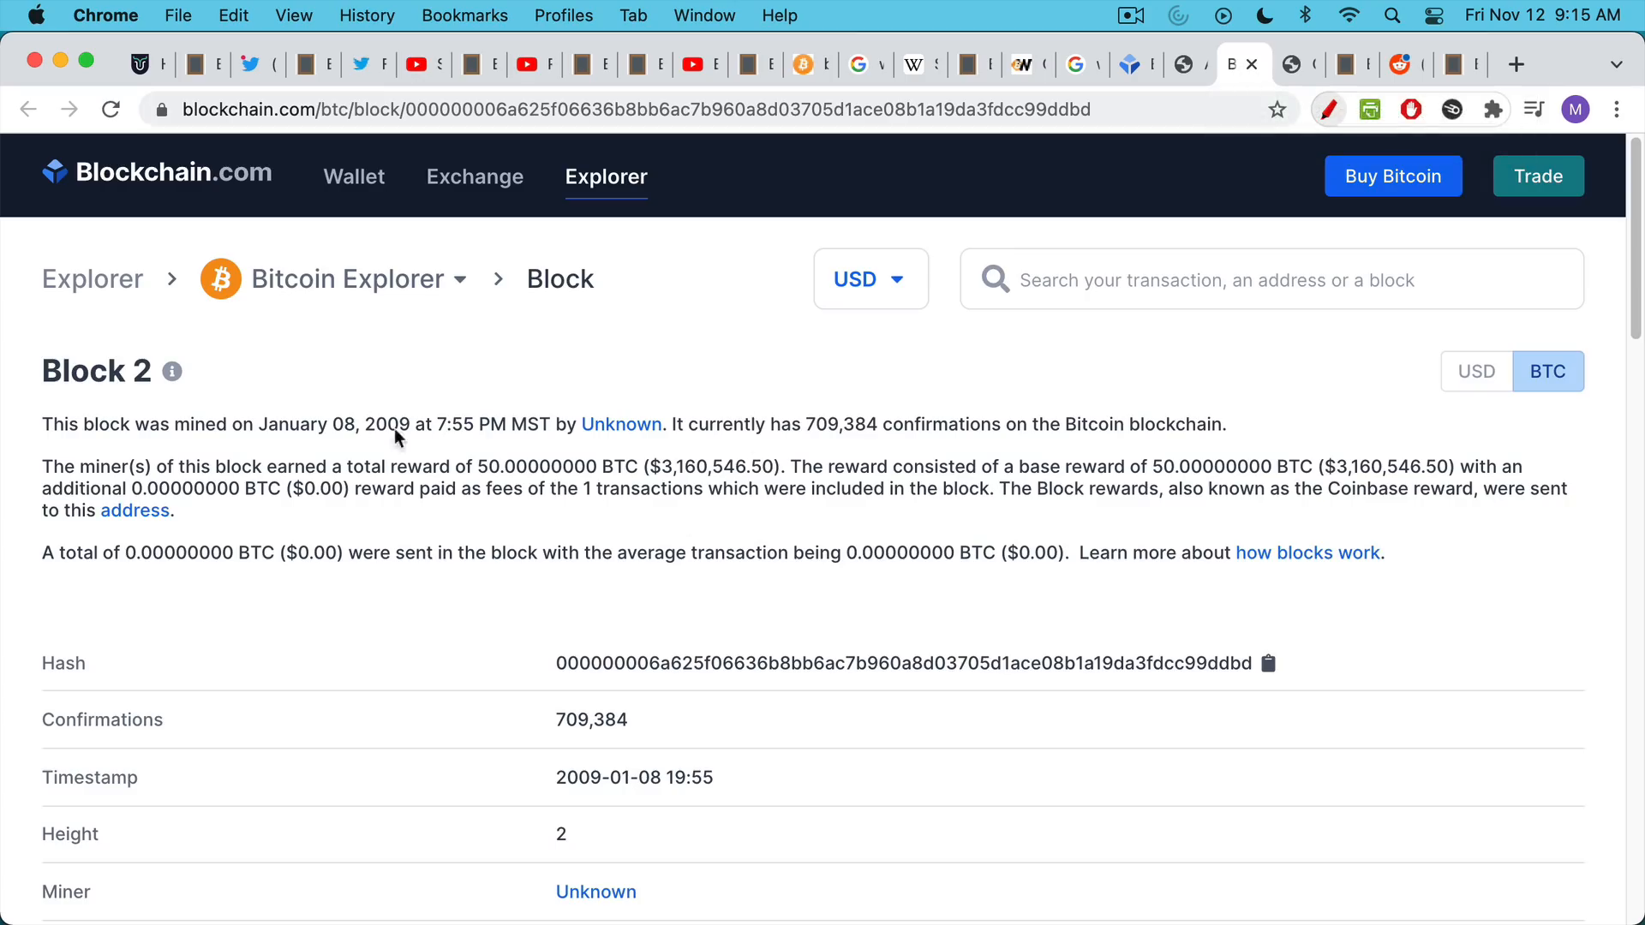
mouse_move(462, 445)
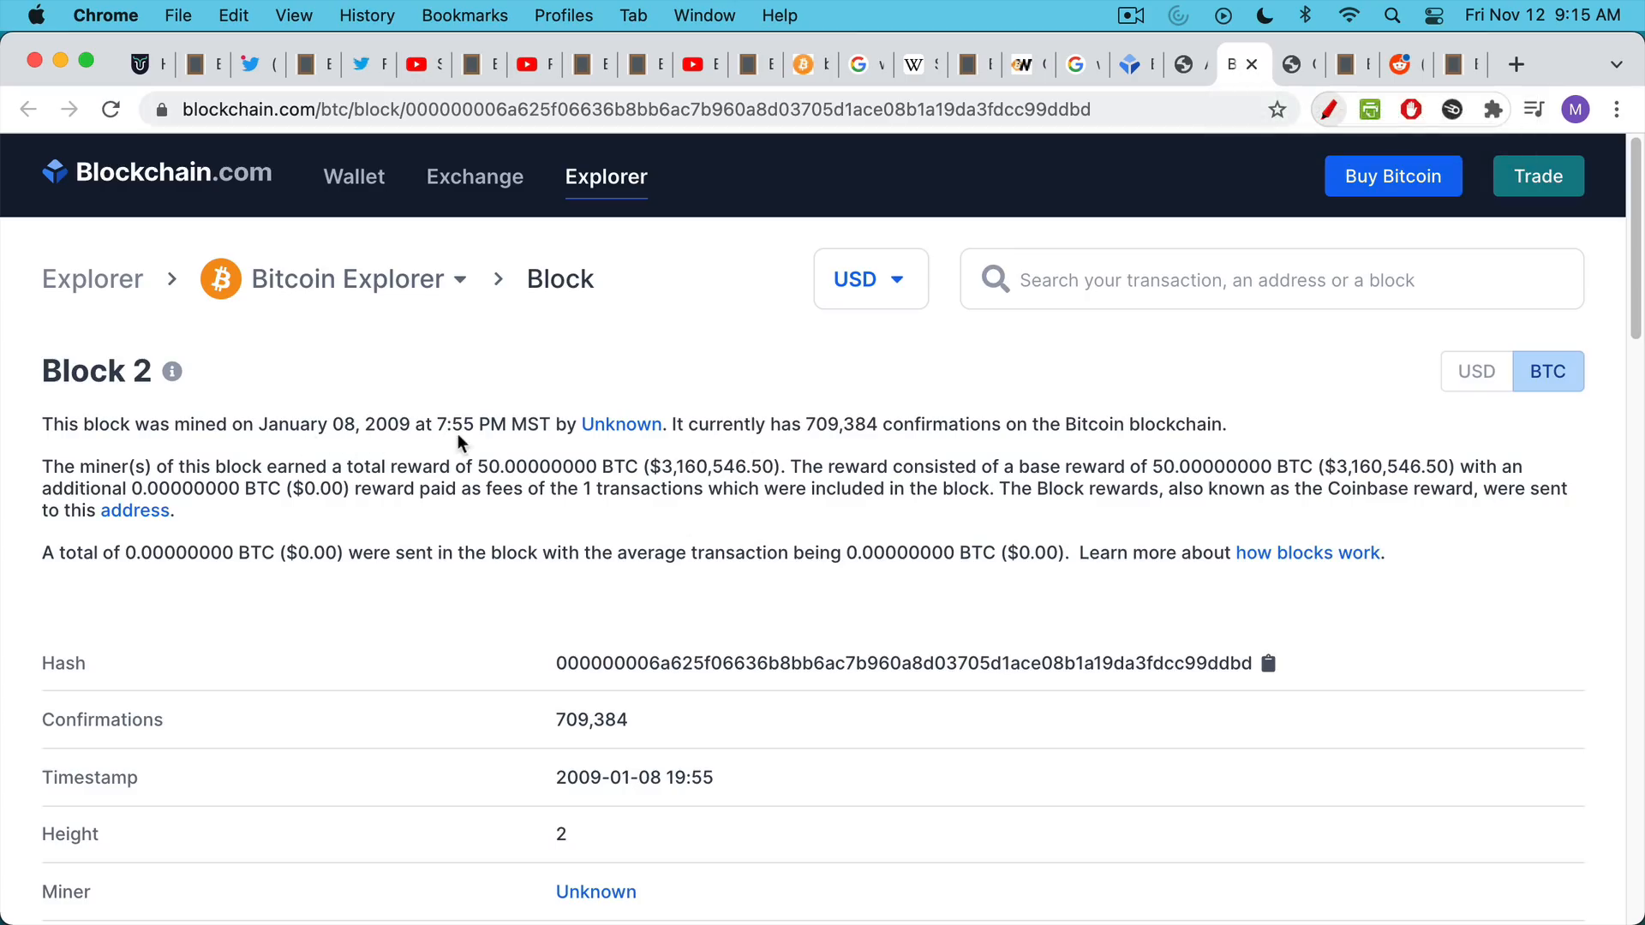
mouse_move(822, 512)
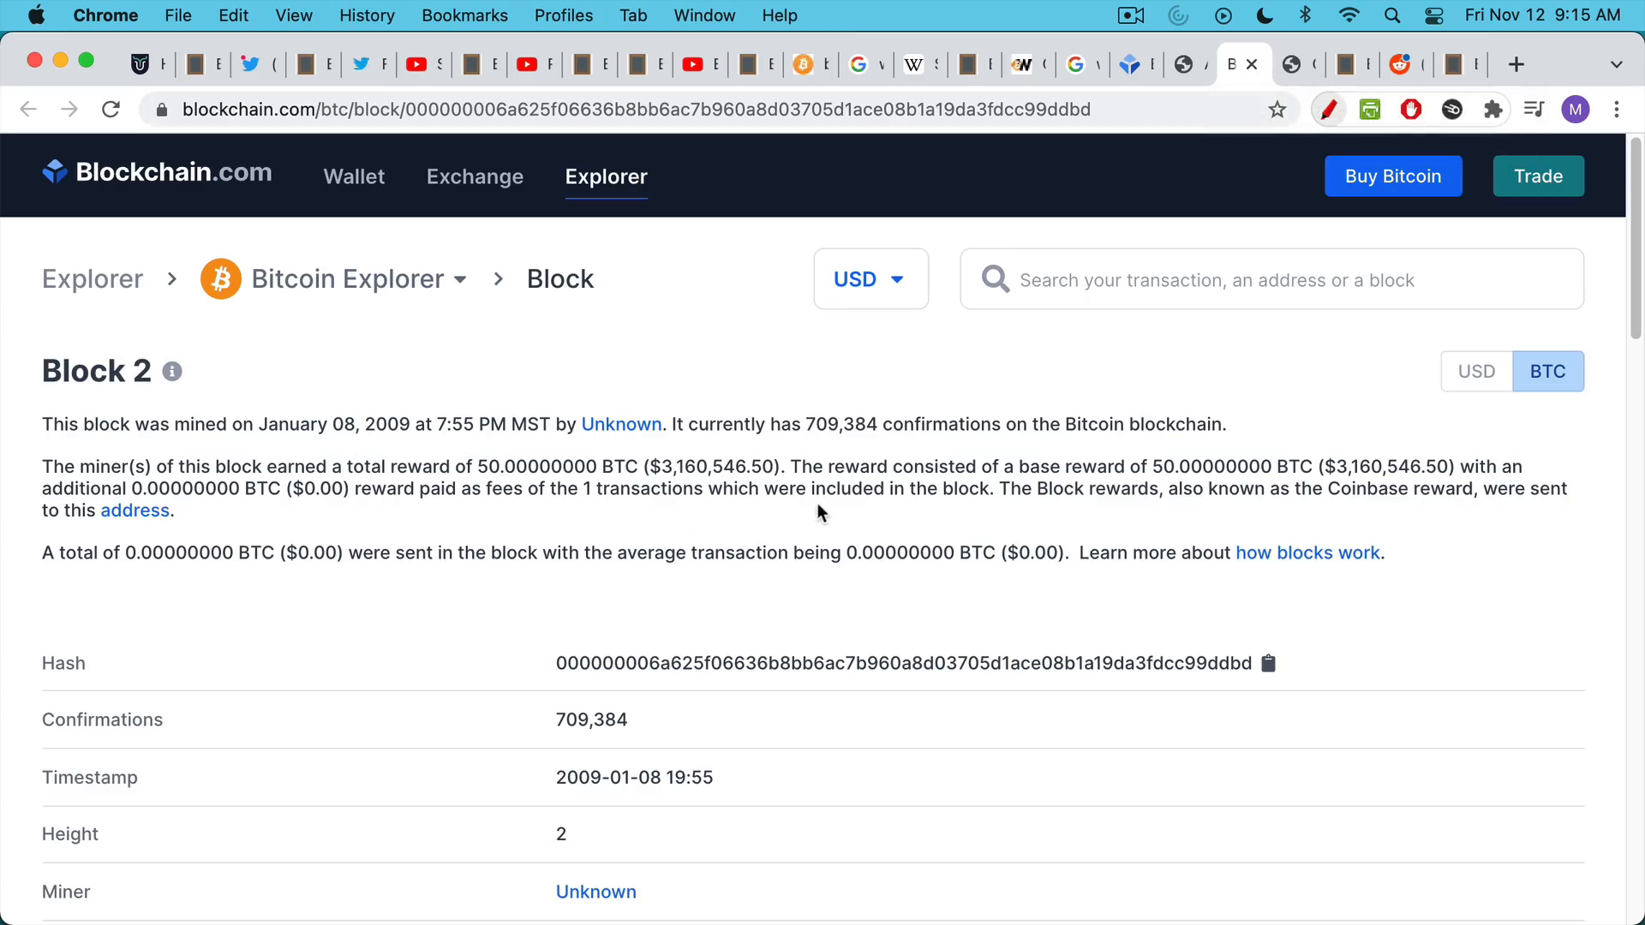
scroll("down", 3)
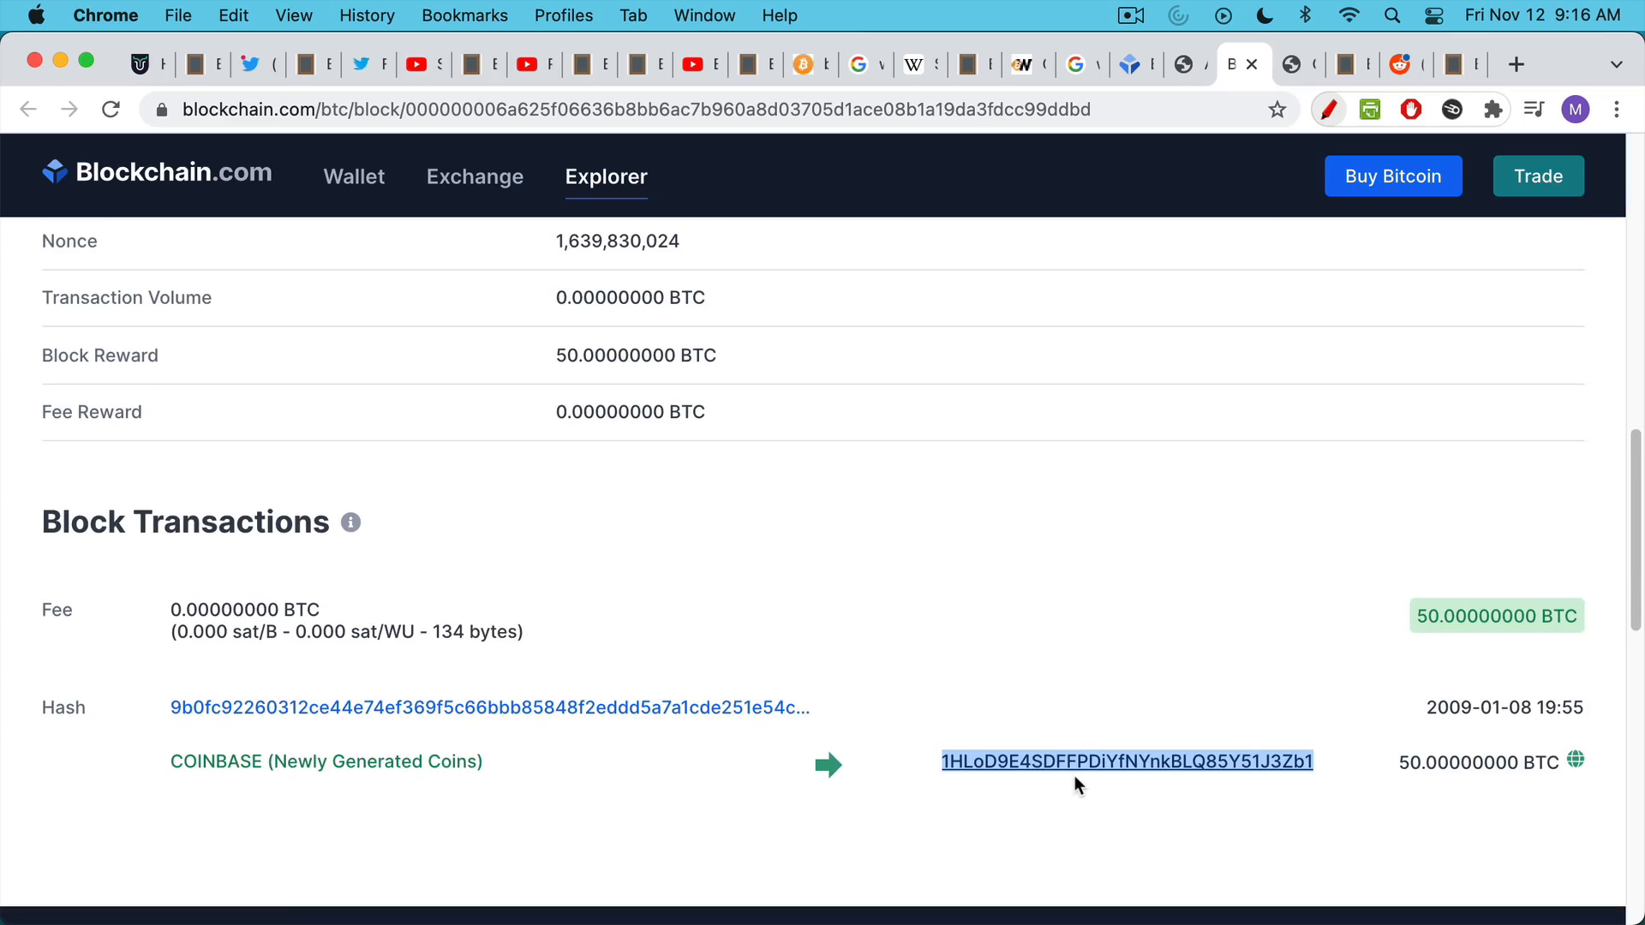
left_click(1289, 64)
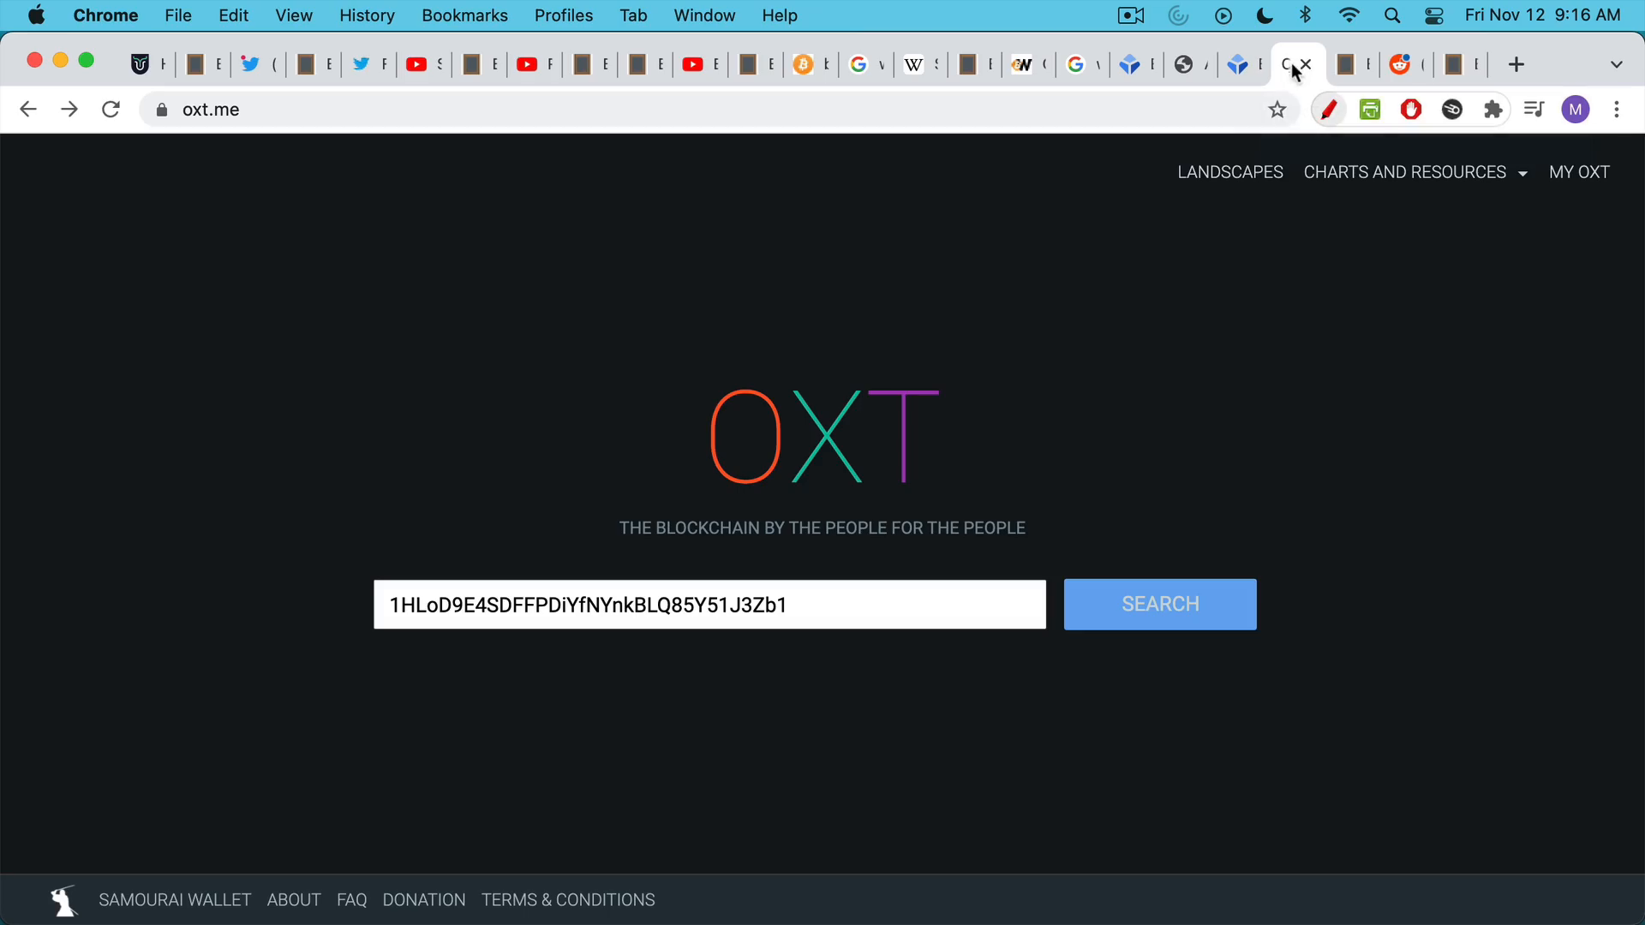
Search OXT for 1HLoD9E4SDFFPDiYfNYnkBLQ85Y51J3Zb1 and show its 36-incoming, zero-outgoing activity chart.
left_click(1158, 604)
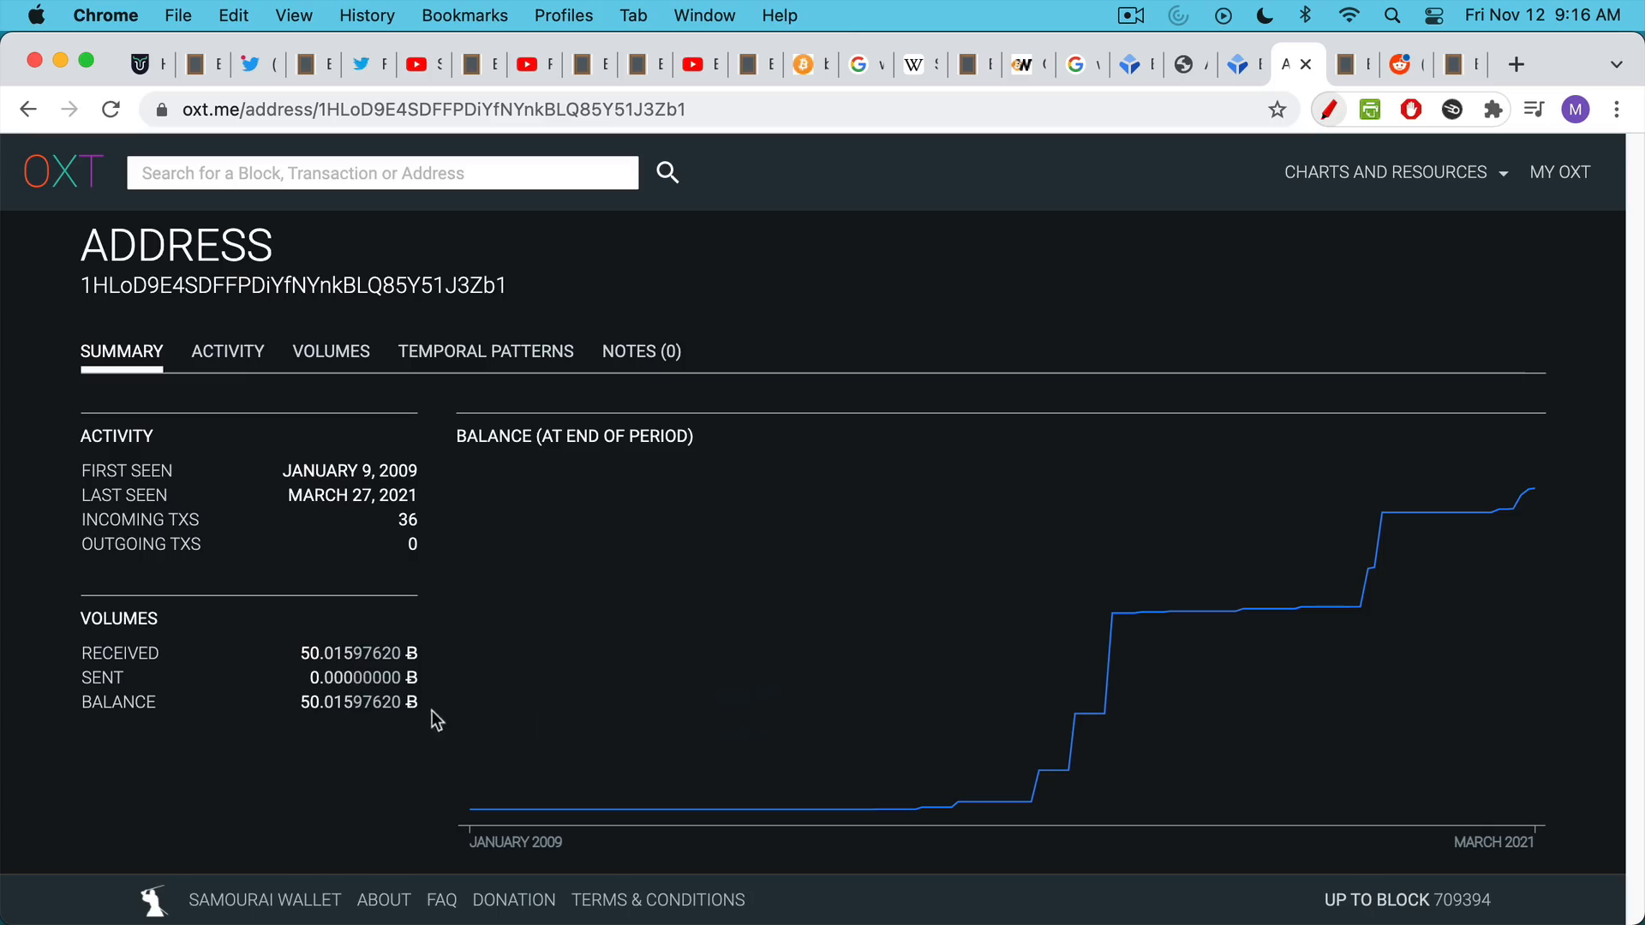
left_click(226, 350)
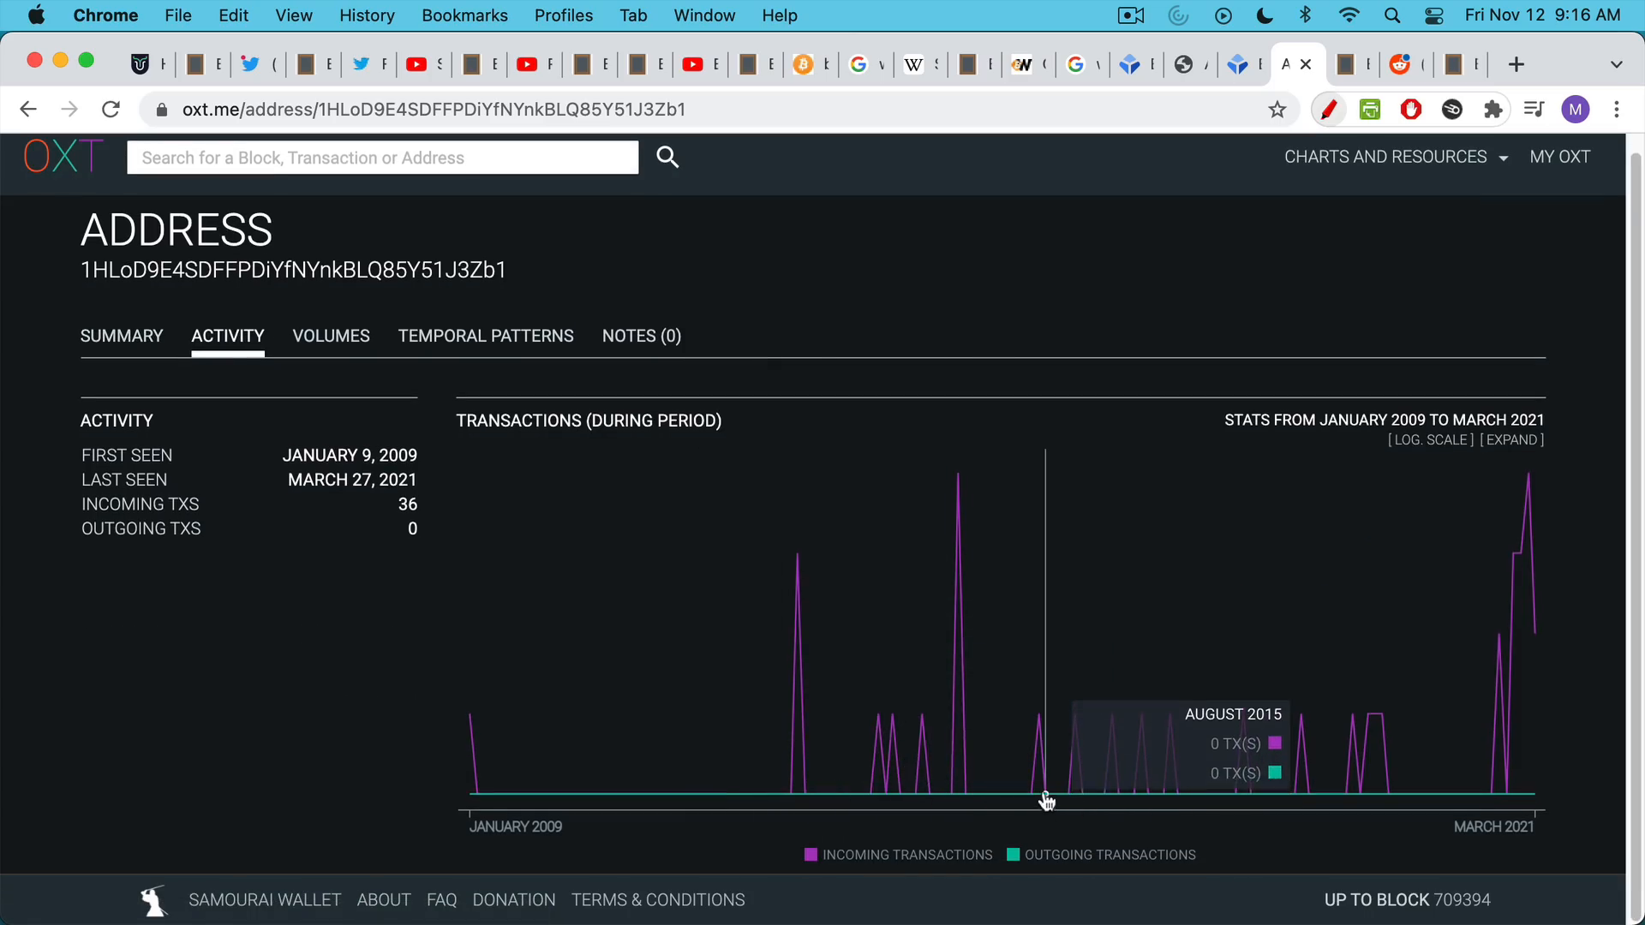
mouse_move(863, 609)
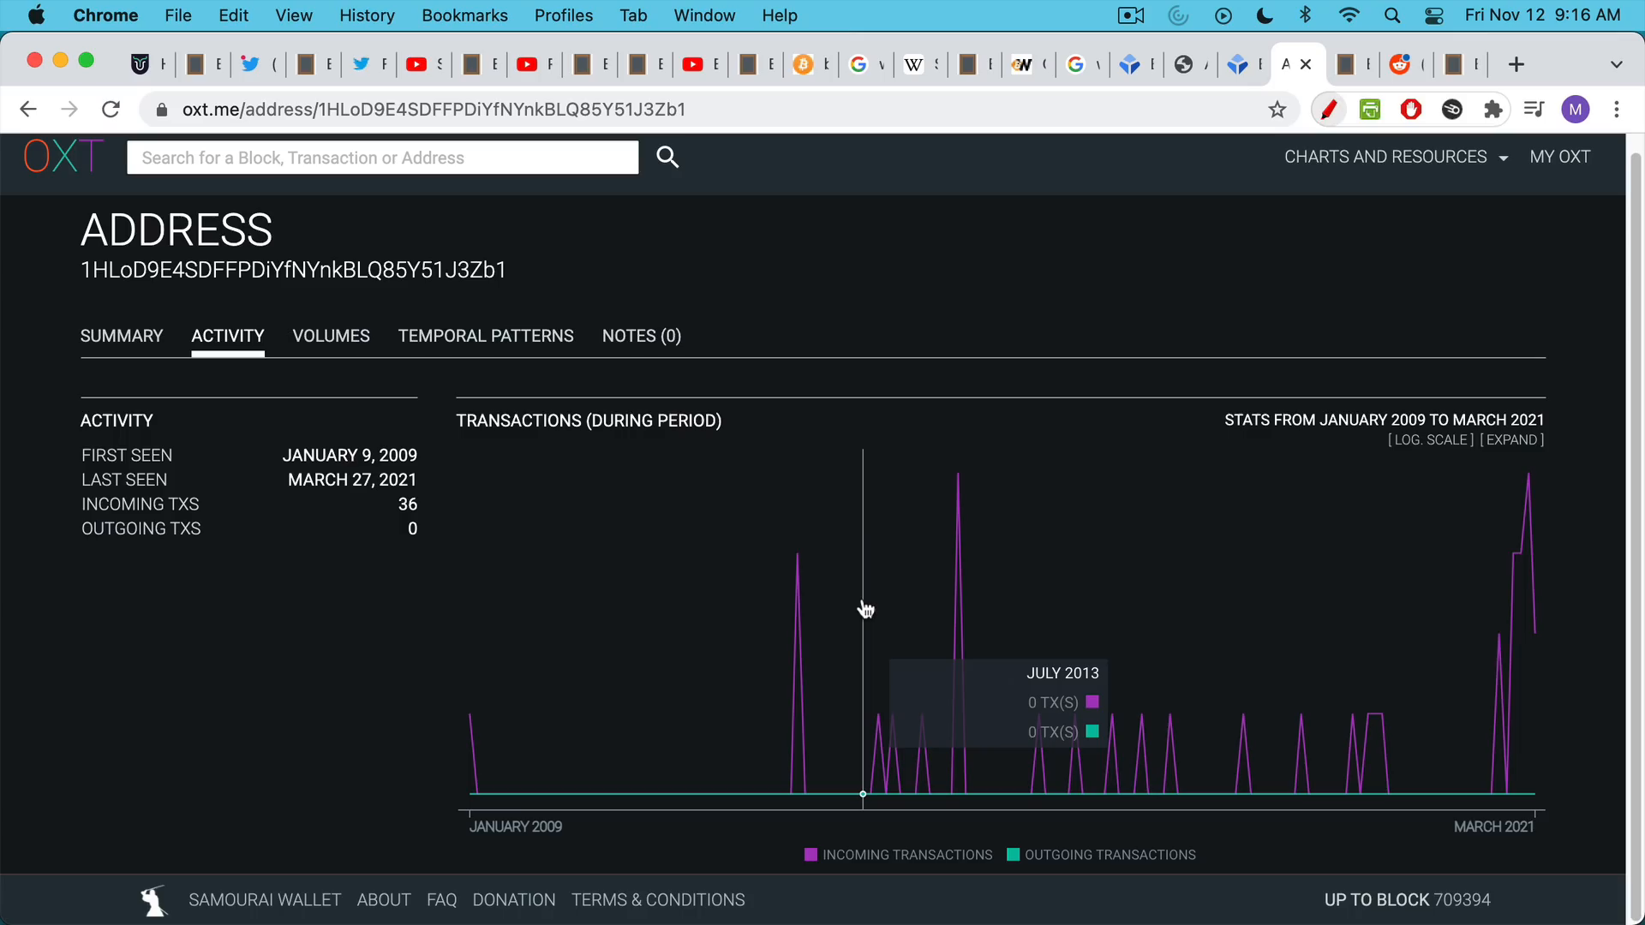
mouse_move(857, 724)
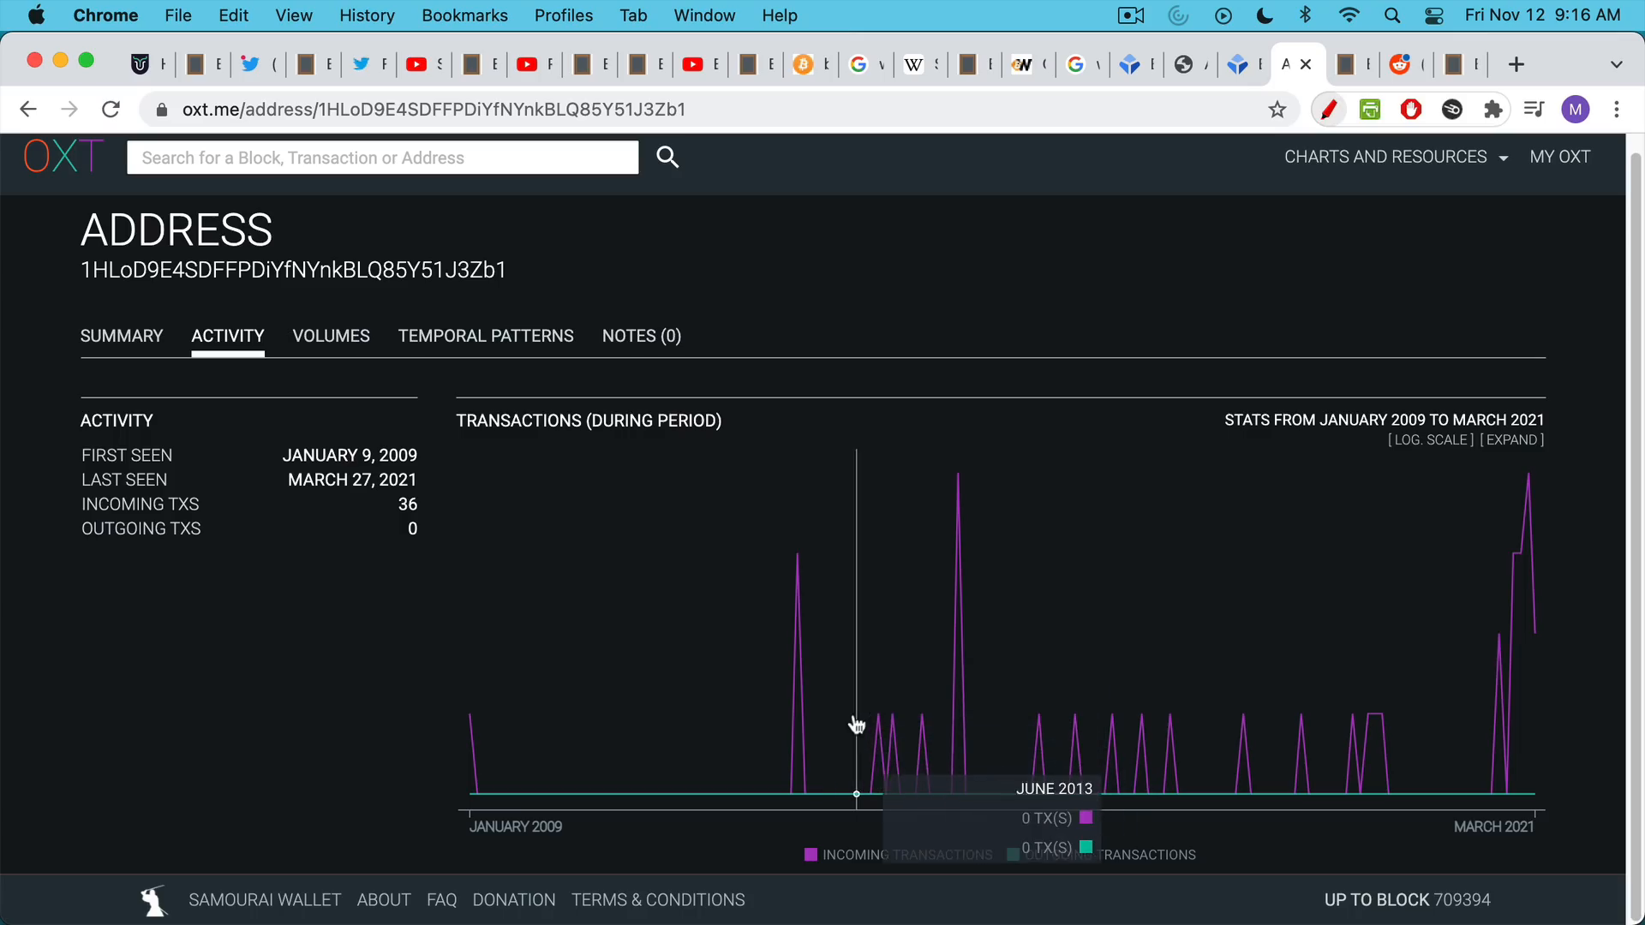
mouse_move(845, 593)
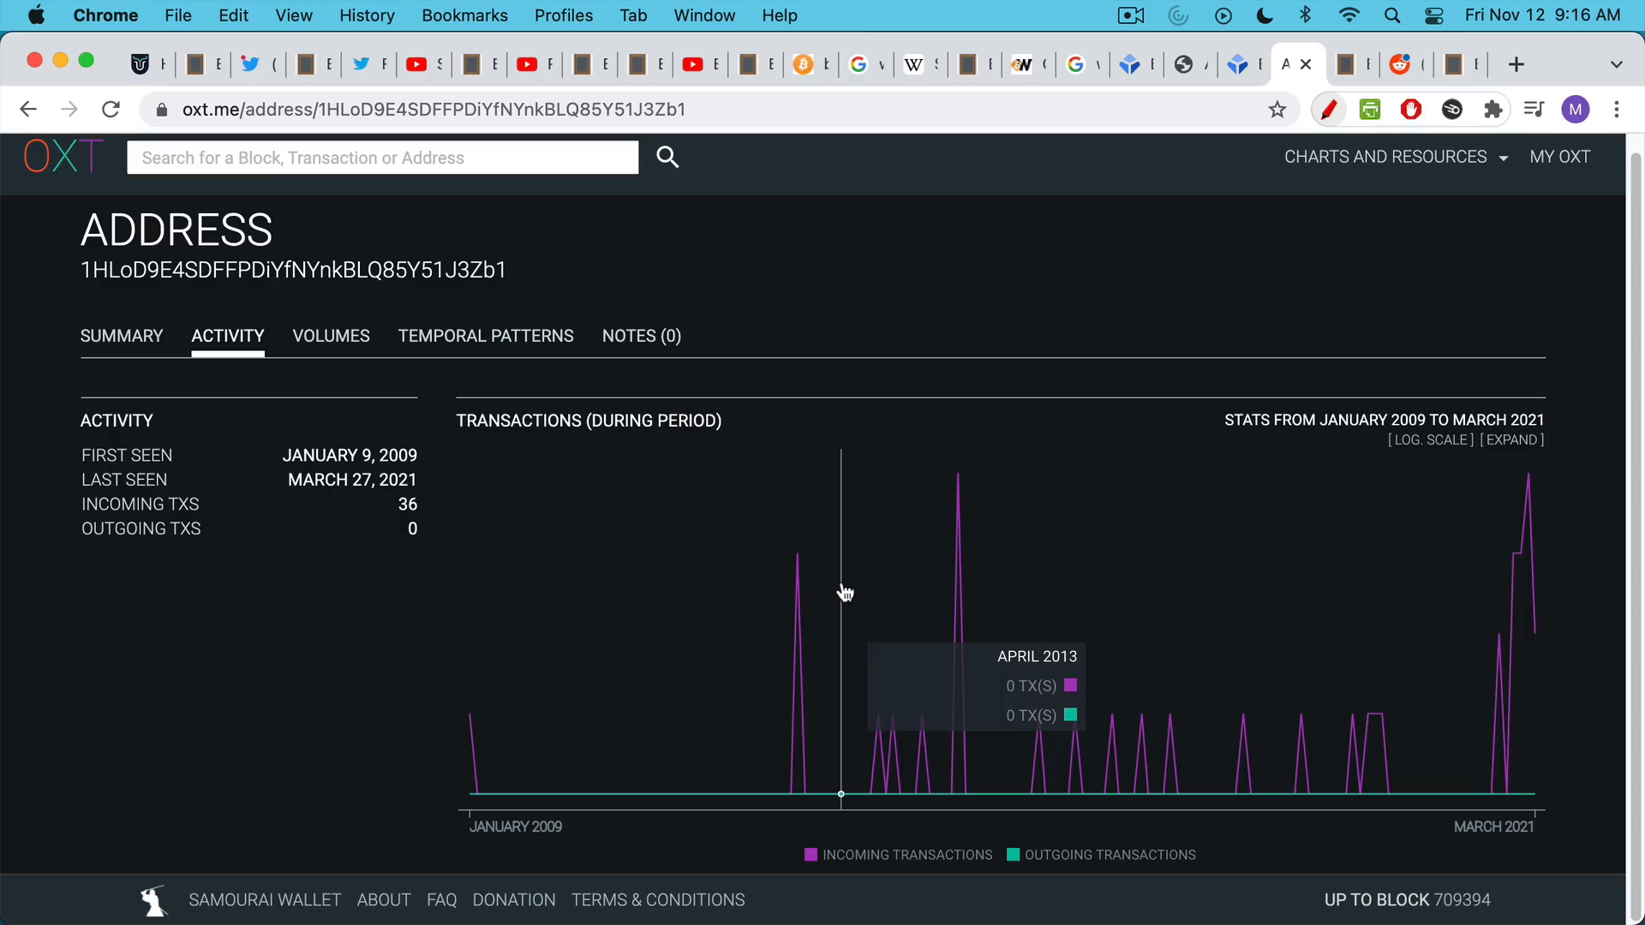
mouse_move(860, 472)
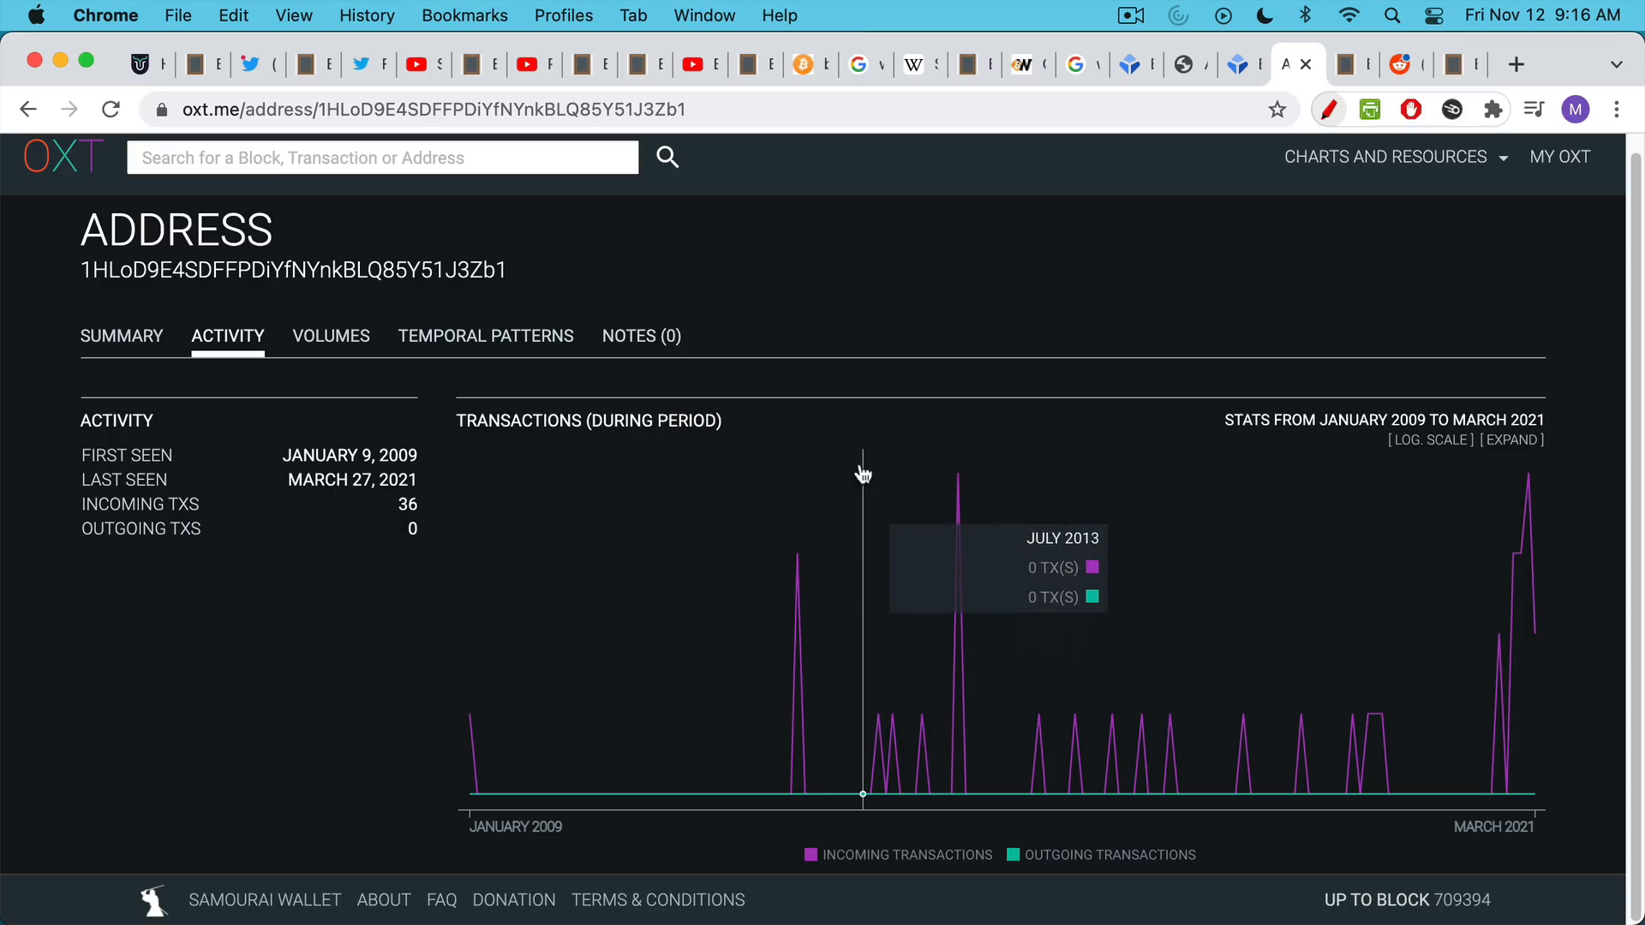
mouse_move(850, 520)
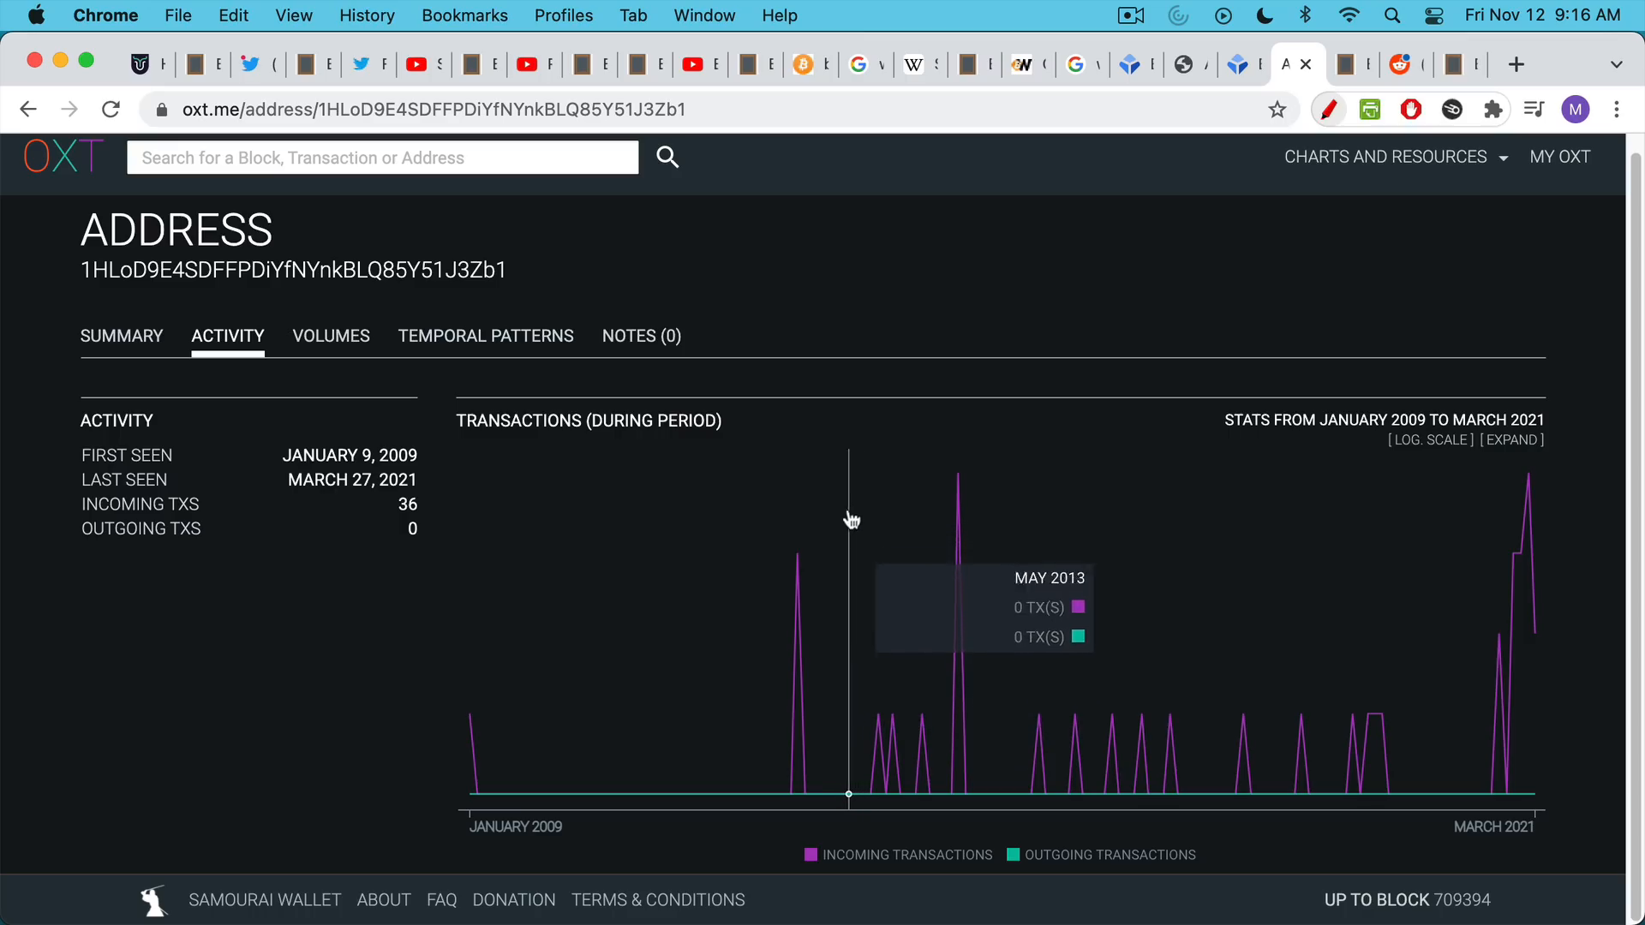
left_click(1338, 64)
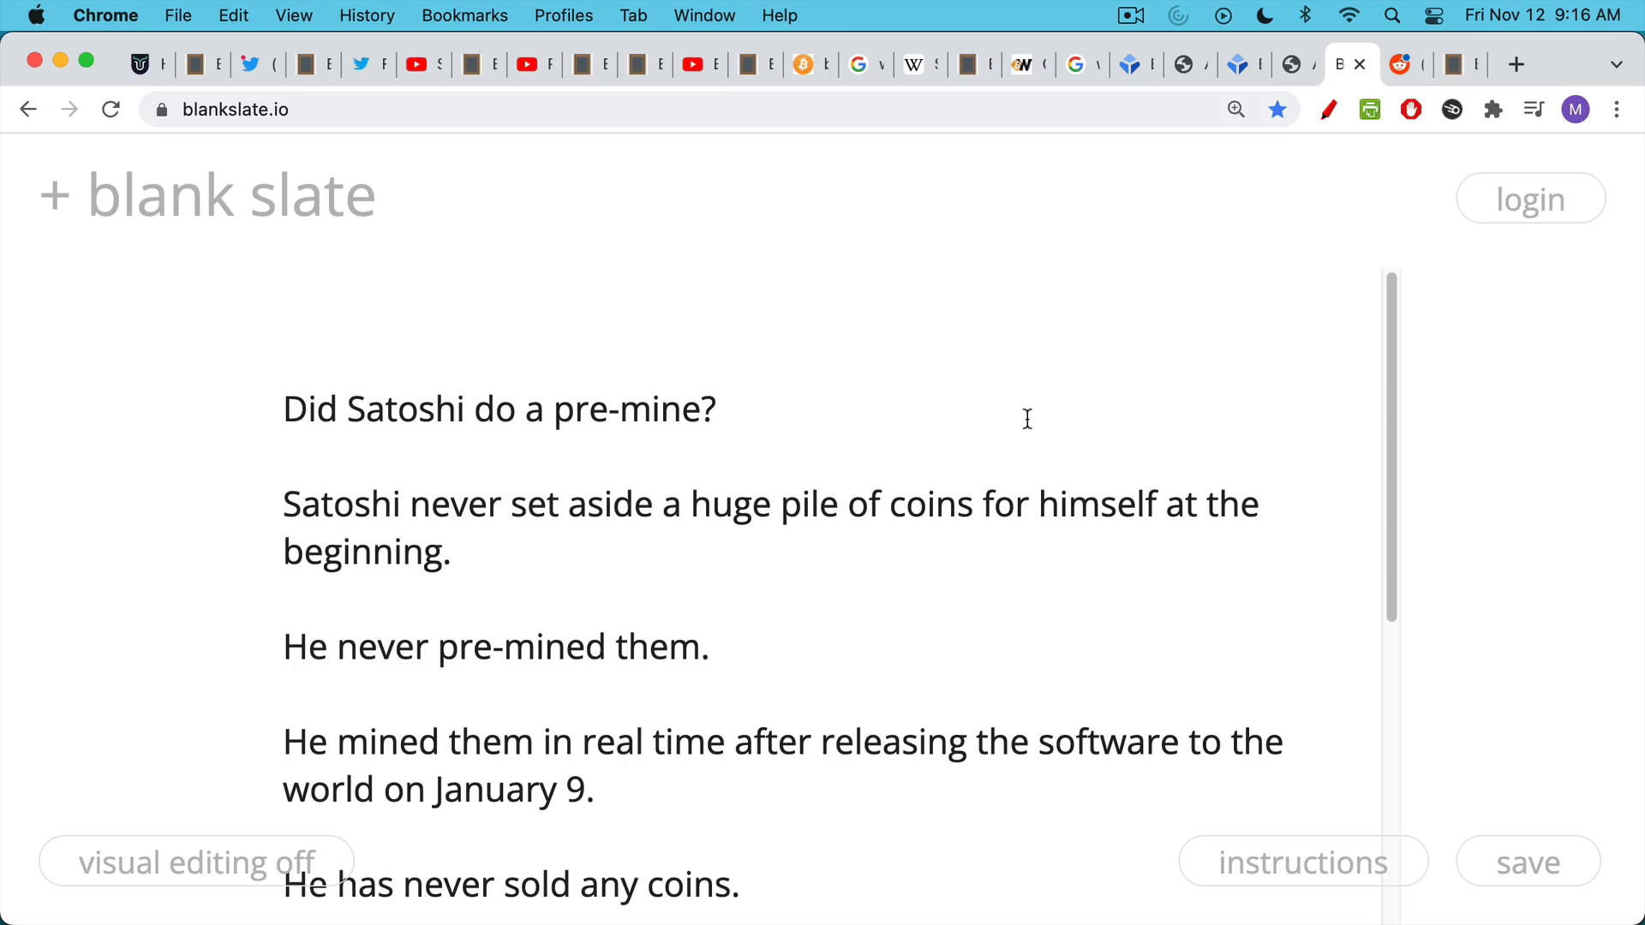
scroll("down", 3)
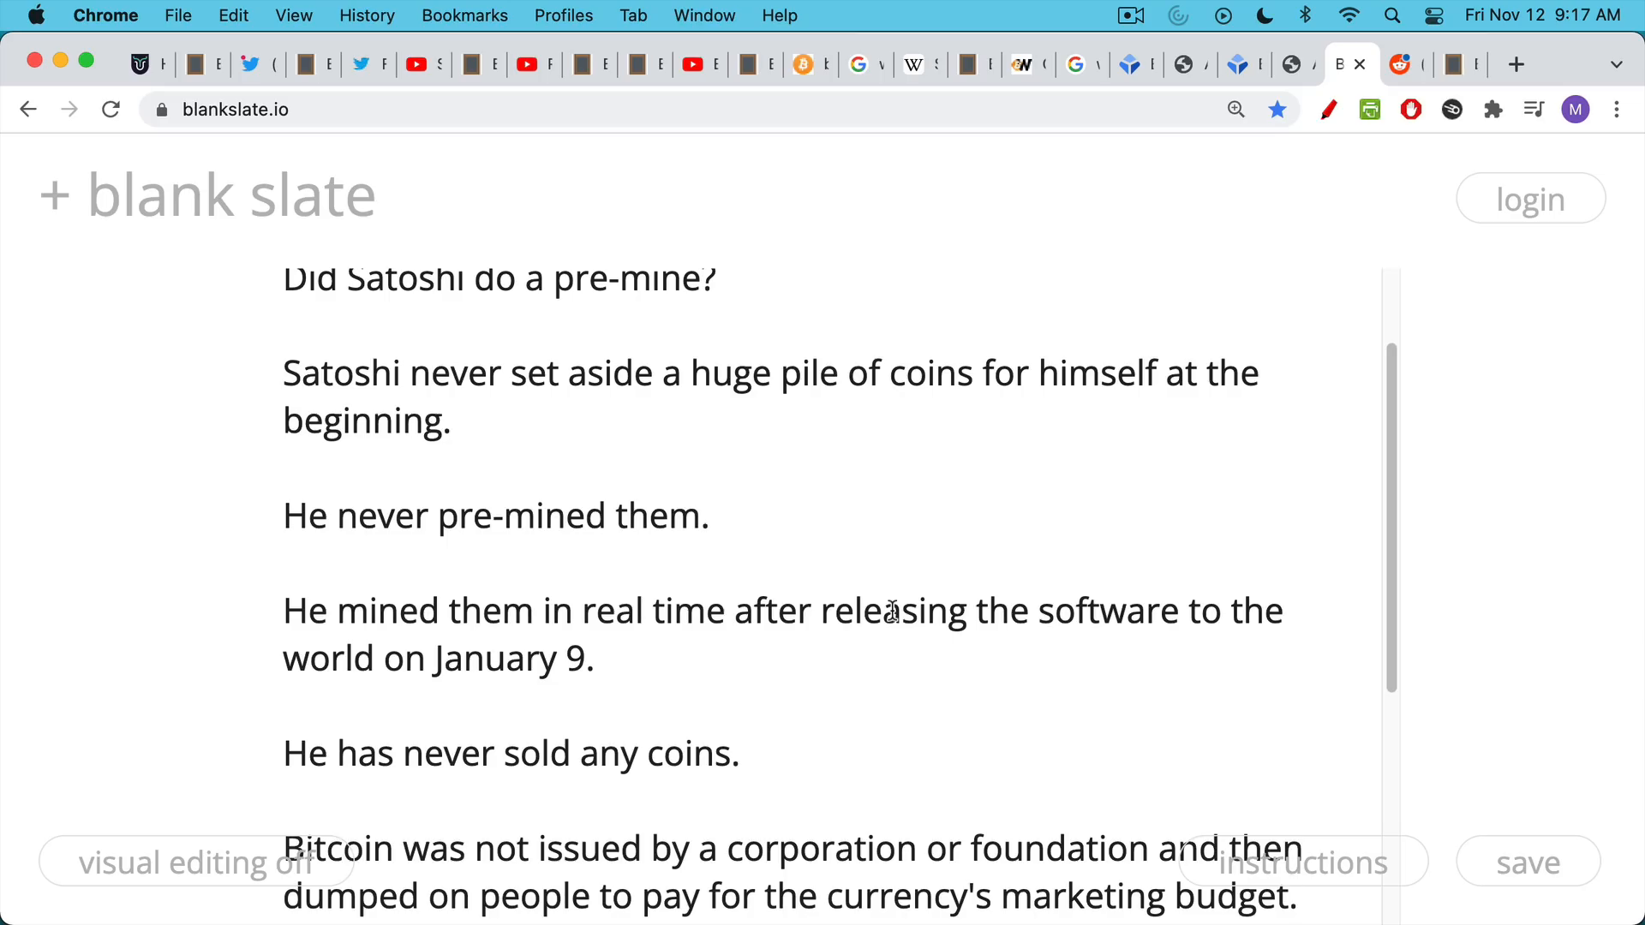
mouse_move(922, 559)
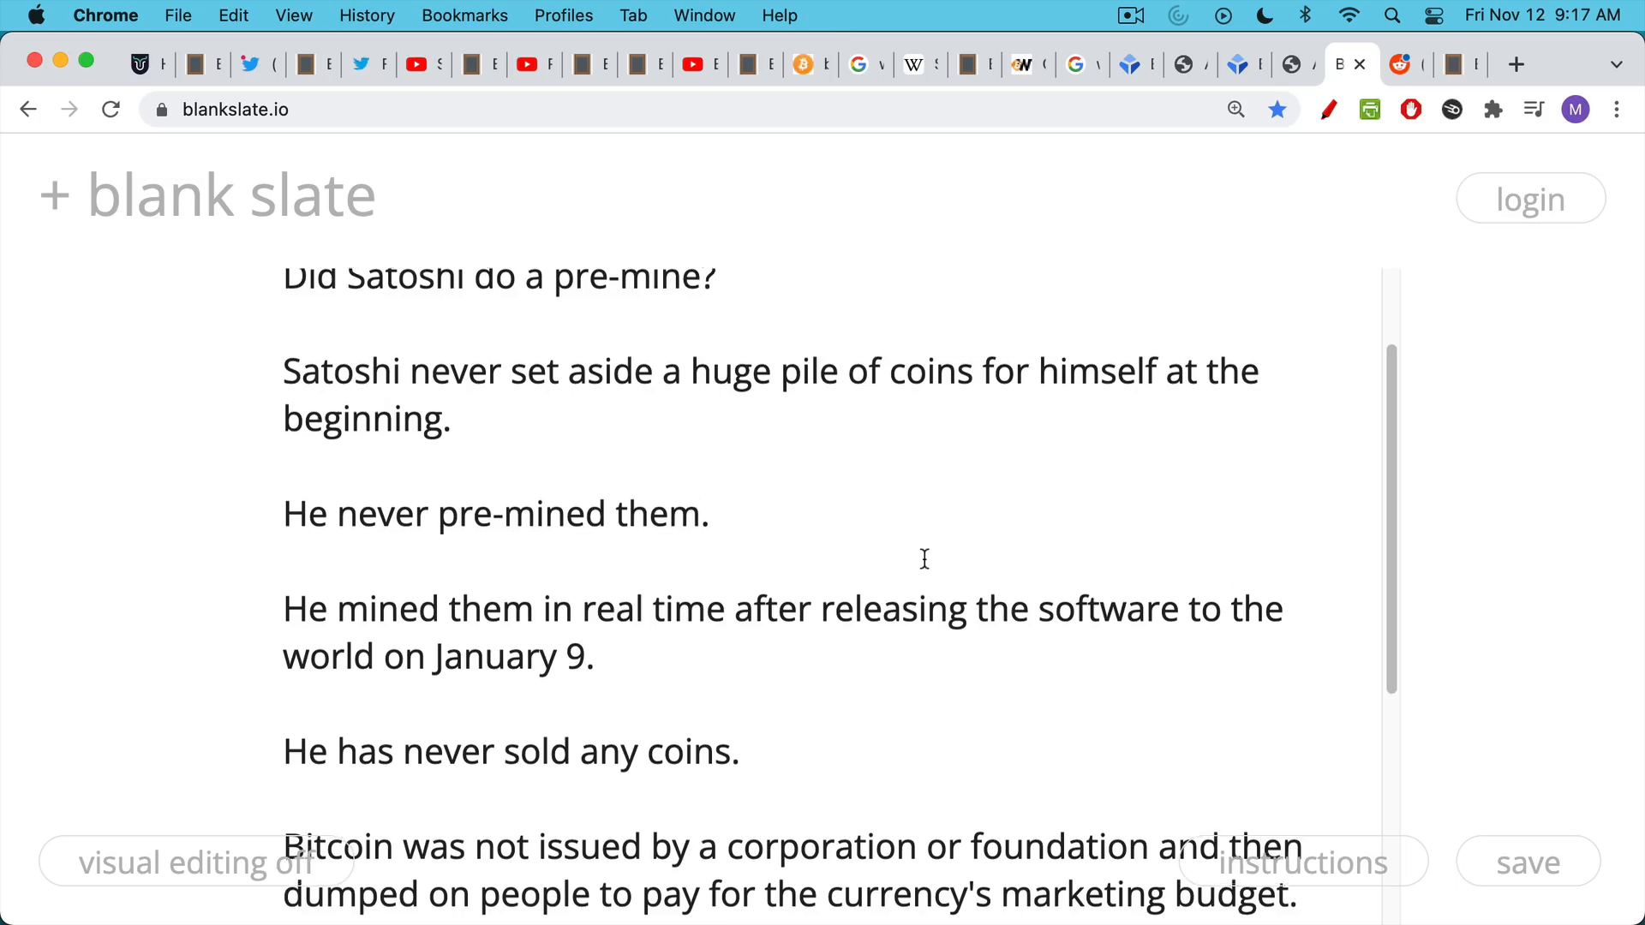
scroll("down", 3)
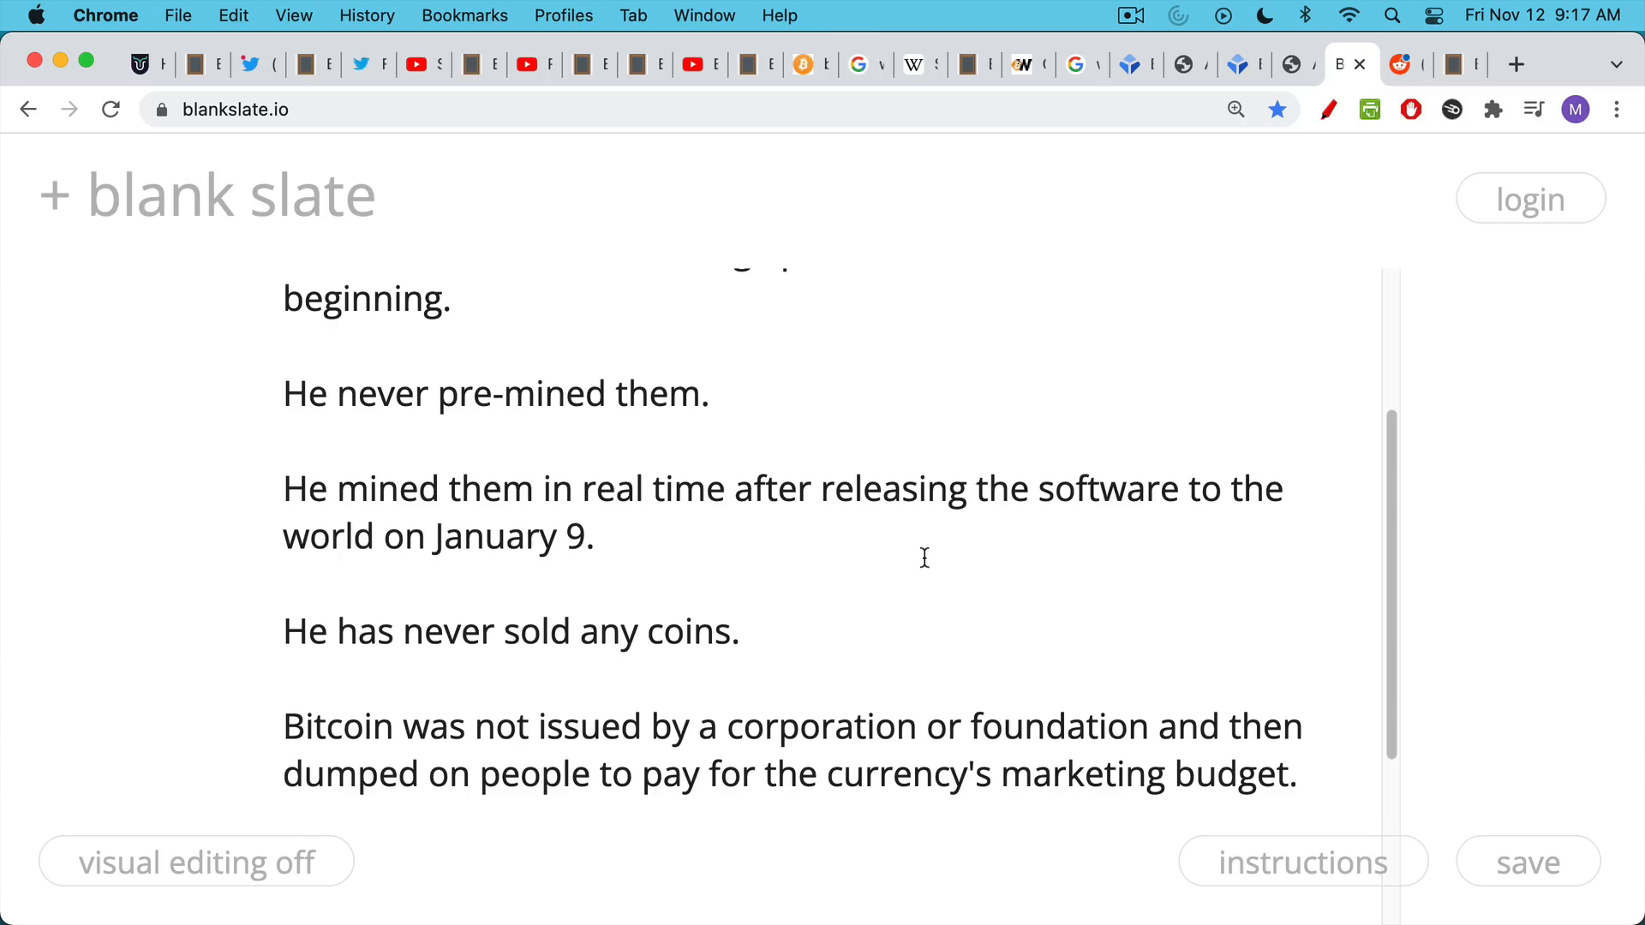
mouse_move(869, 556)
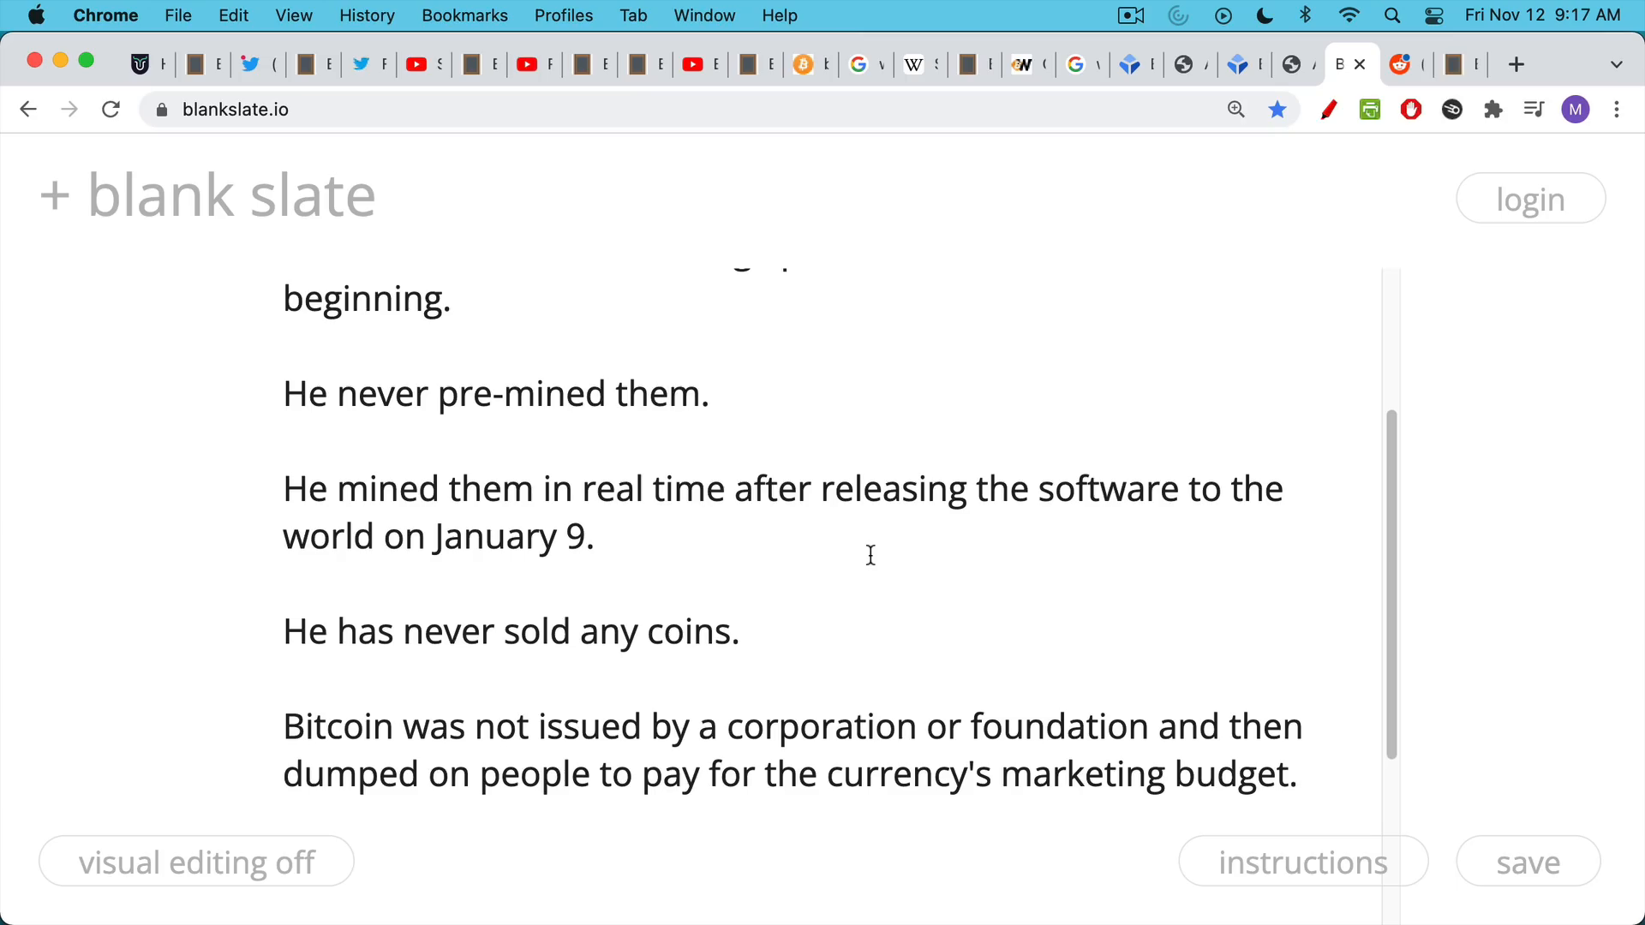
mouse_move(1038, 469)
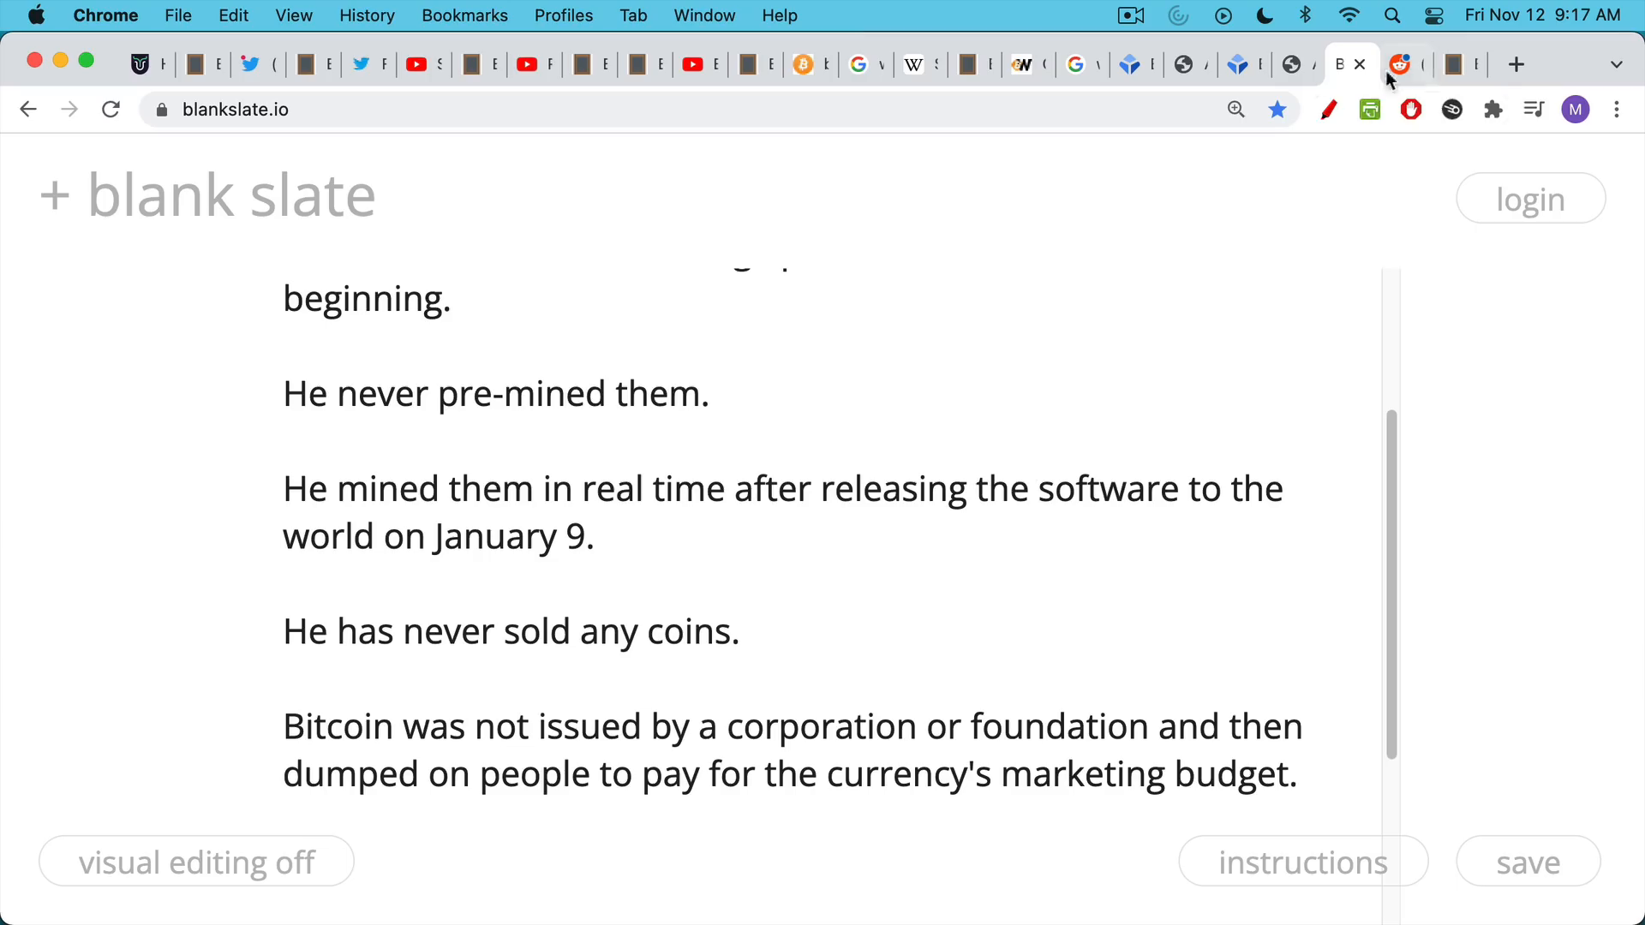
Show the r/ethereum post 'Ethereum Developer Vitalik Buterin Sold 25% Of His Coins.'.
left_click(1351, 64)
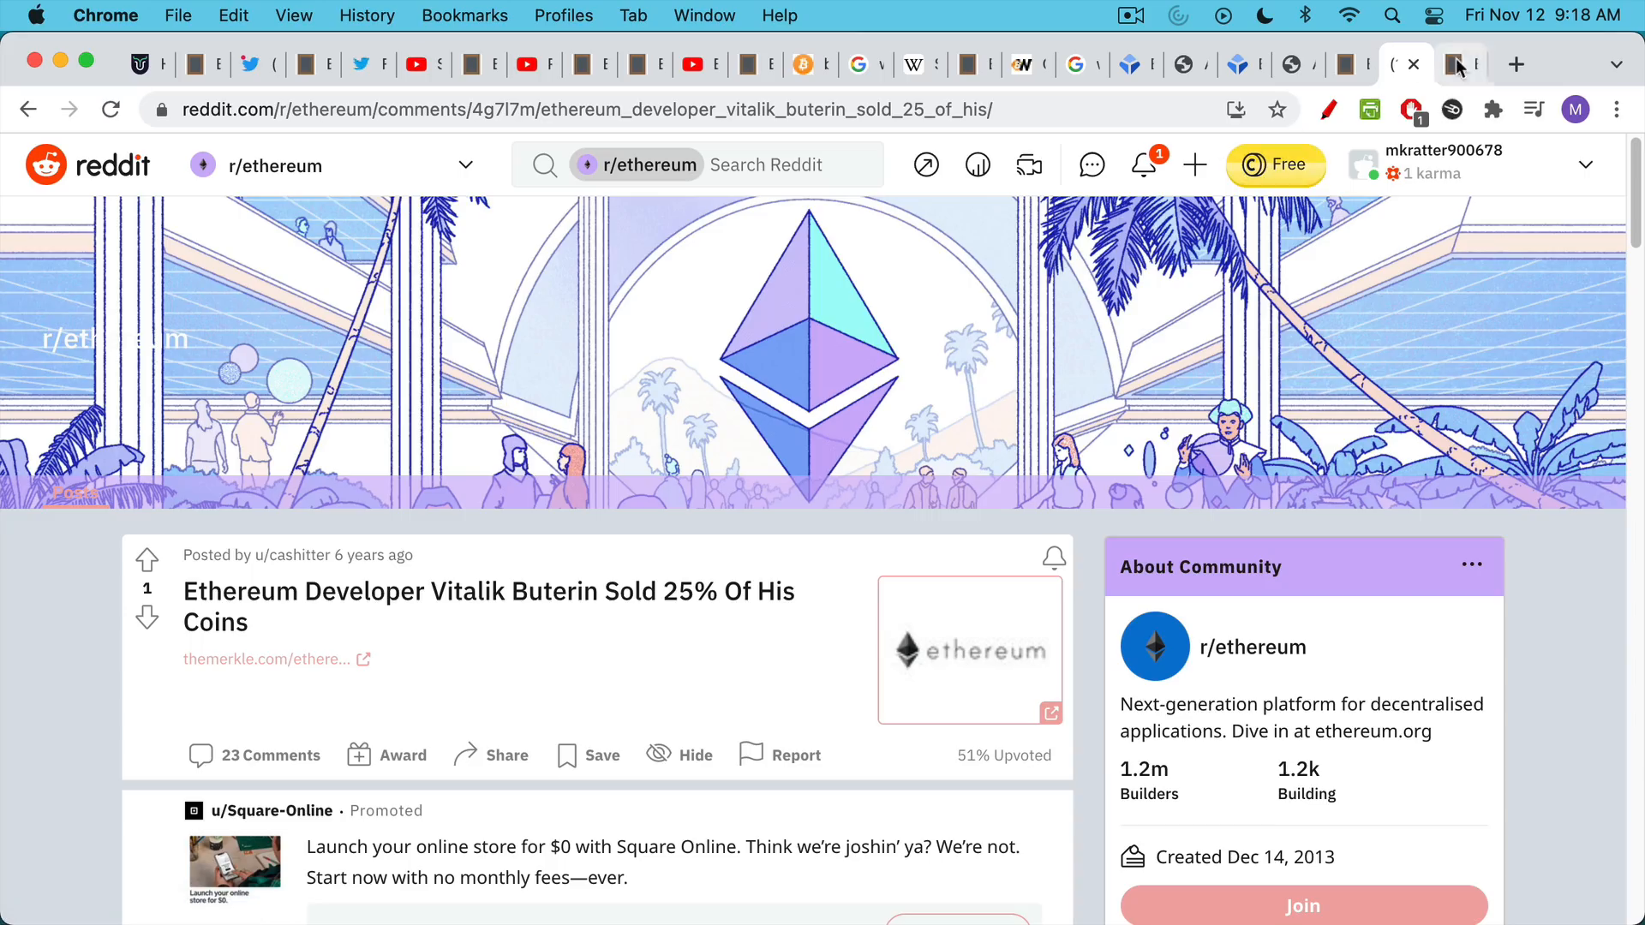
Bring up the blankslate.io note answering the lower-price objection and click into its opening sentence.
left_click(1458, 64)
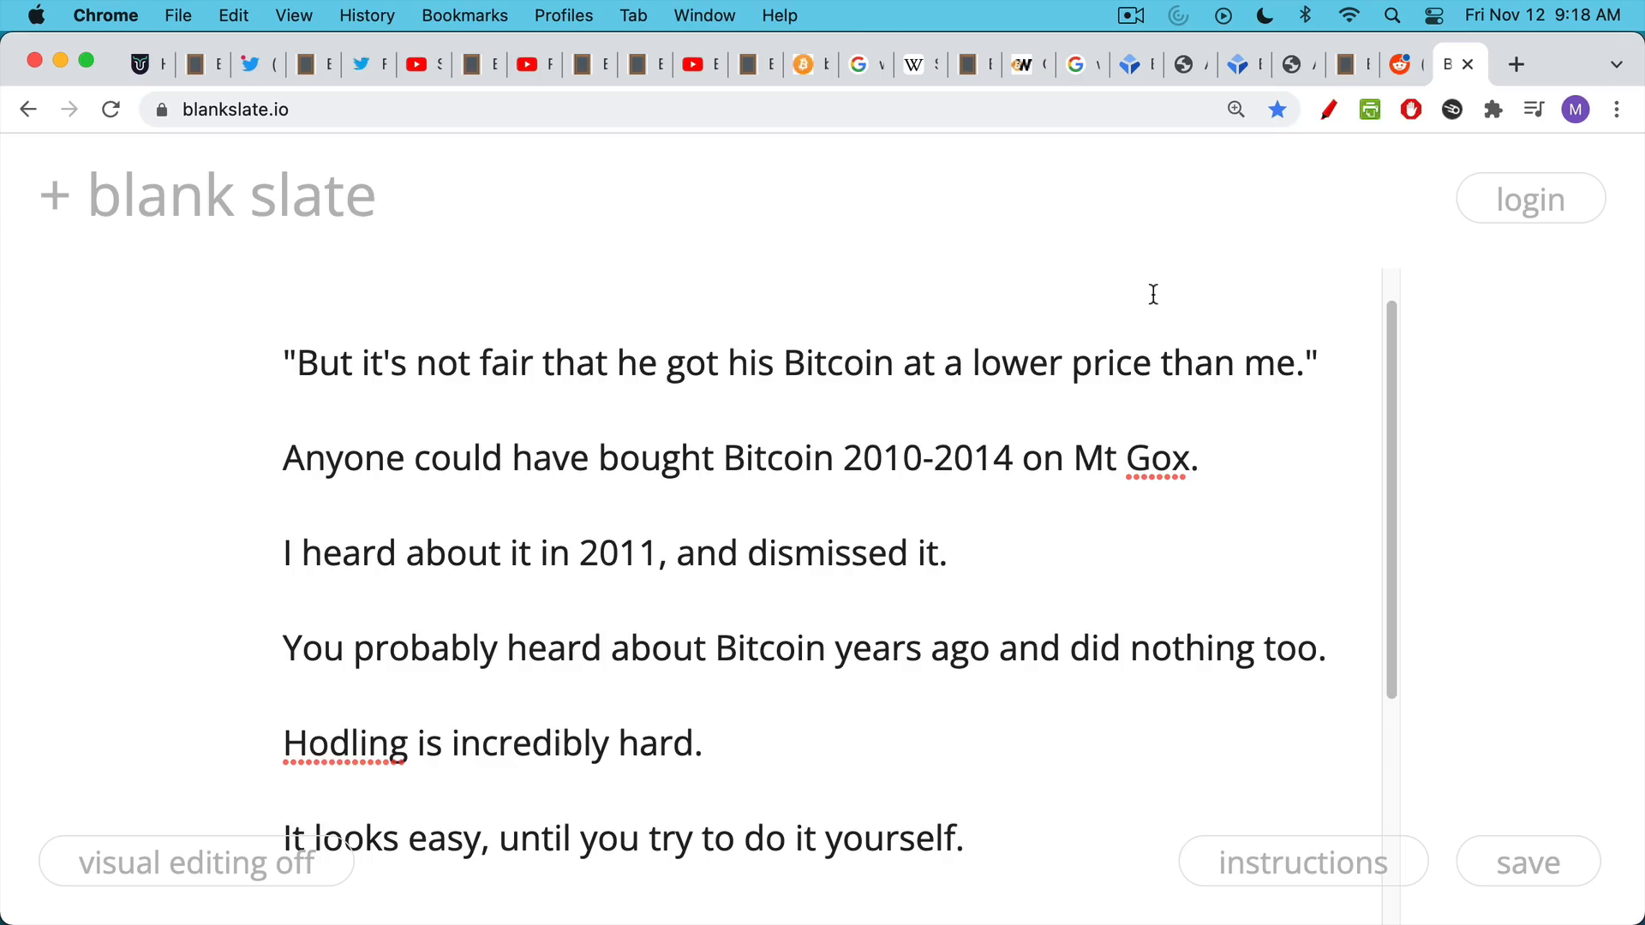
left_click(664, 362)
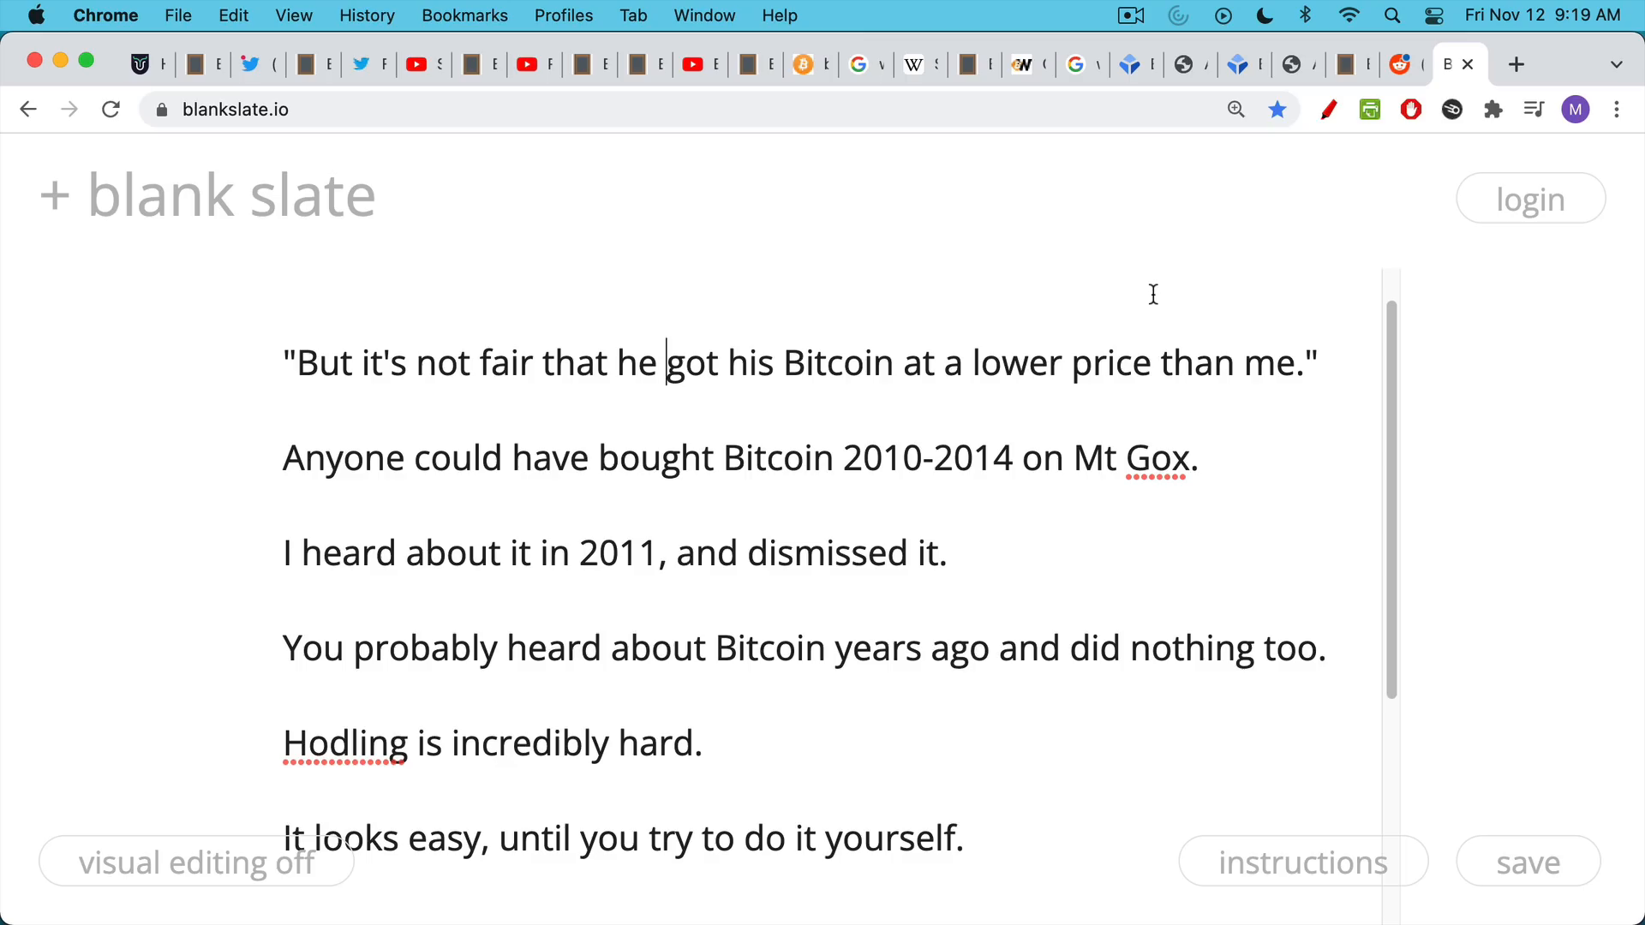